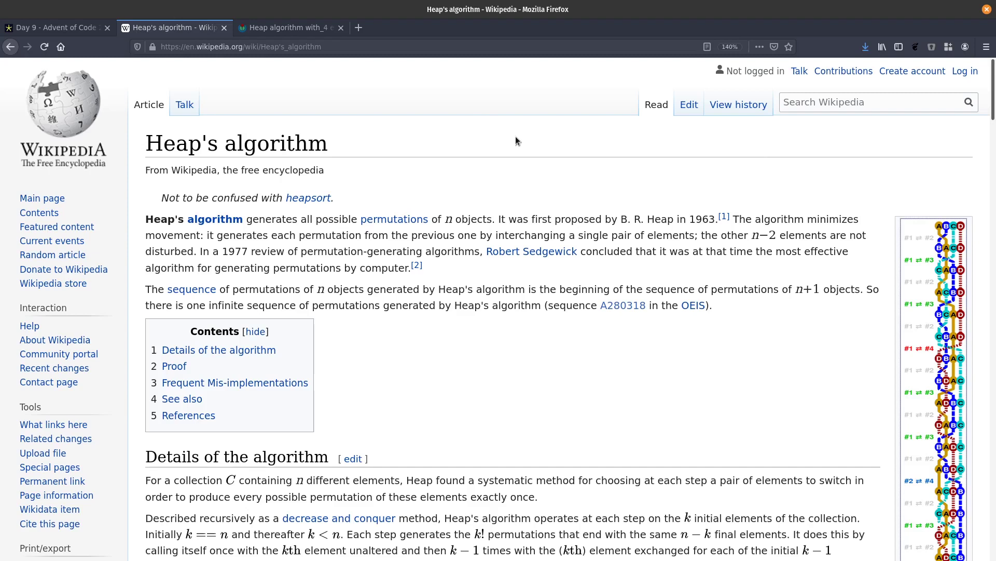
mouse_move(586, 245)
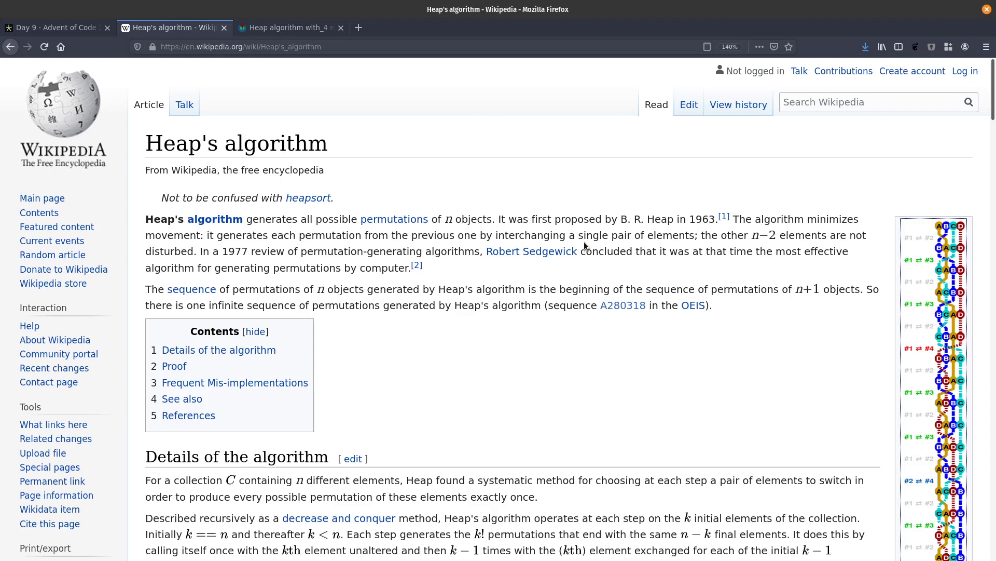
Scroll the Heap's algorithm article down to the non-recursive generate pseudocode.
scroll("down", 3)
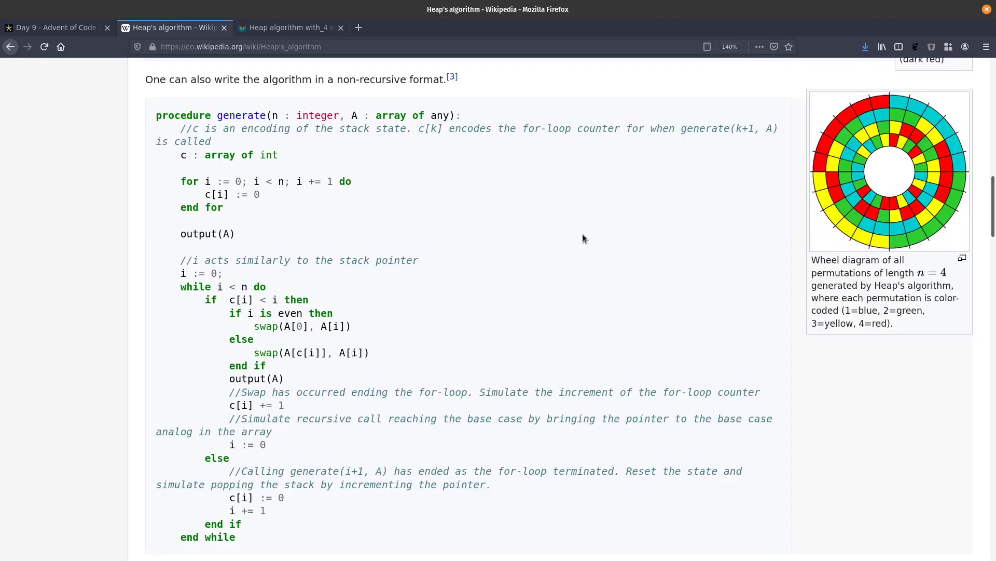
mouse_move(342, 181)
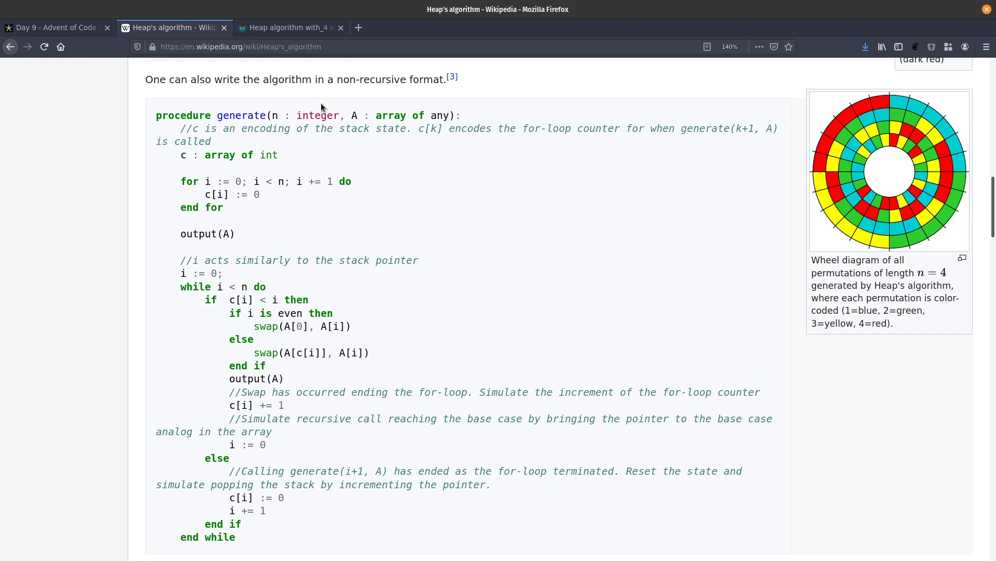
Switch to the Wikimedia tab with the four-element A, B, C, D permutation diagram.
left_click(289, 27)
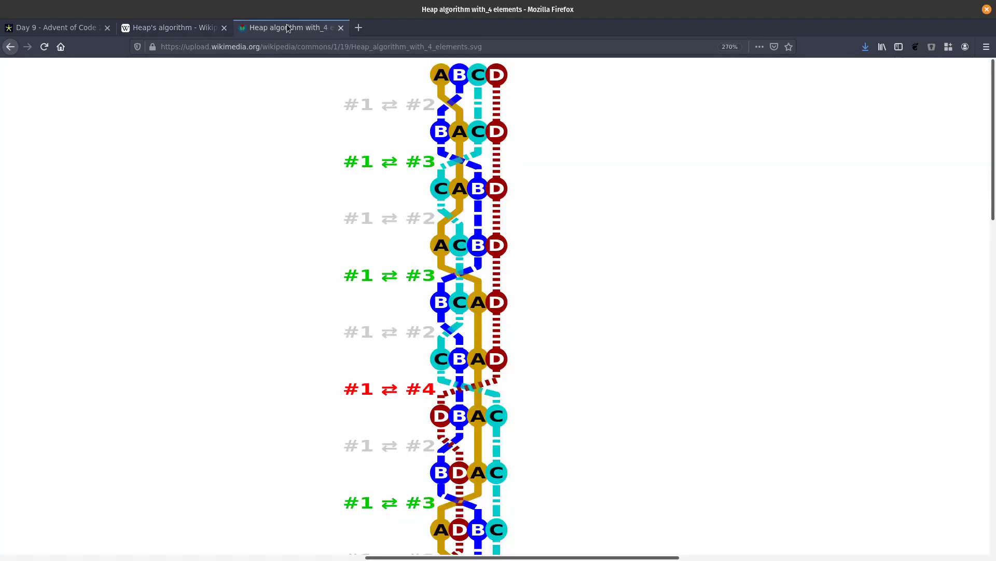
mouse_move(579, 121)
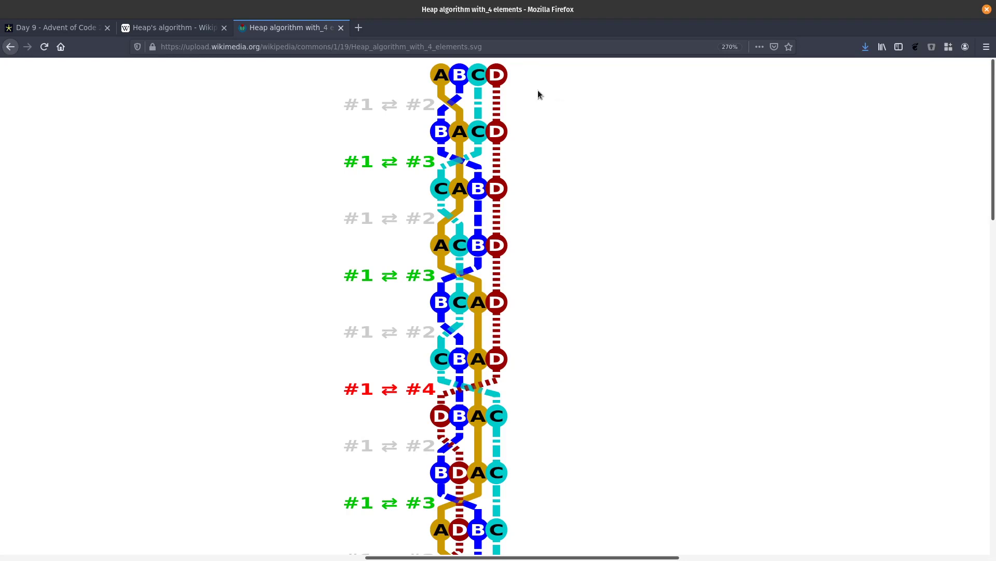
mouse_move(509, 93)
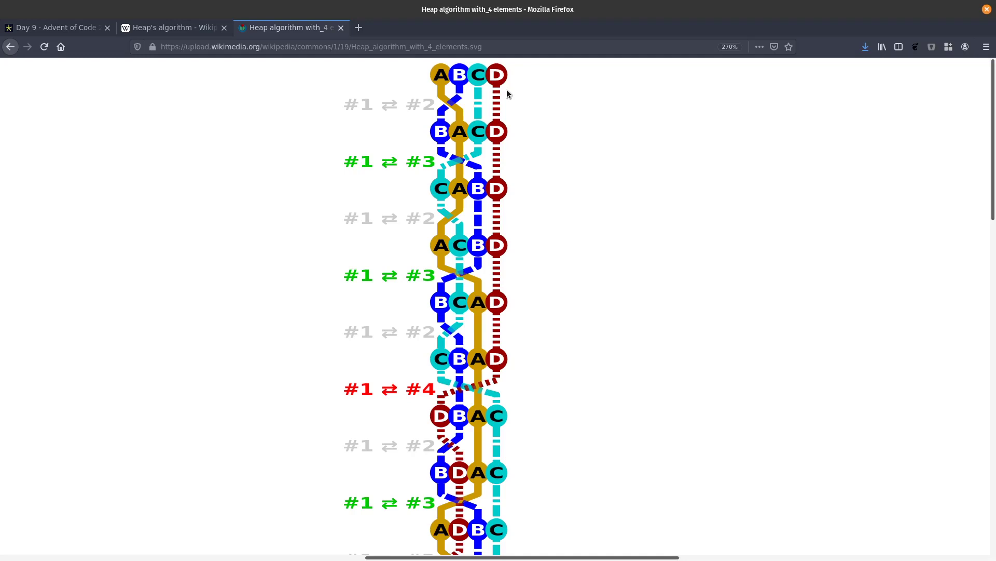
mouse_move(532, 121)
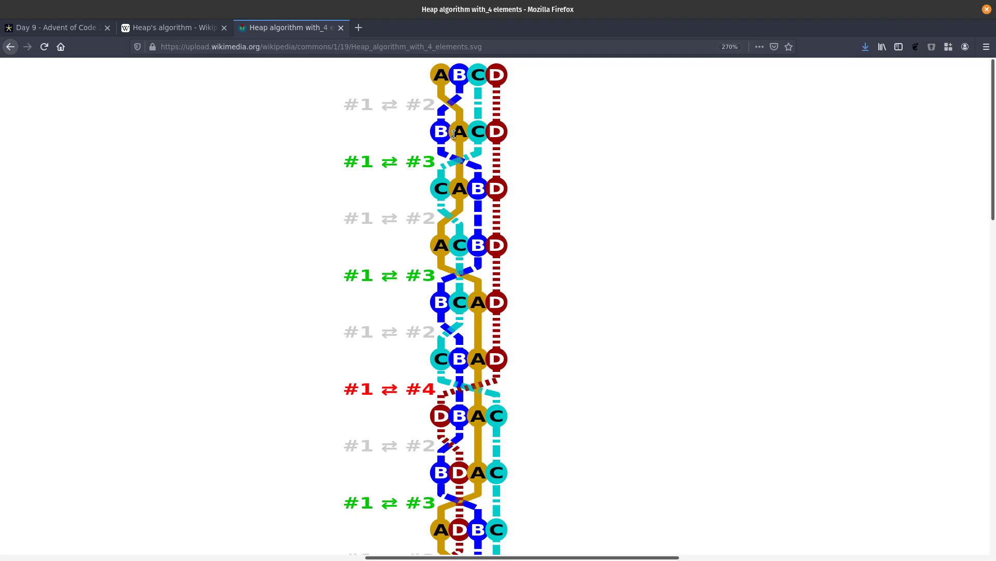
mouse_move(479, 140)
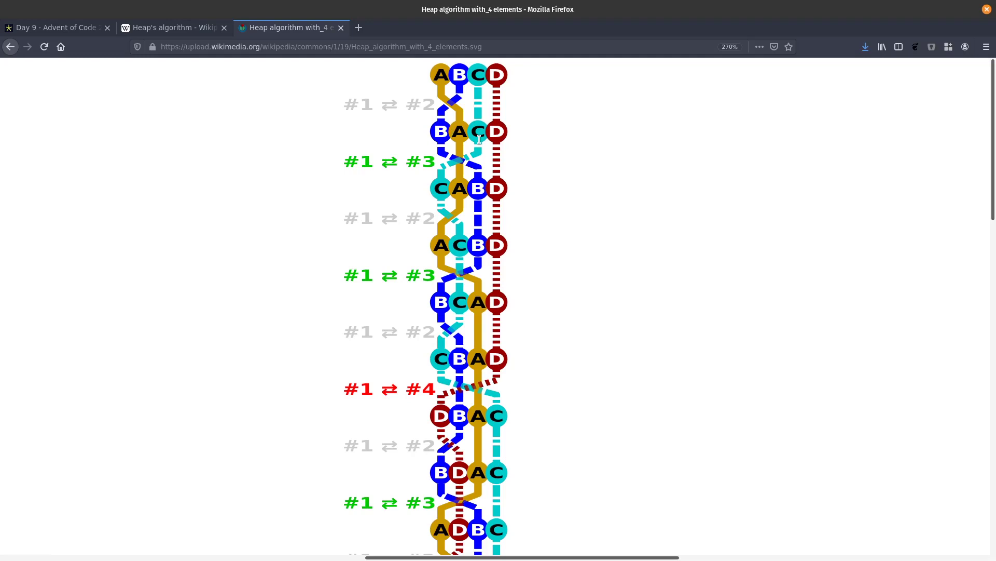
mouse_move(482, 178)
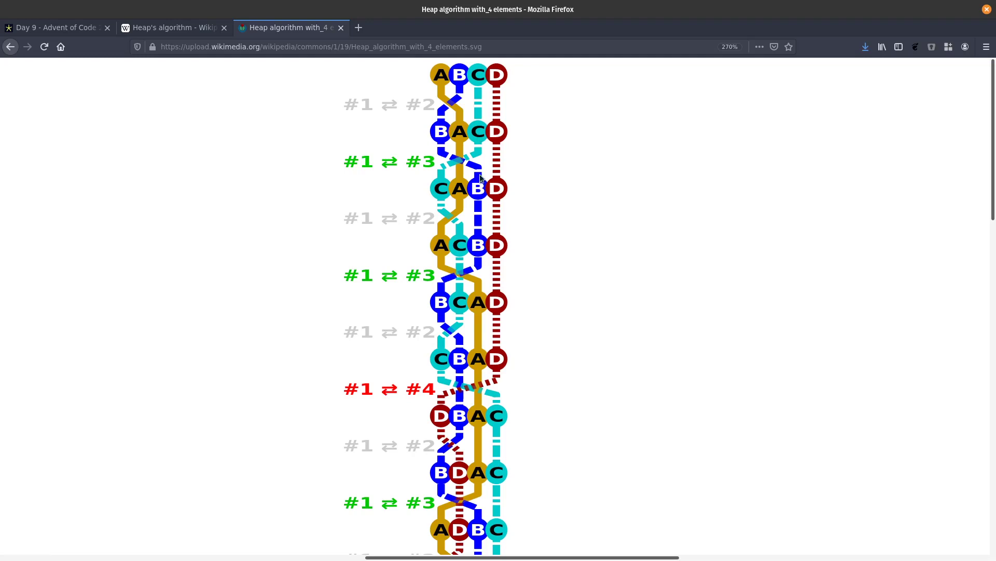
mouse_move(478, 186)
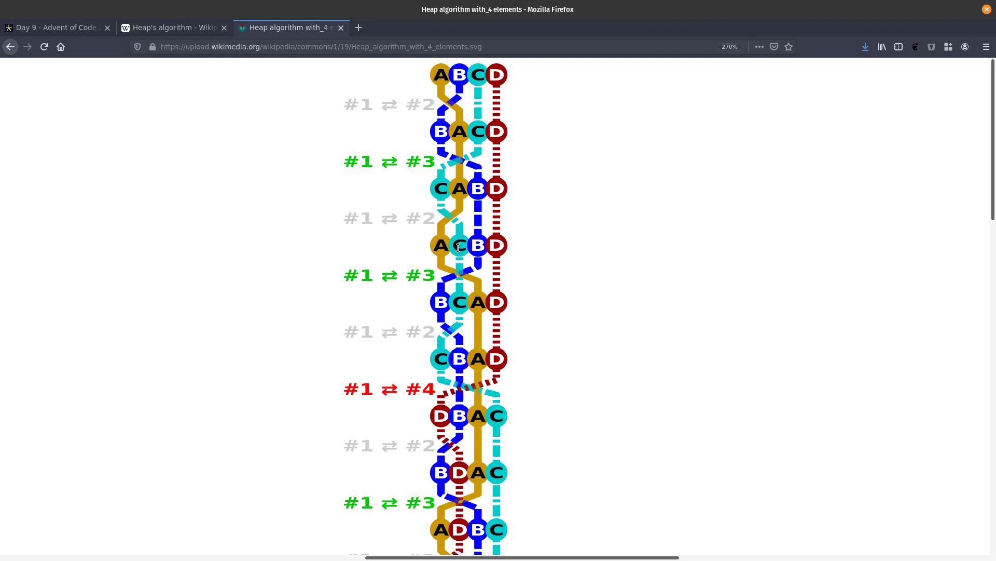
Return to the Wikipedia tab and highlight 'swap' in the even-index branch of the pseudocode.
left_click(174, 27)
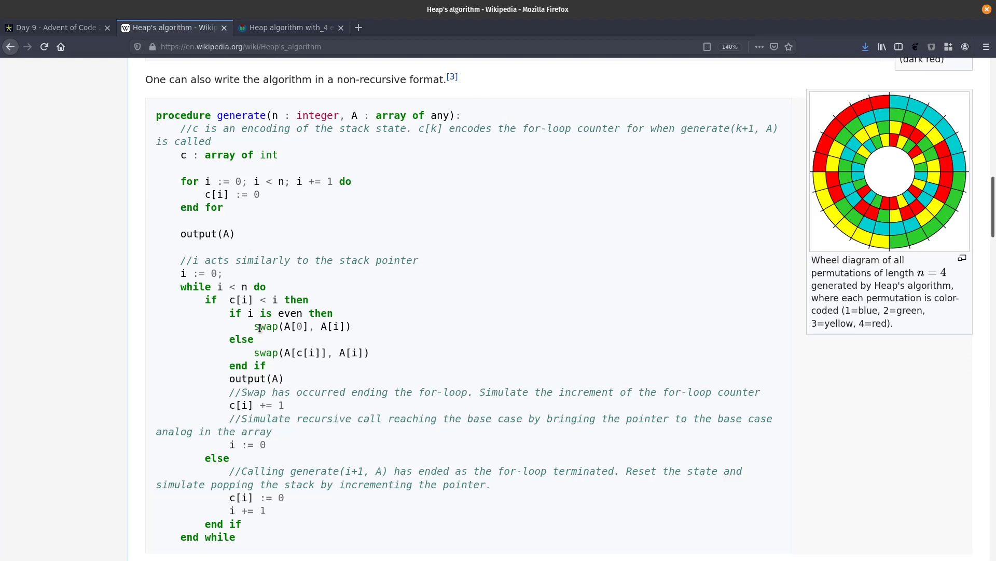
double_click(265, 326)
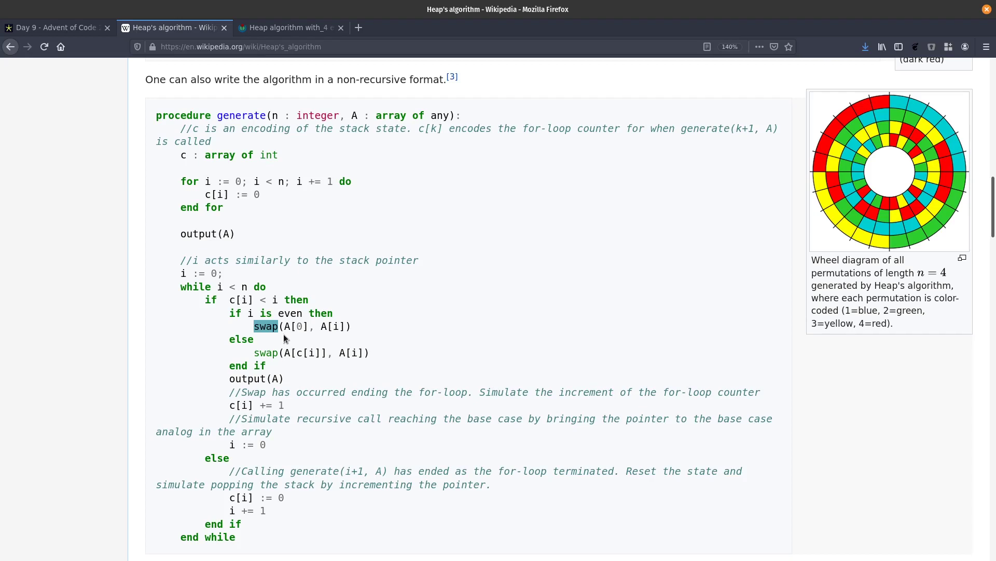
scroll("down", 3)
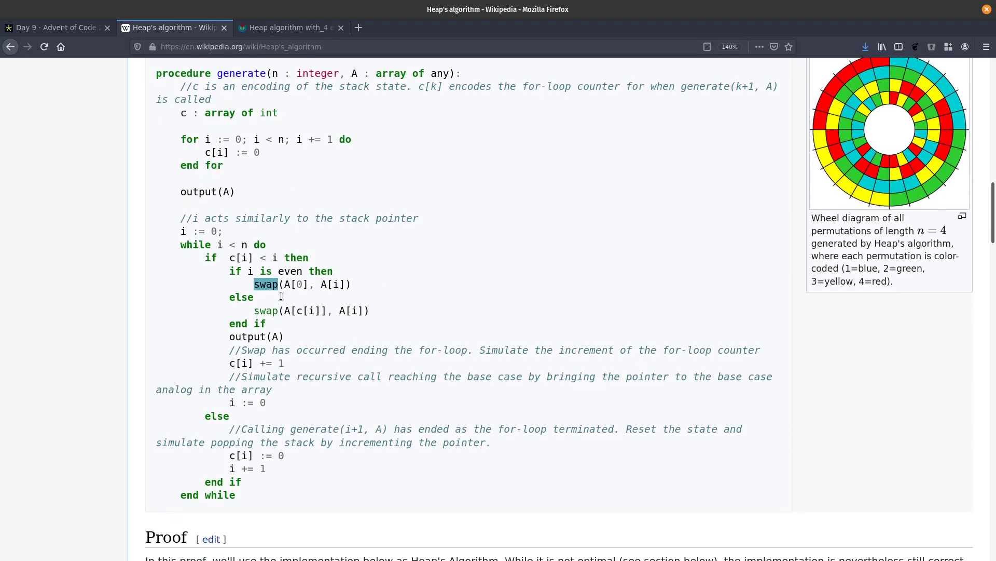
mouse_move(243, 465)
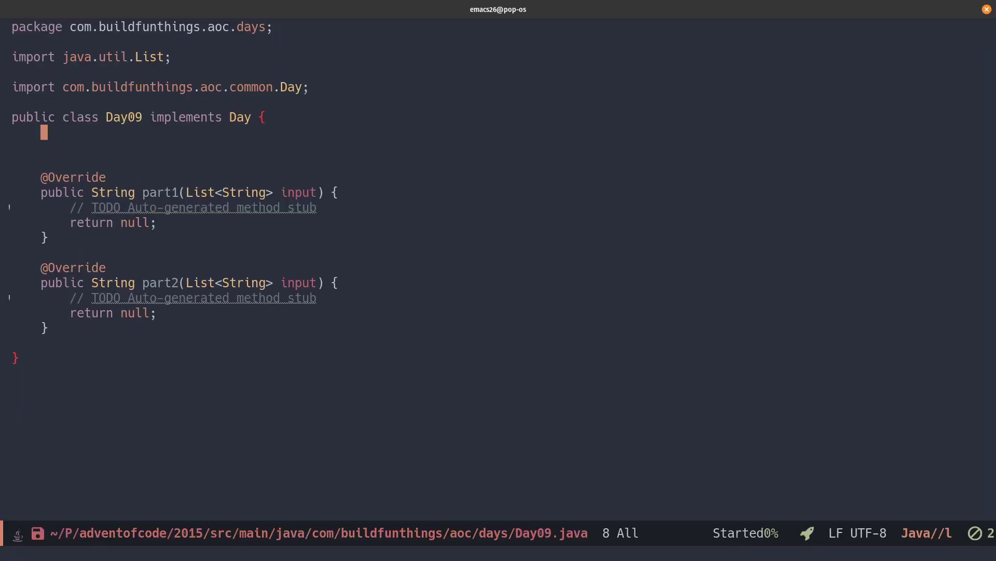
Write private void swap(String[] input, int a, int b) using a tmp variable and save.
type("private vo")
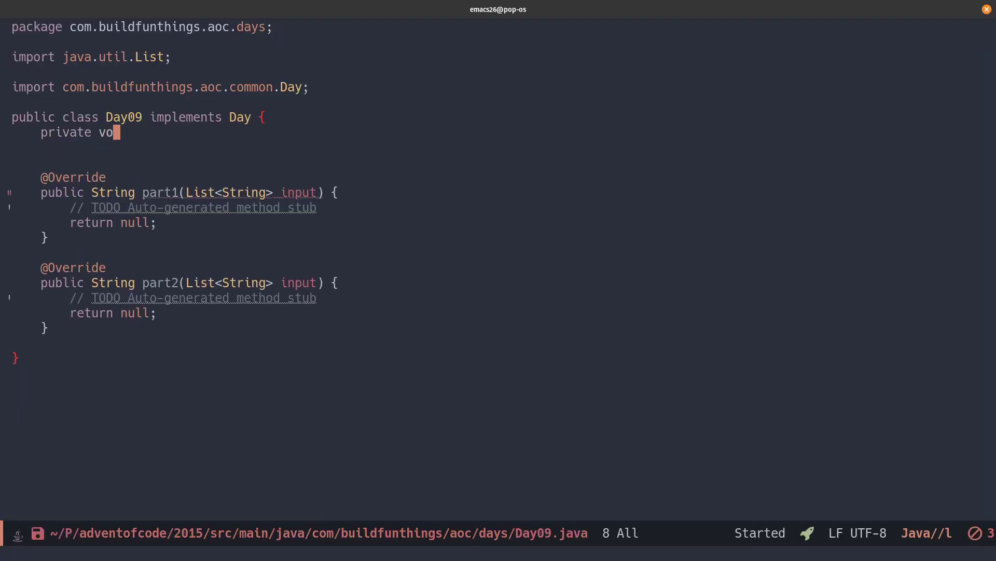
type("id swap(String[])")
type("String tmp")
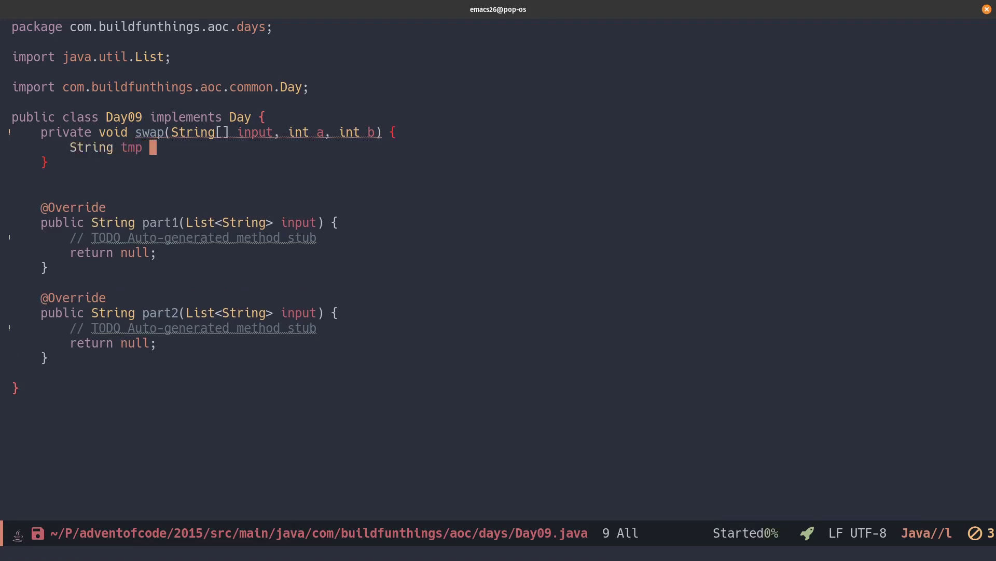
type("= input[a];")
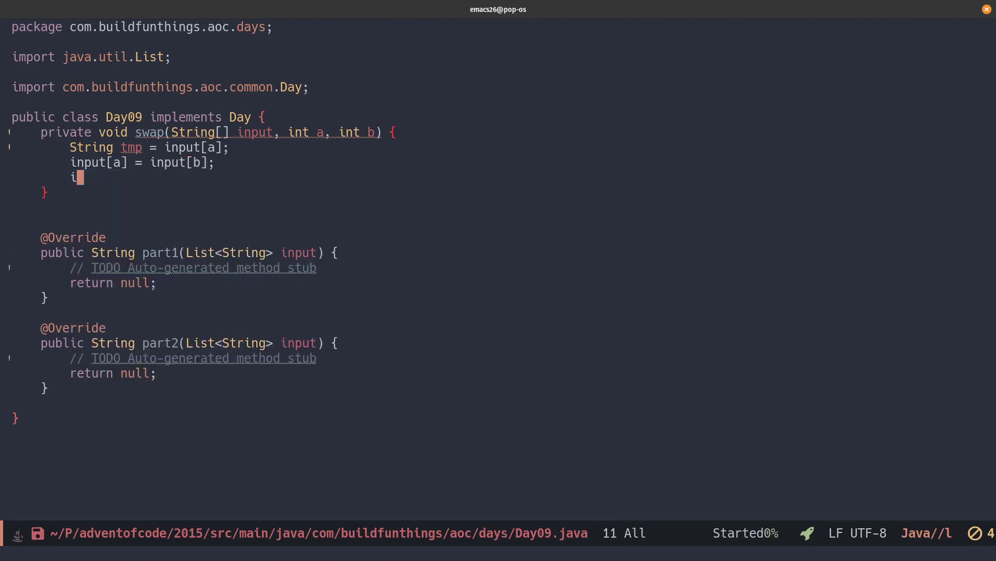
type("nput[b] = tmp;")
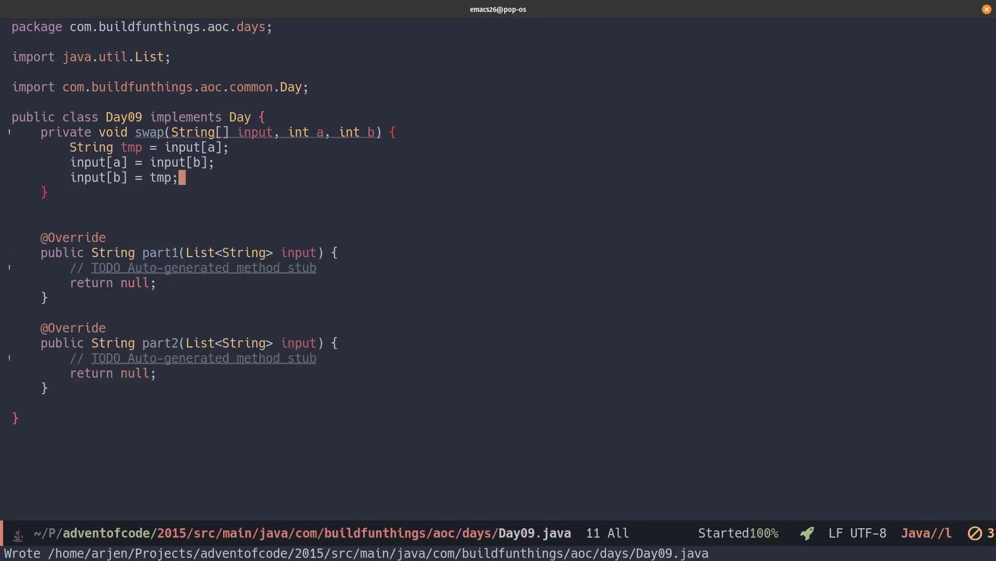
mouse_move(461, 197)
type("private")
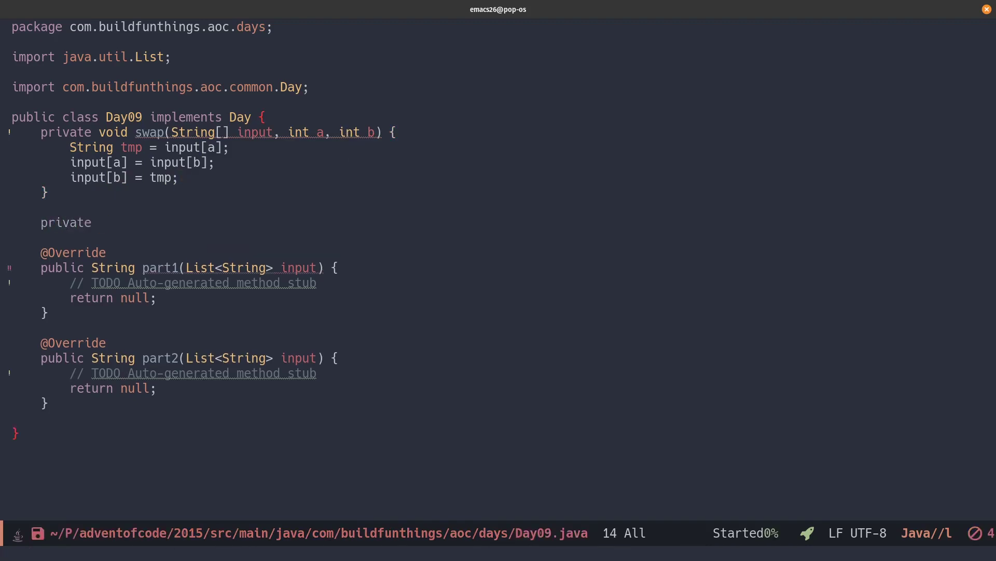
Declare permuteIterative(int n, String[] elements) with a permutations ArrayList and an indexes int array.
type("List<String[]> permute")
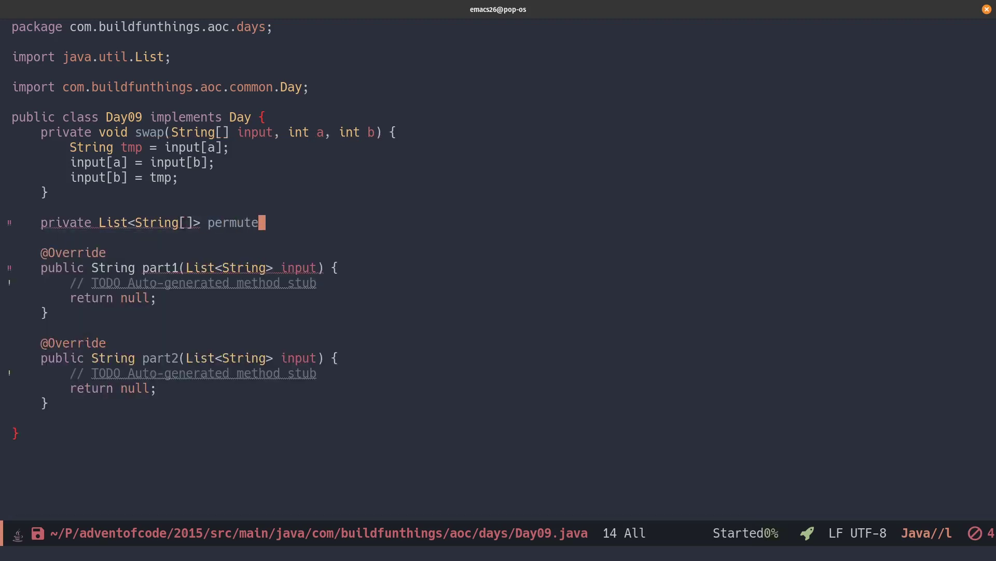
type("Iterative(i")
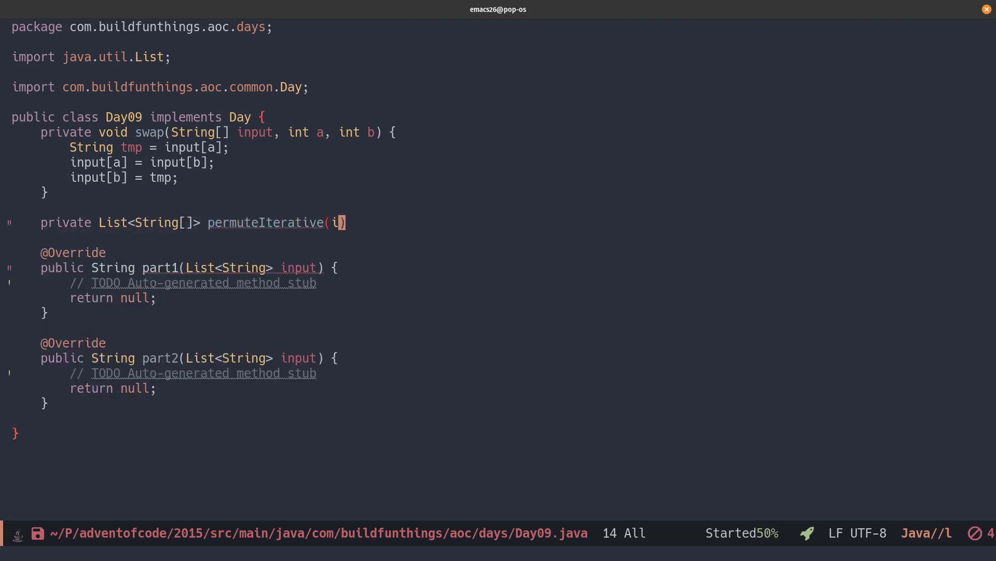
type("nt n, String[]")
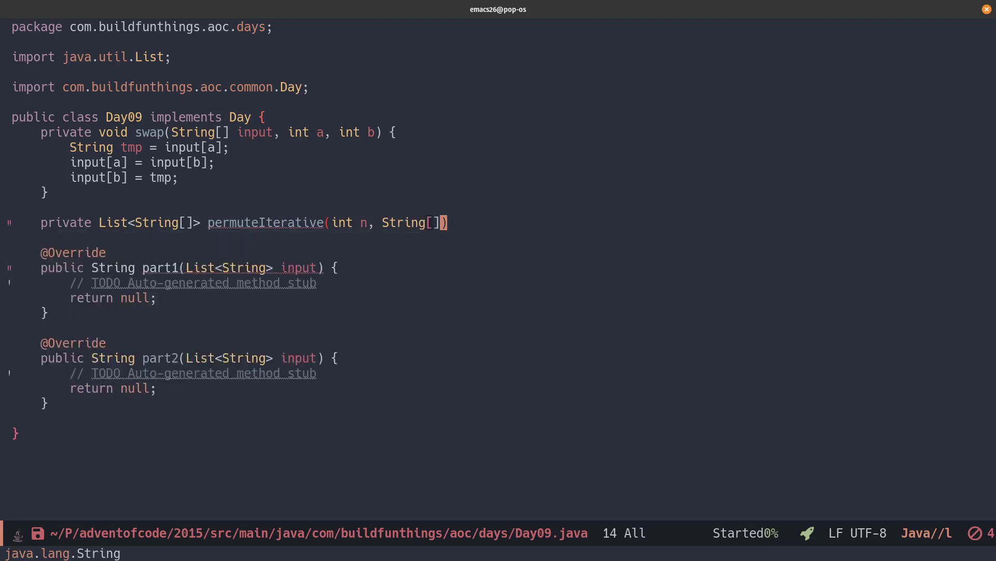
type("elements) {")
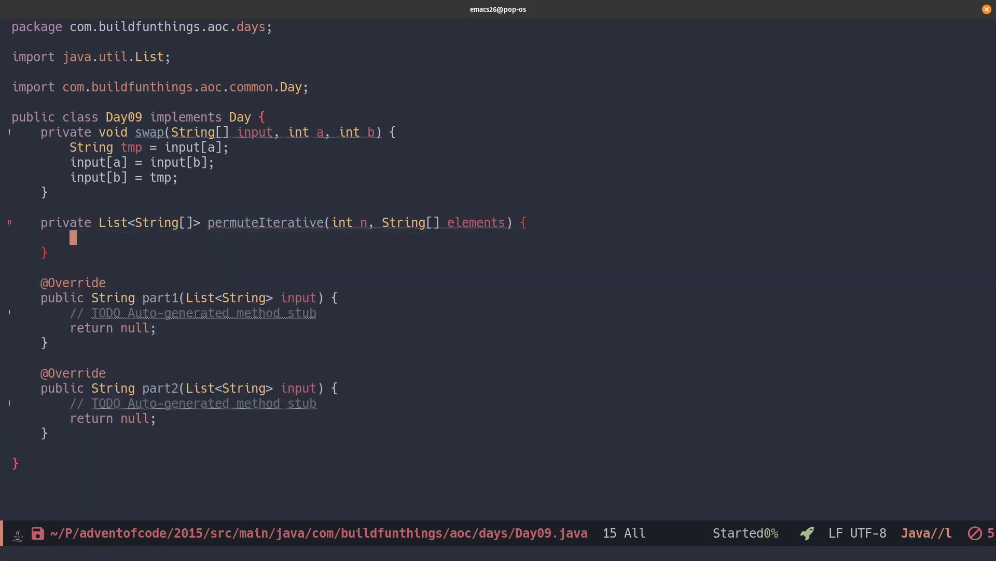
type("List<")
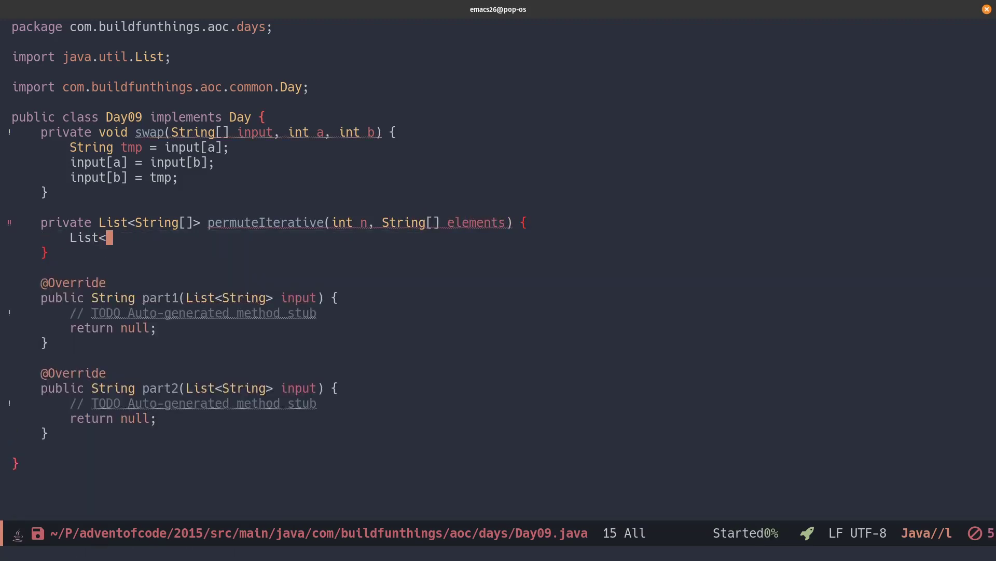
type("String[]> pe")
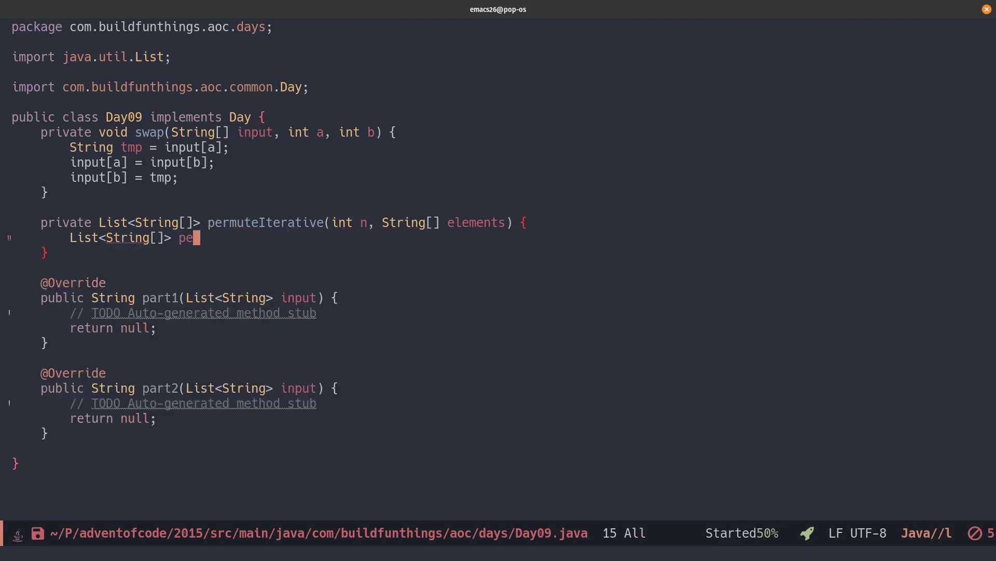
type("rmutations = new ArrayList<>();")
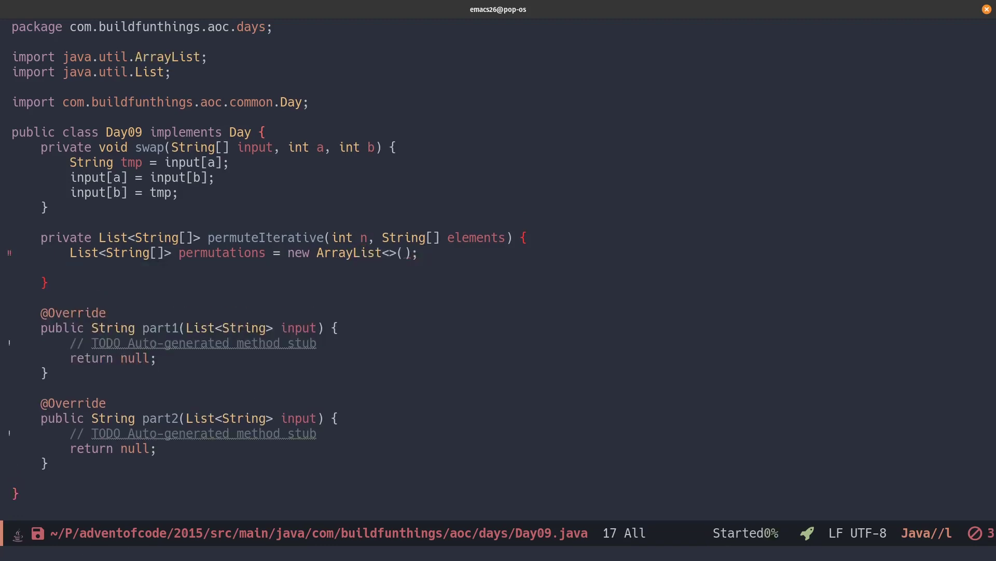
type("int[] indexes = new int[n];")
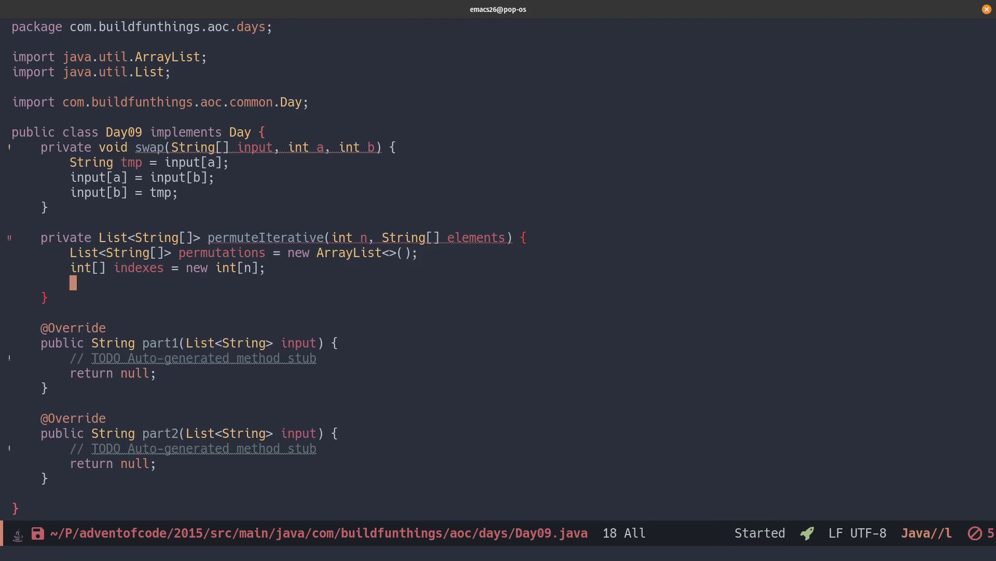
Add a for loop zeroing indexes and record elements.clone() as the first permutation.
type("for (int")
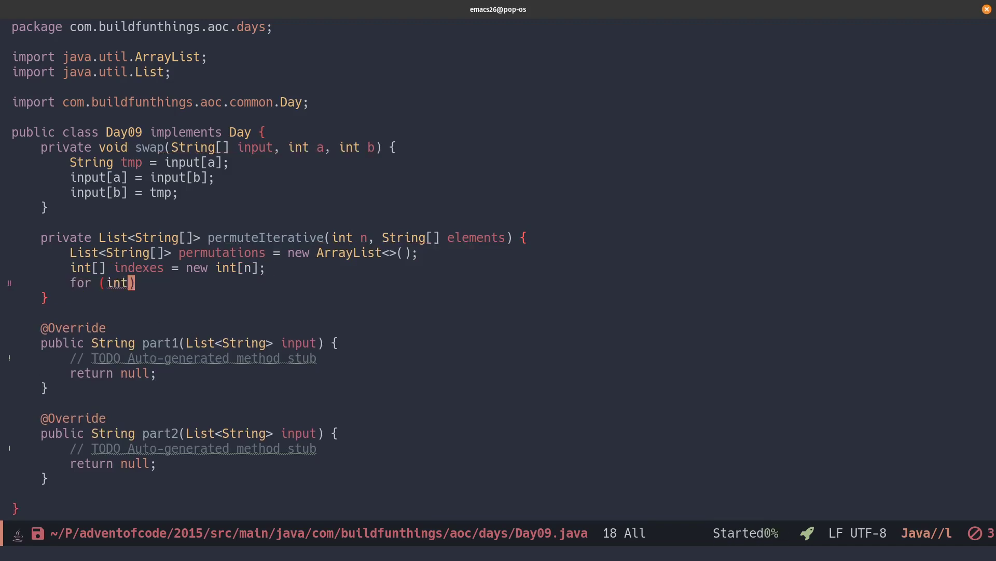
type("i =0; i < n")
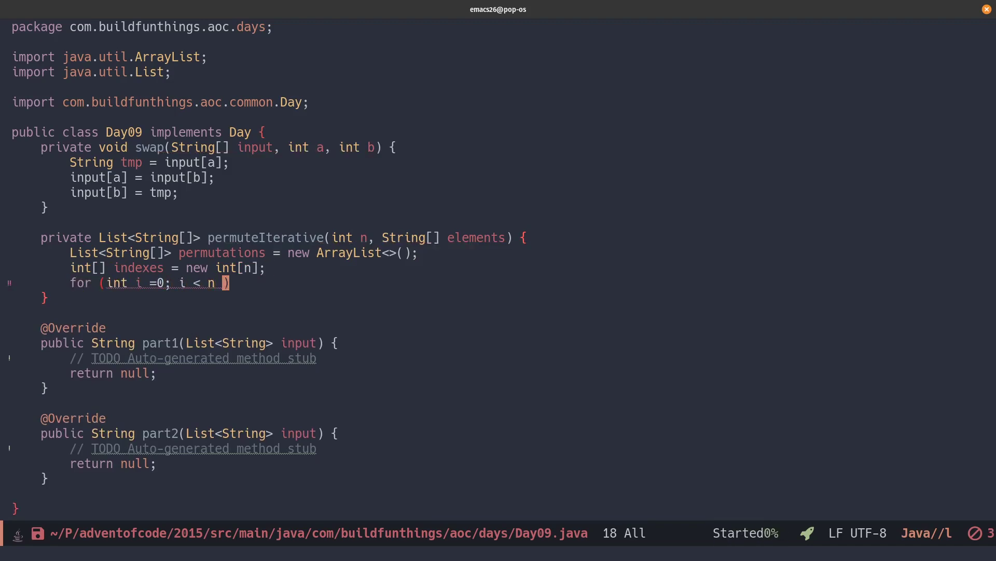
type("i++)")
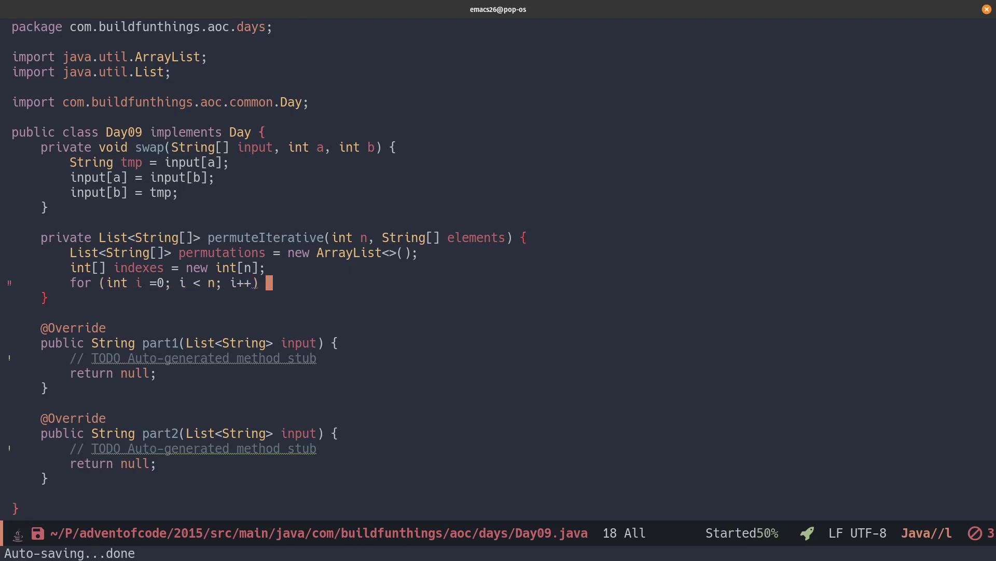
type("{")
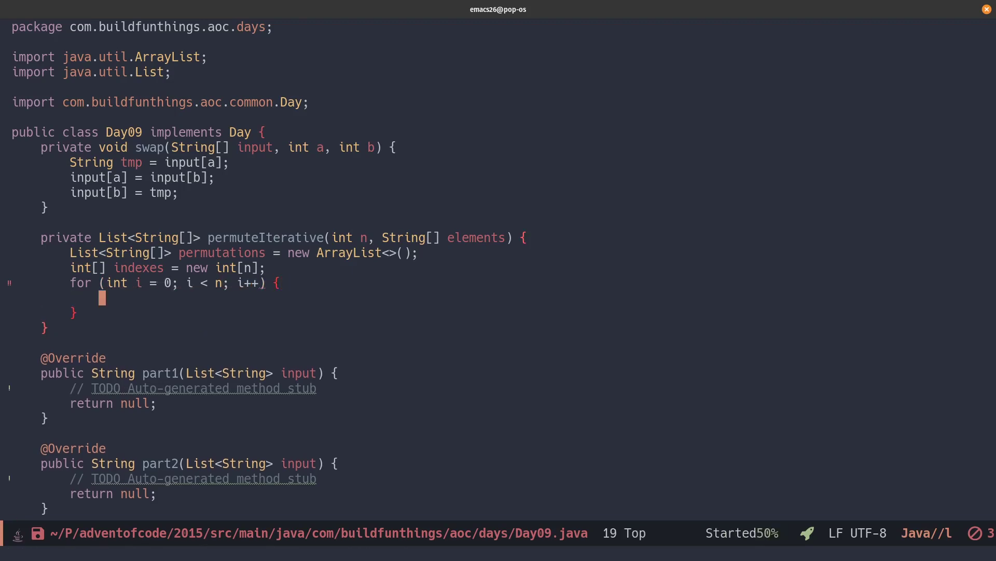
type("indexes[n]")
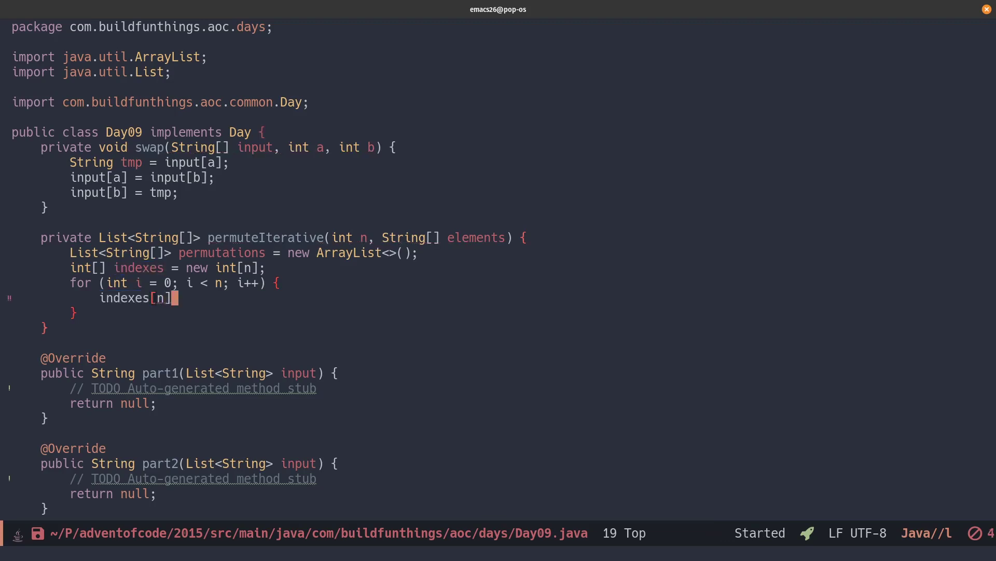
type("= 0;")
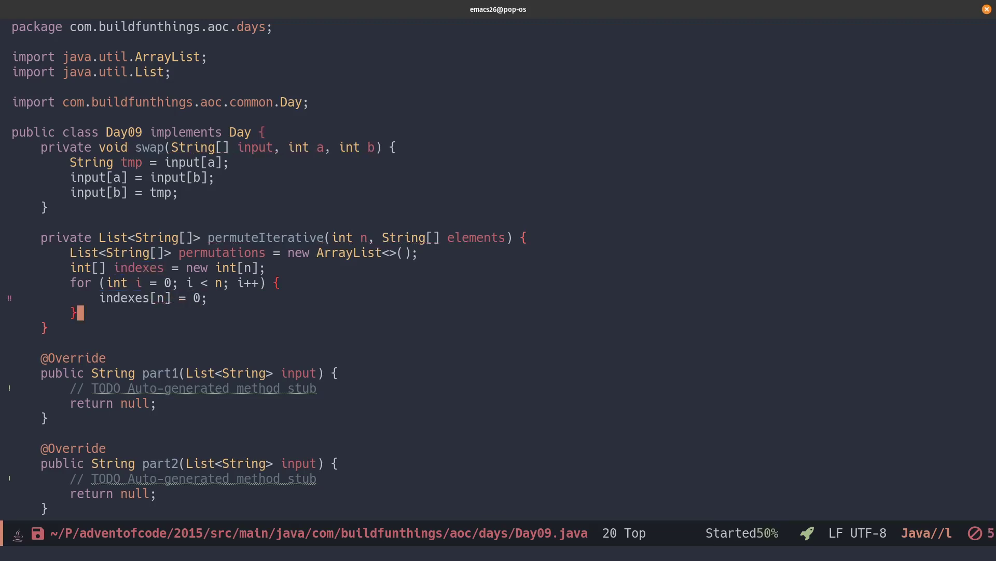
type("permutations.a")
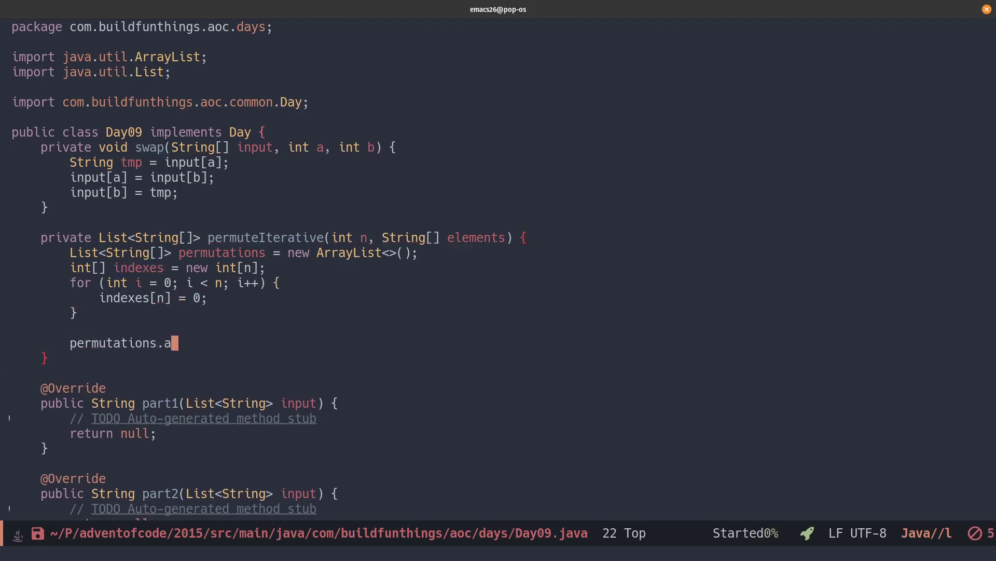
type("dd(element)")
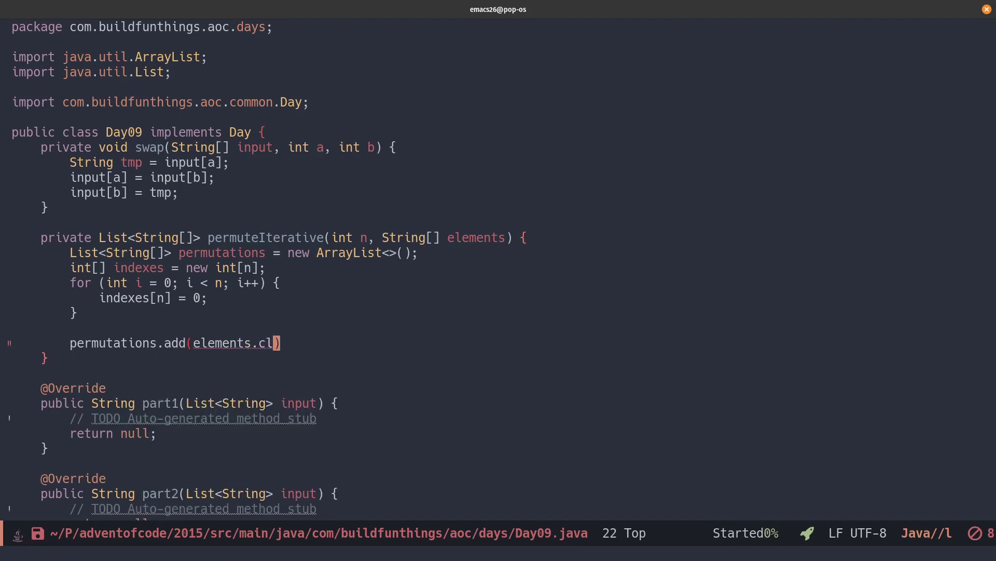
type("one());")
type("int i = 0;")
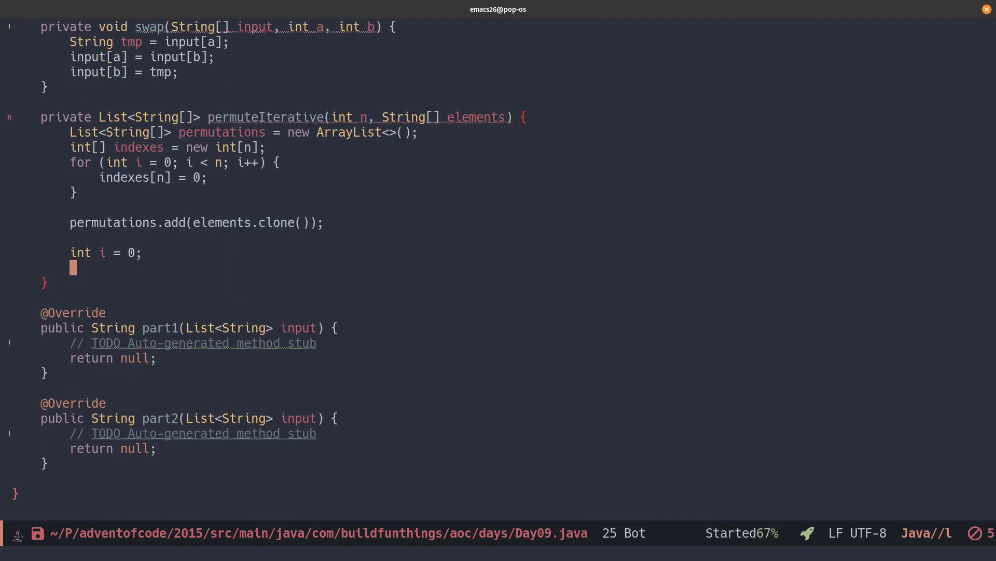
Write the while loop swapping elements (0 or indexes[i] by parity) and adding each clone.
type("while (i<")
type("if")
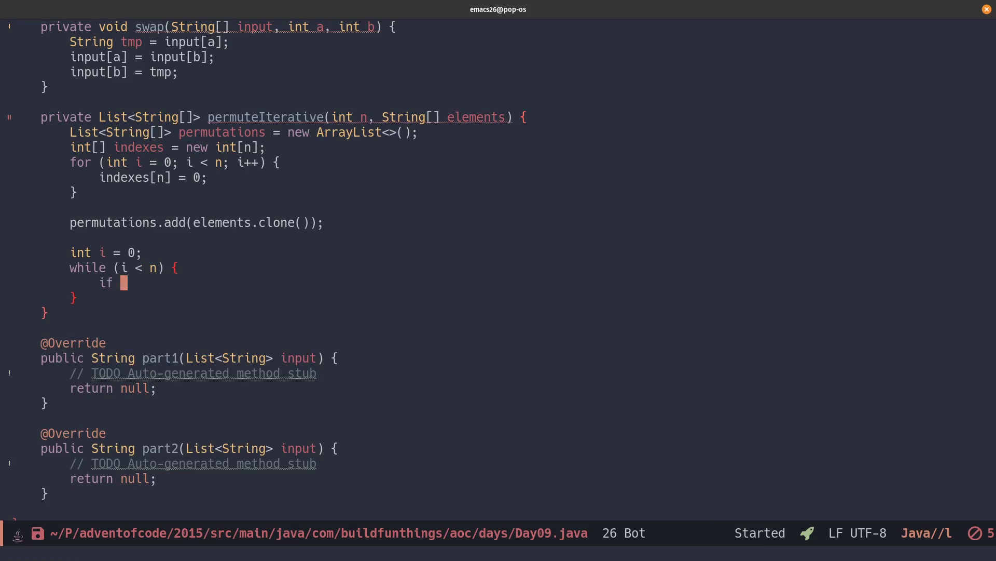
type("(indexes[i])")
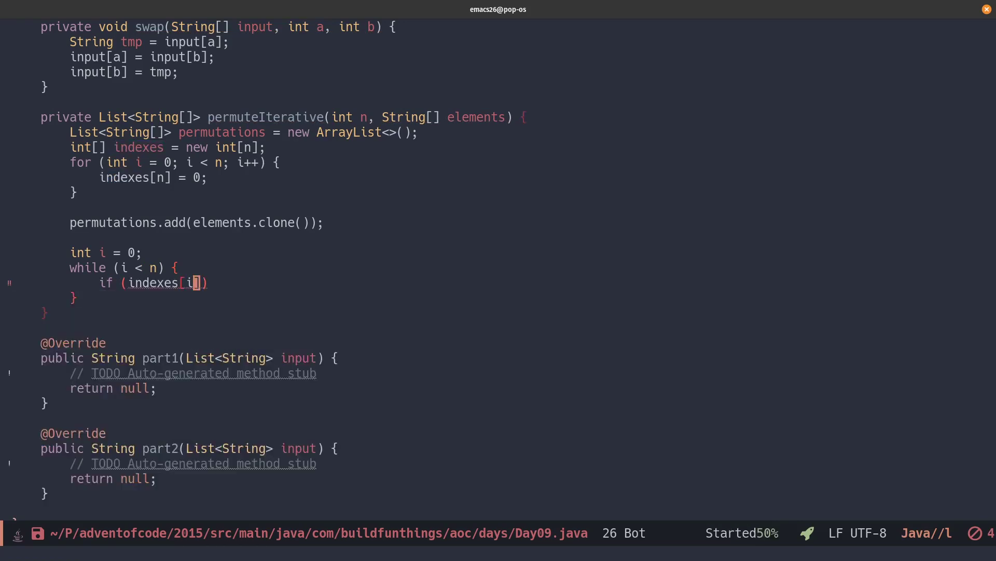
type("< i) {")
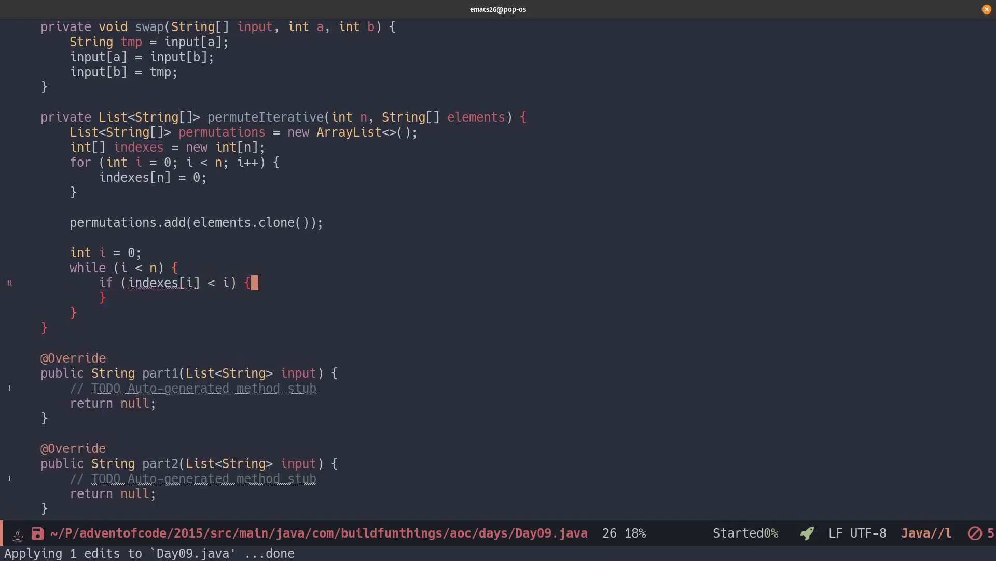
type("swap()")
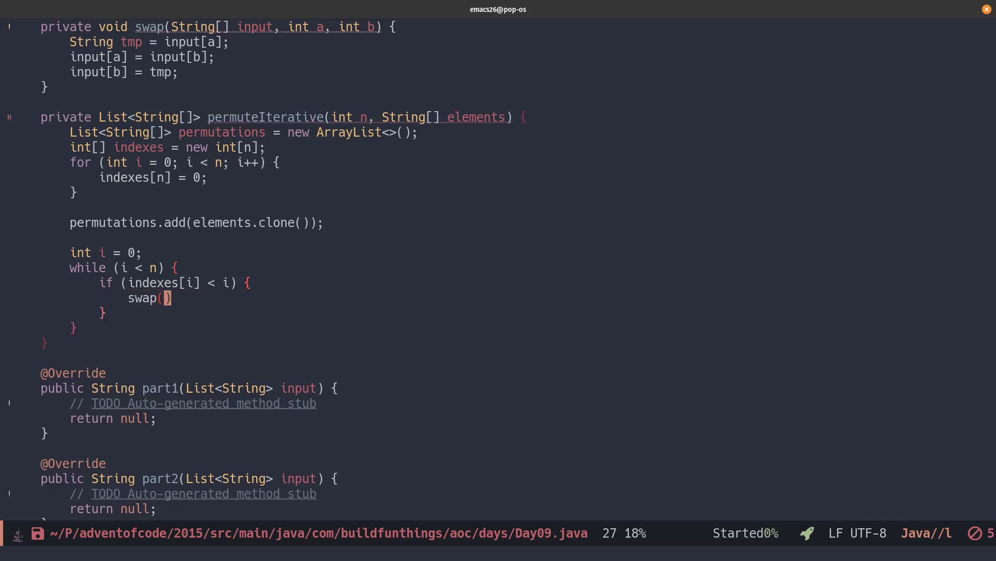
type("elements, i")
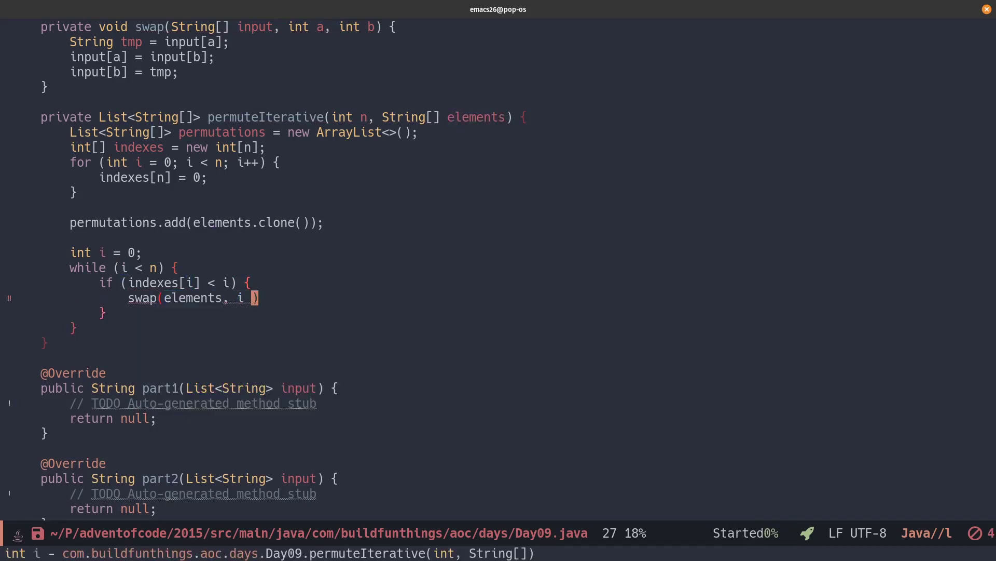
type("% 2 == 0")
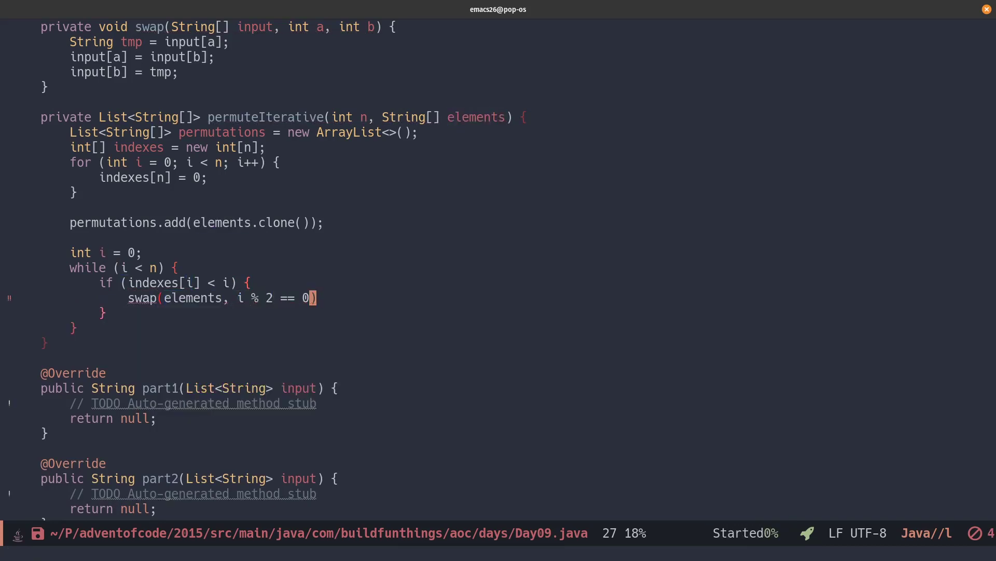
type("?0:inde")
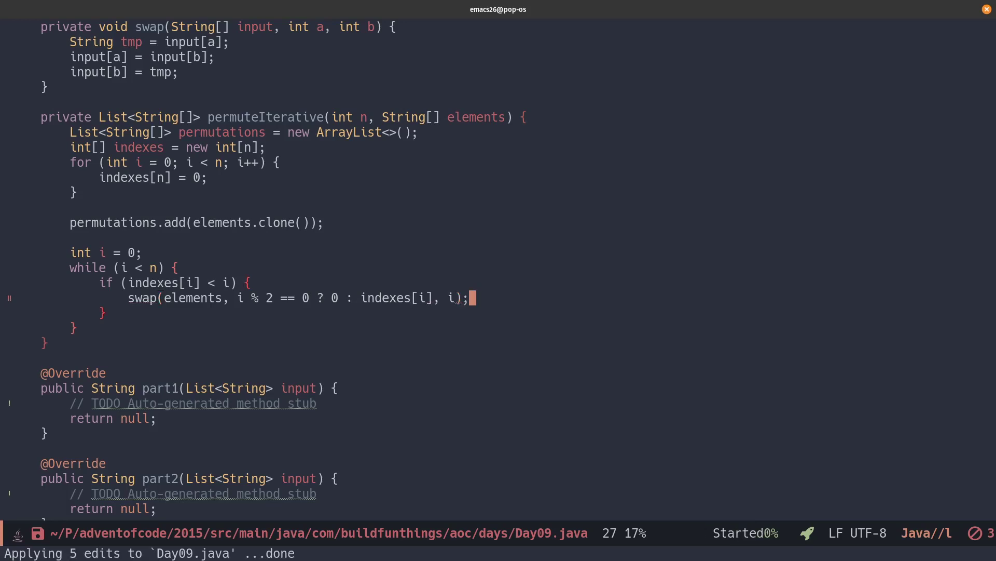
type("permutations")
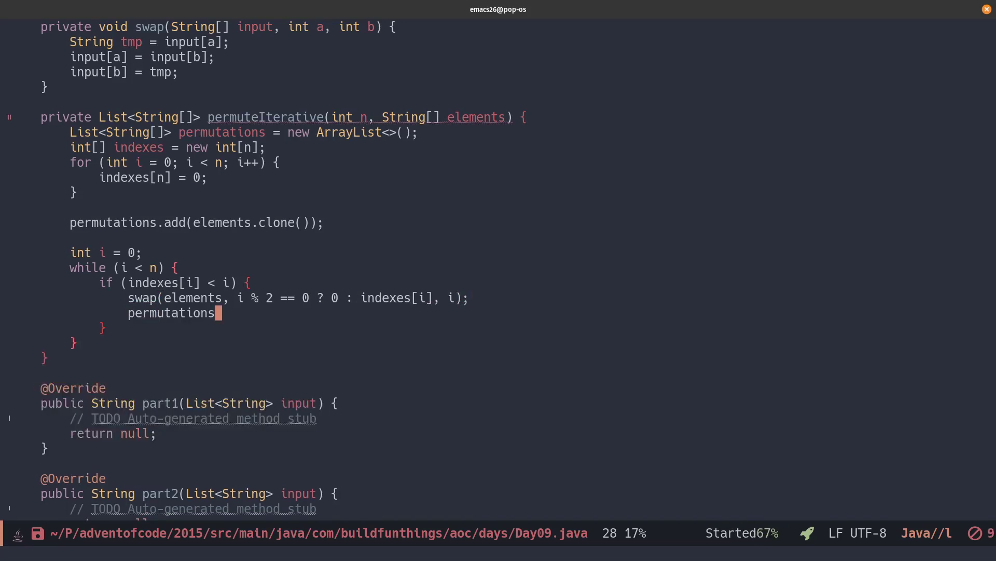
type(".add(elements.cl")
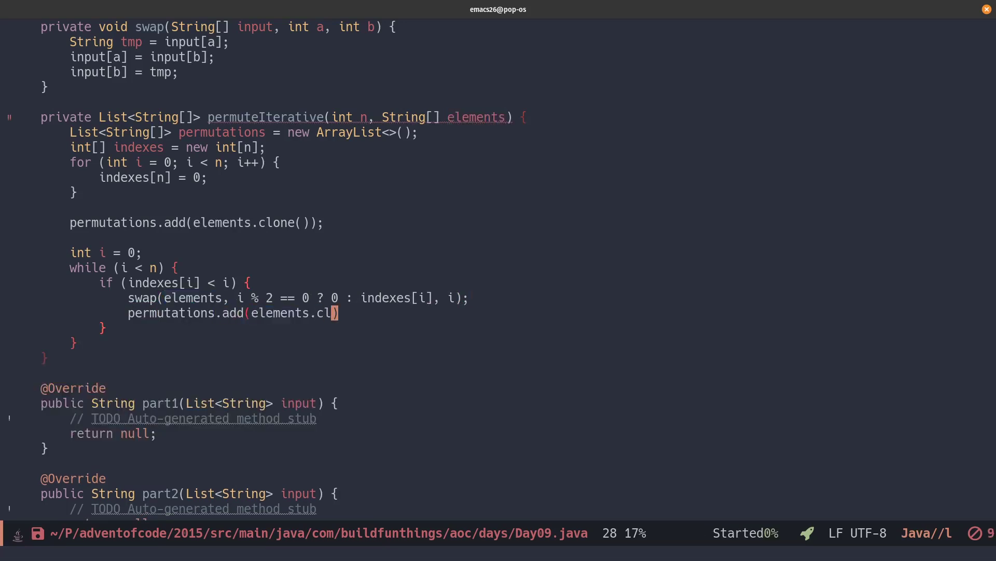
type("one());")
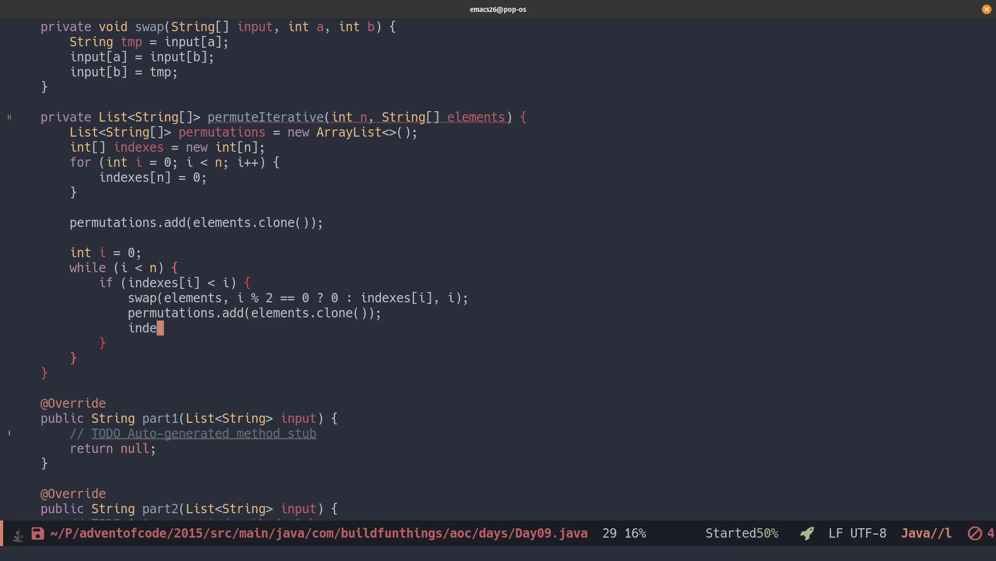
Increment indexes[i], reset it in the else branch, return permutations, and save Day09.java.
type("xes[i]++")
type("i = 0")
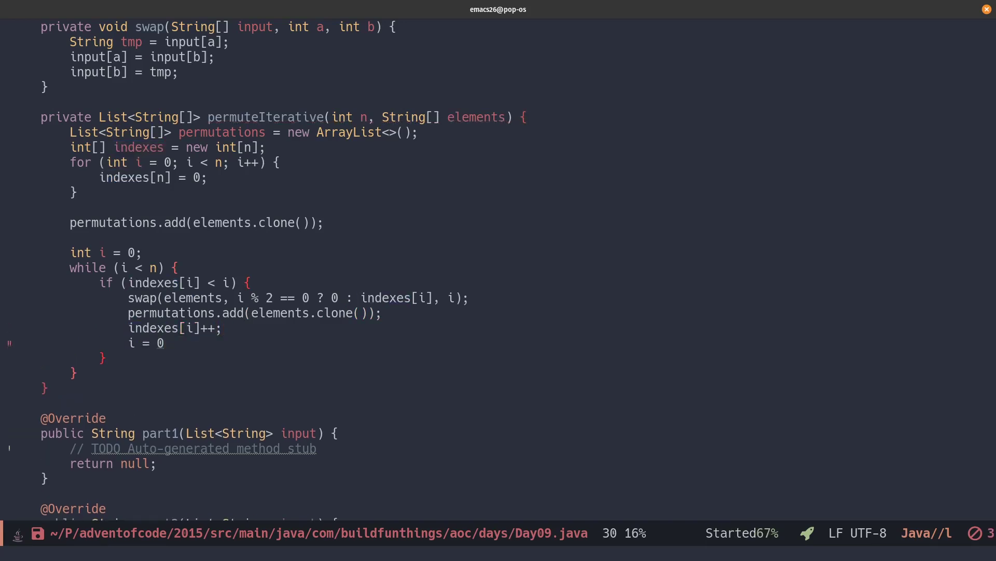
type(";")
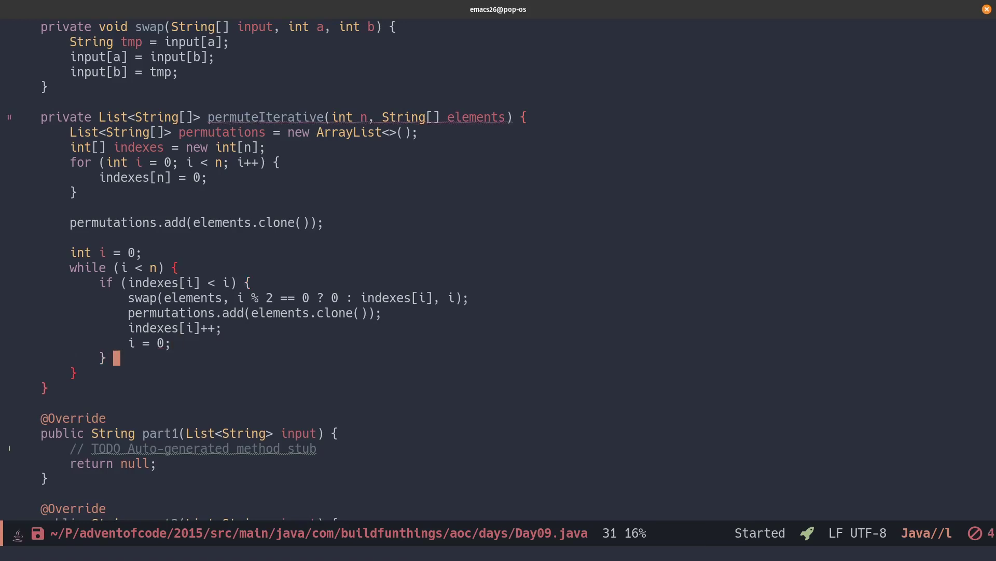
type("else {")
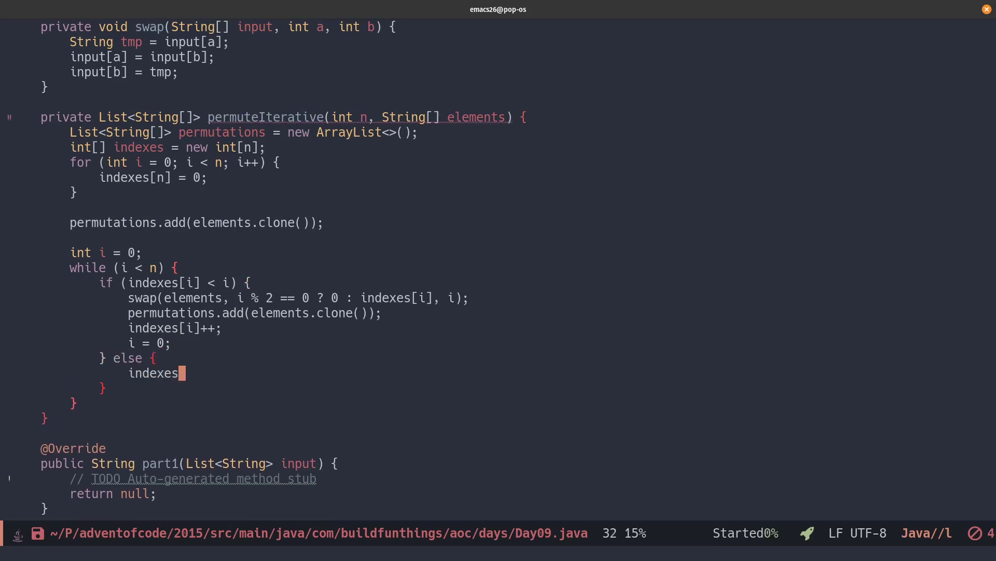
type("[i] = 0;")
type("return")
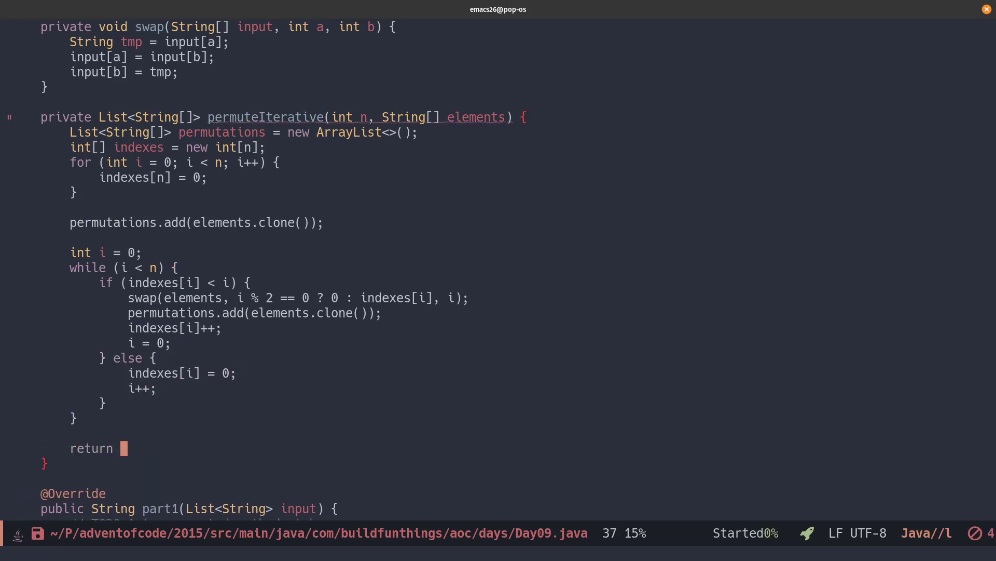
type("permutations;")
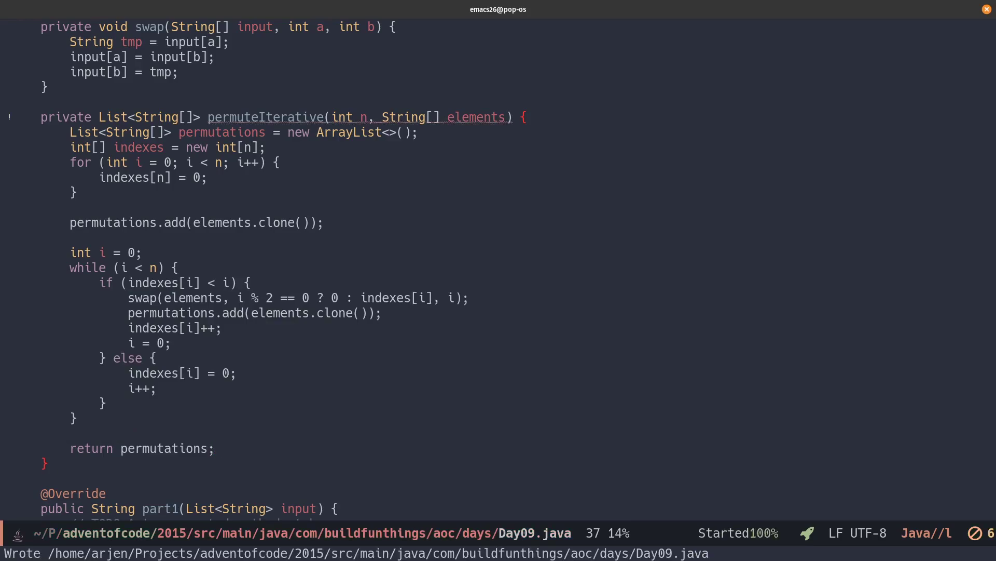
type("String[] args) {")
type("Day09 d = new Day09();")
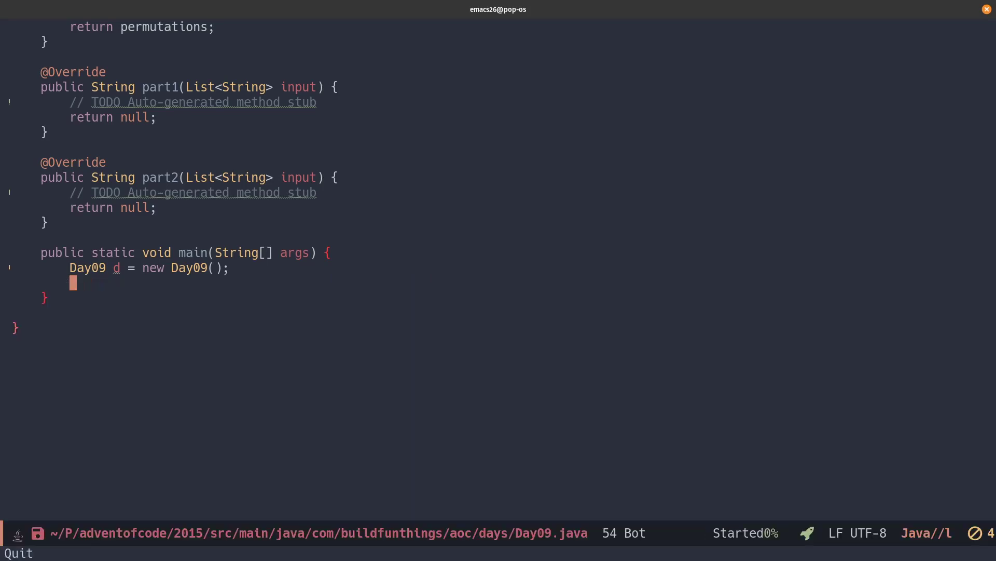
In main, build the "A".."D" String array and print permuteIterative results via stream().forEach(System.out::println).
type("String[] inp")
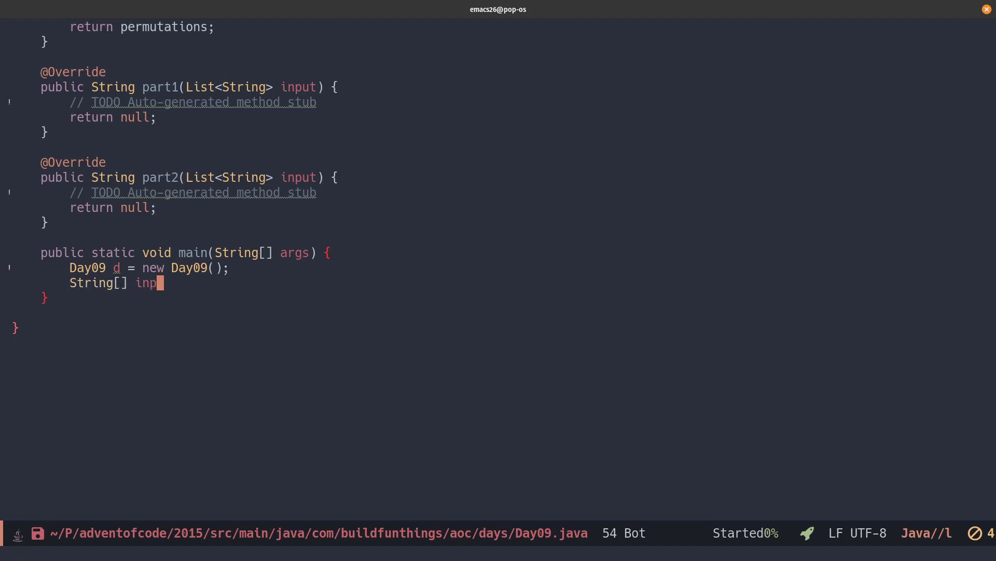
type("ut = new String[] {")
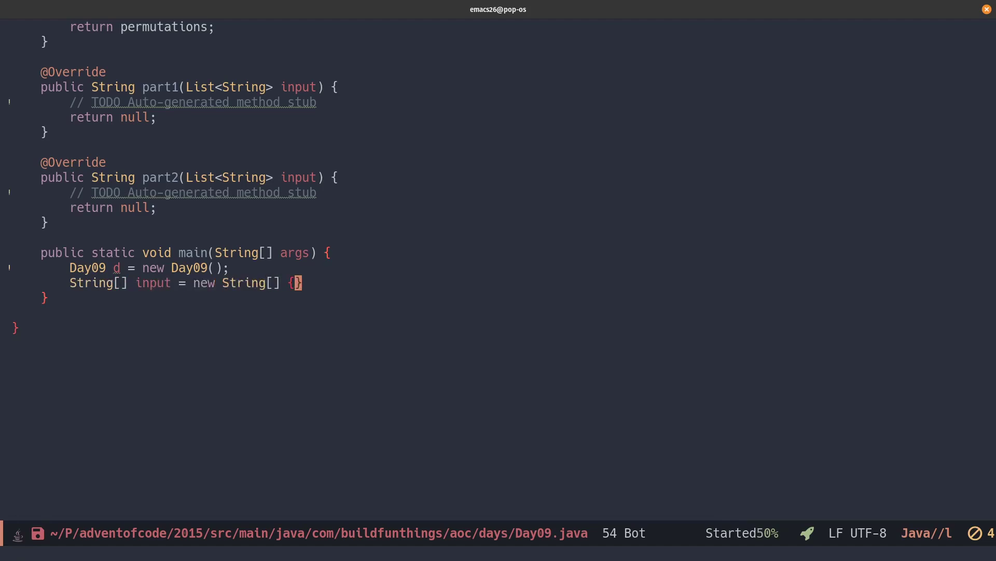
type("\"A\", \"\"")
type("d.permuteIterative(input.length, input")
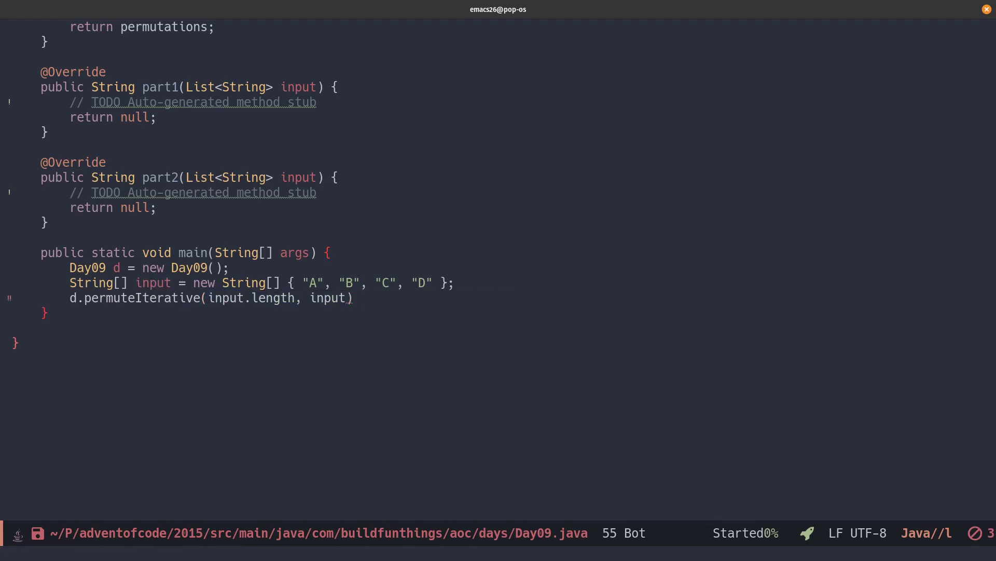
type(".stream().fo")
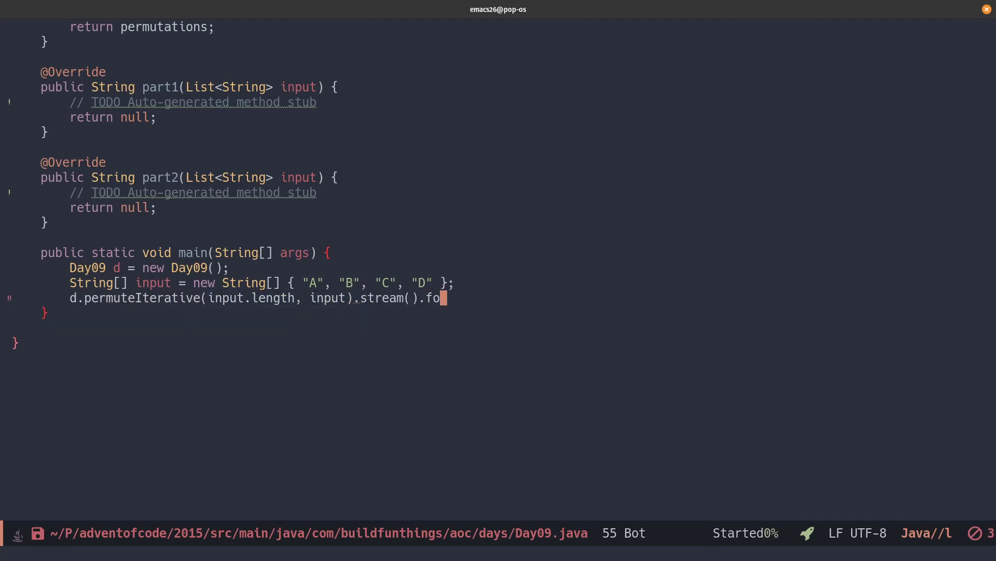
type("rEach(System);")
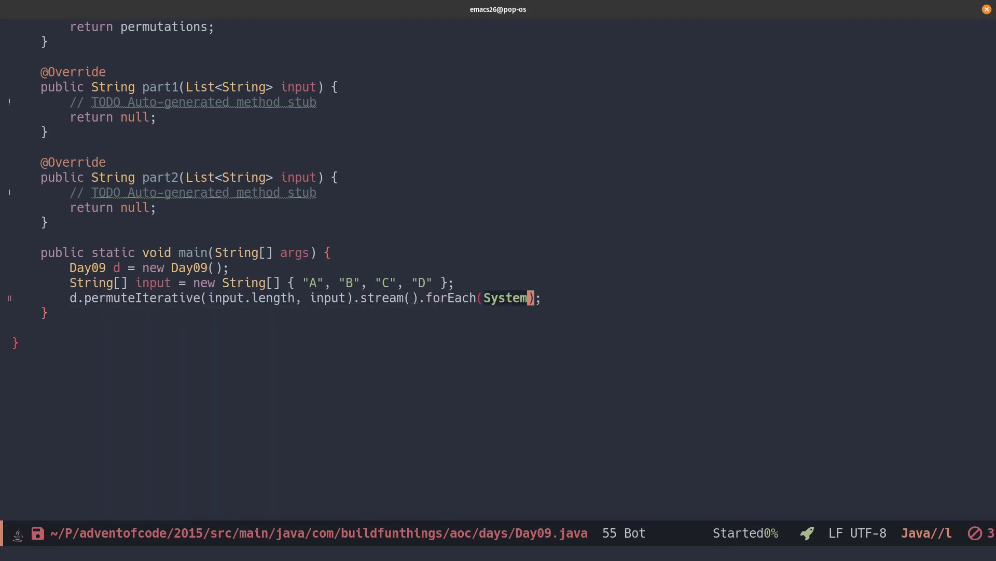
type(".out::printl")
type("public List")
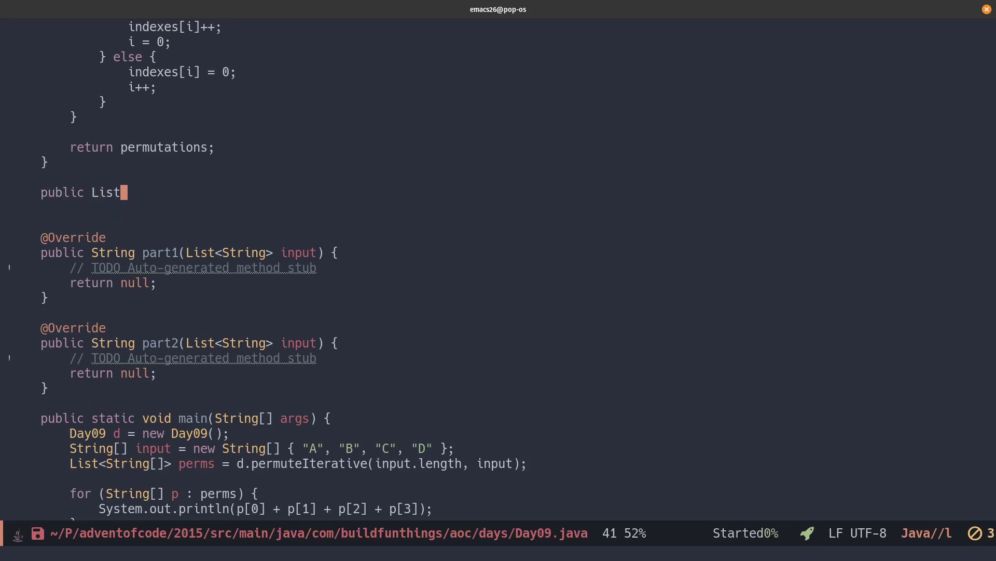
Start getPermutations(List<String> input) splitting each line on spaces and calling storeCities.
type("<String[]>")
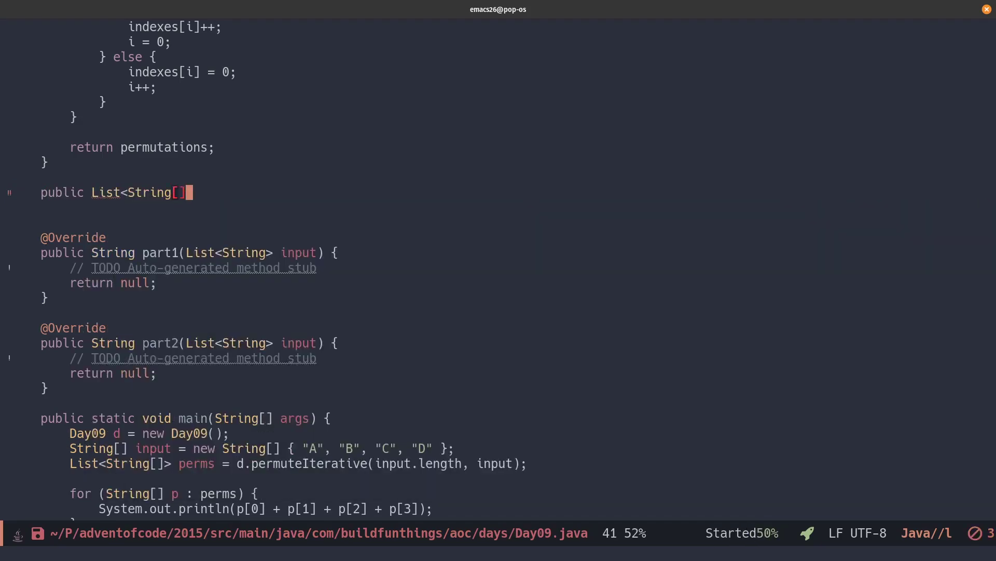
type("getPermutations(List<String> input) {")
type("for (String s : input) {")
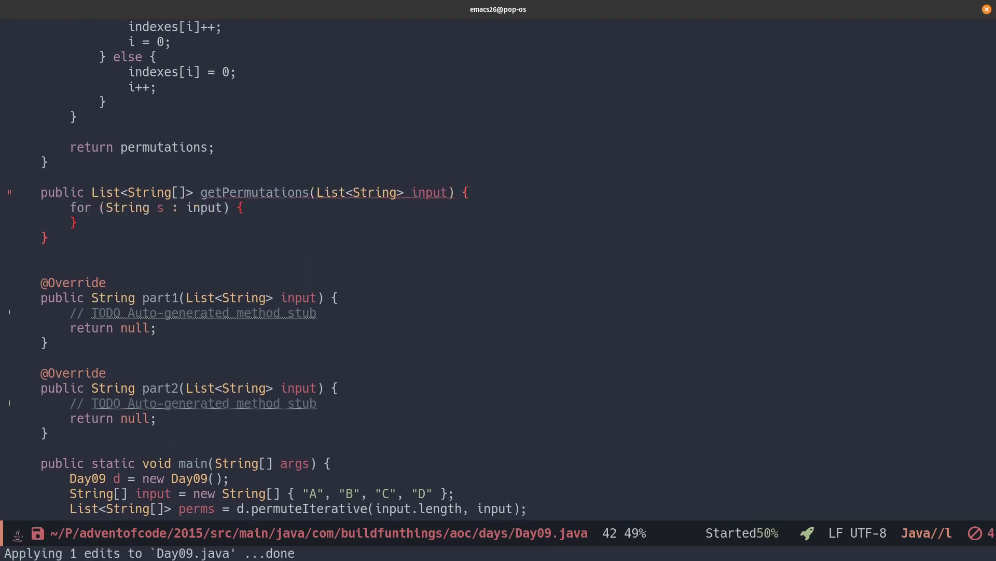
type("String[] parts =")
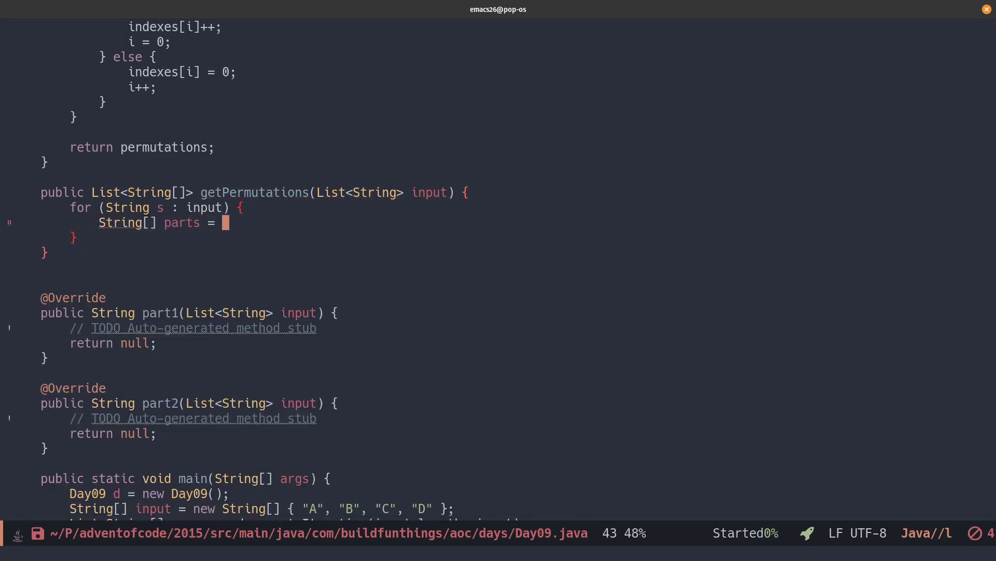
type("s.split(\" \", 0)")
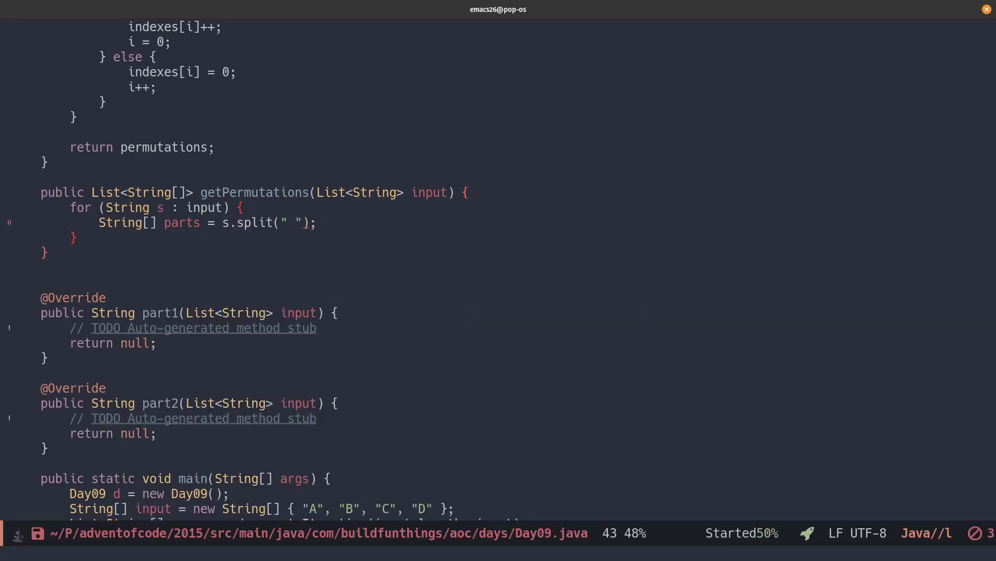
type("storeCities(parts[0], parts[2]);")
type("// Faerun to Tristram = 65")
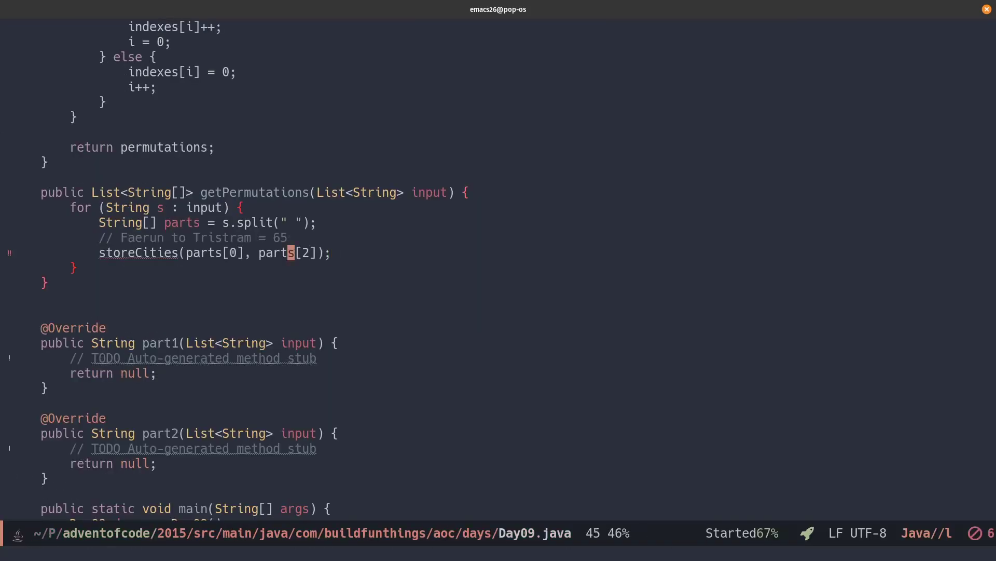
Call addConnection(parts[0], parts[2], Integer.parseInt(...)) and return permuteIterative over _cities.size().
type("addC")
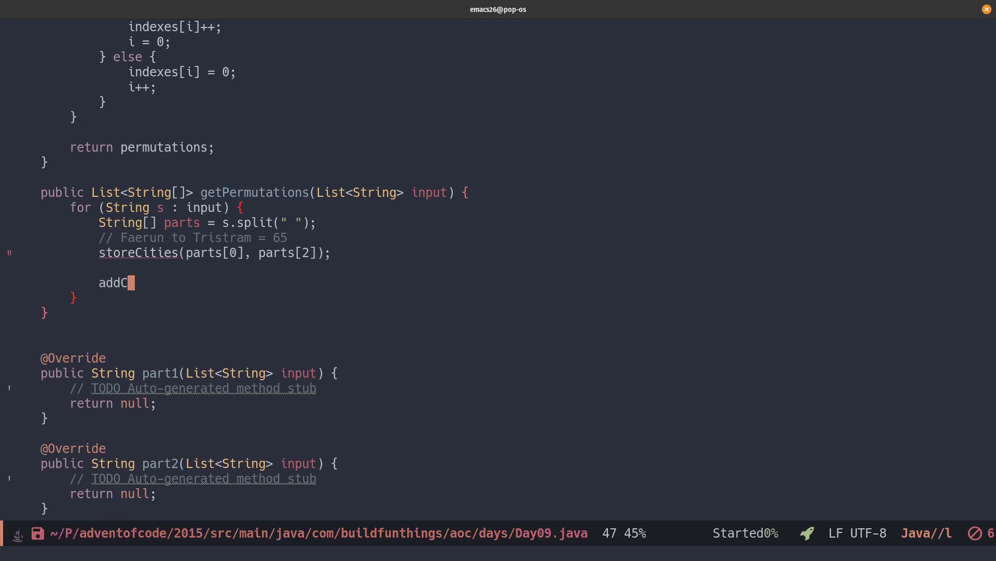
type("onnection(parts[1]")
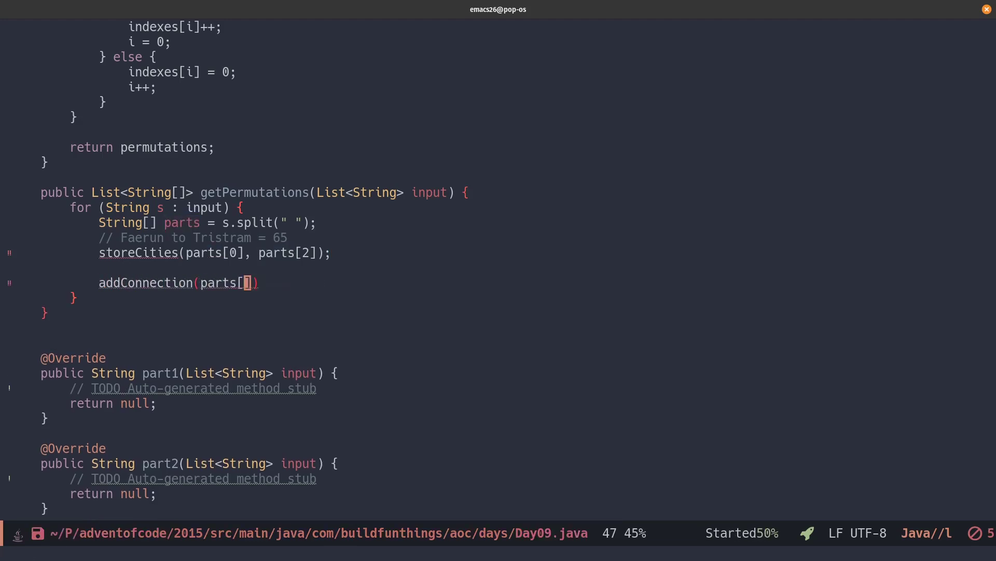
type("0], parts[2],")
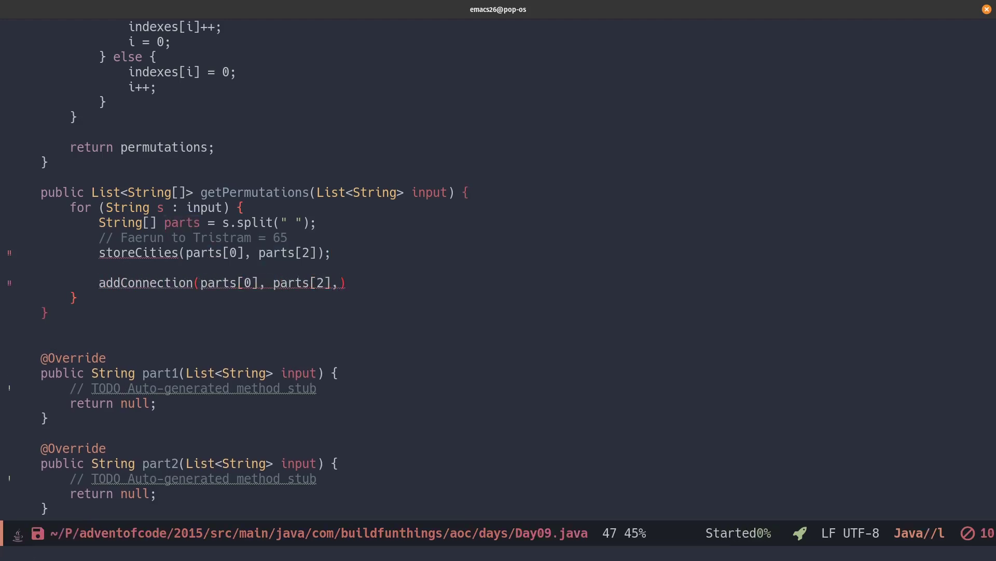
type("Integer.parseInt()")
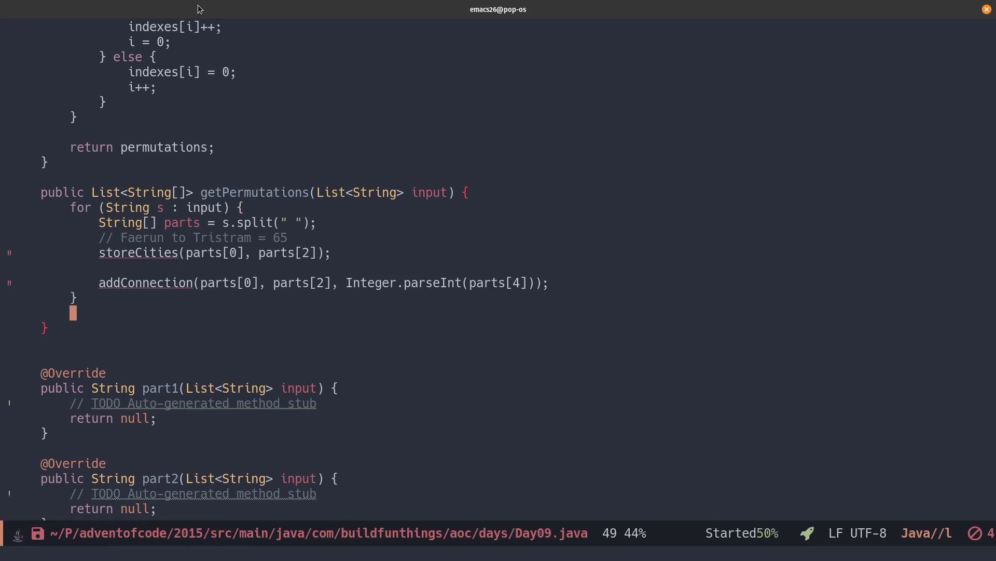
type("return permuteIterative(0, null")
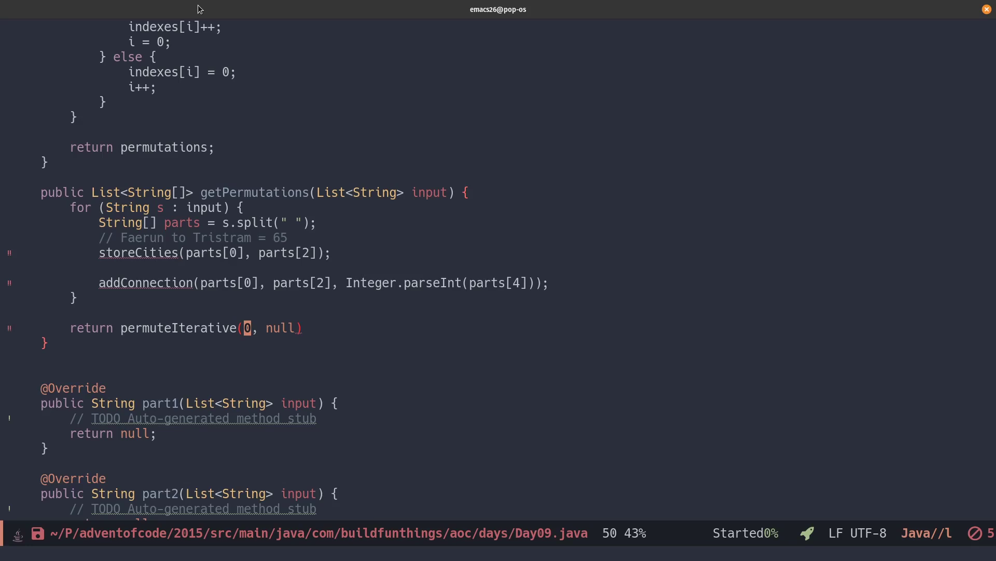
type("_cities.size()")
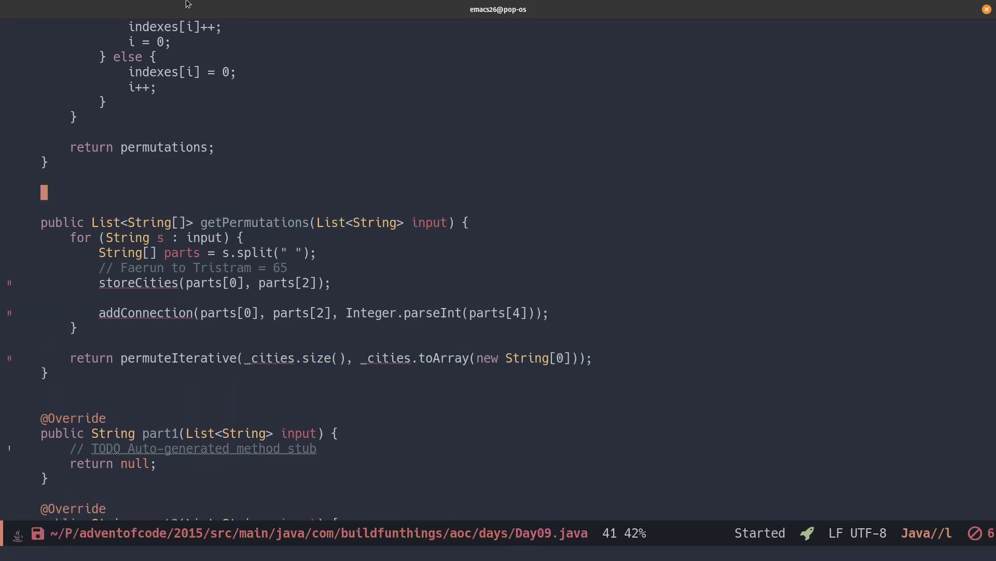
Declare the Map<String, Map<String, Integer>> _paths = new HashMap<>() field.
type("Map<")
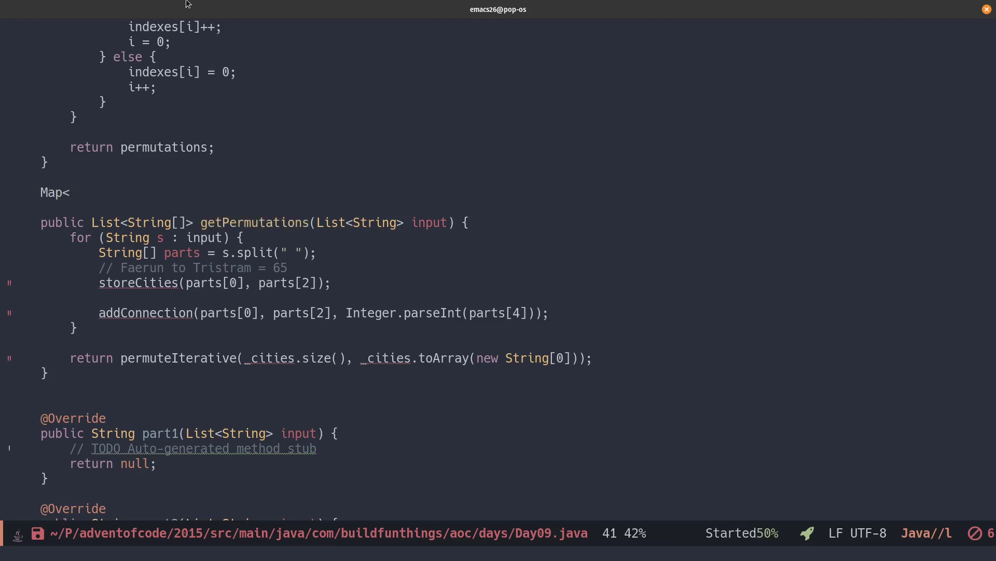
type("String, Ma")
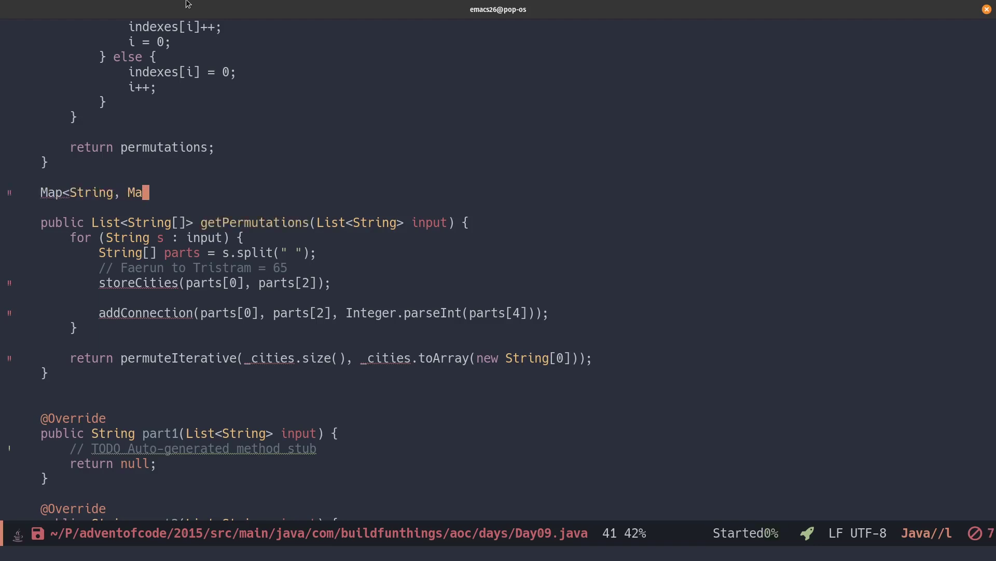
type("p<")
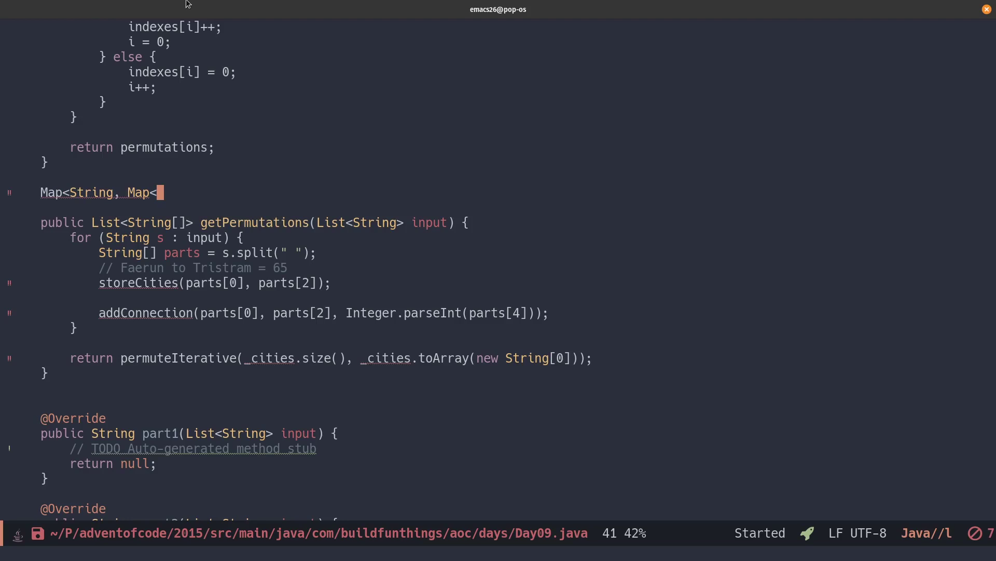
type("String, Integer>>")
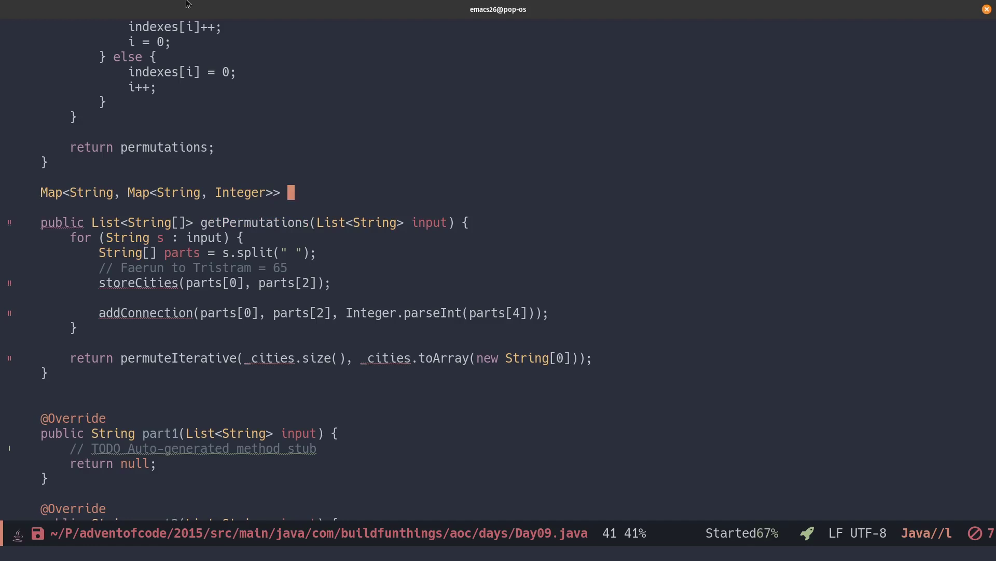
type("_paths =")
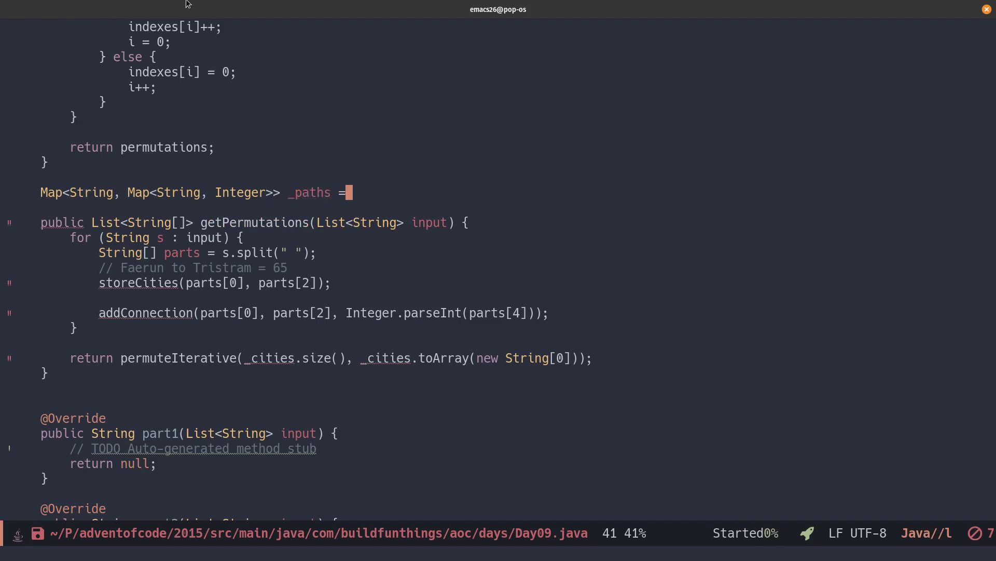
type("new HashMap")
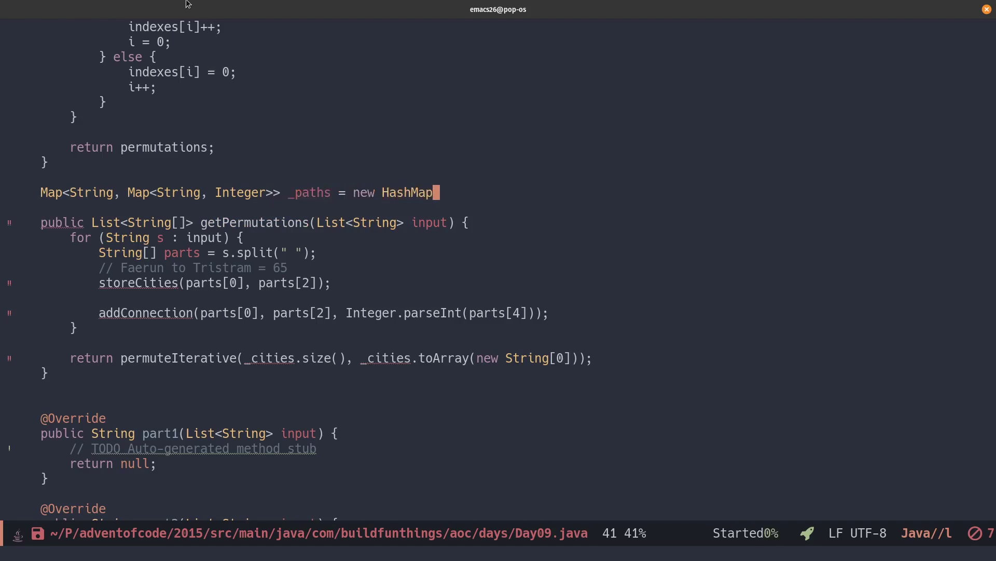
type("<>();")
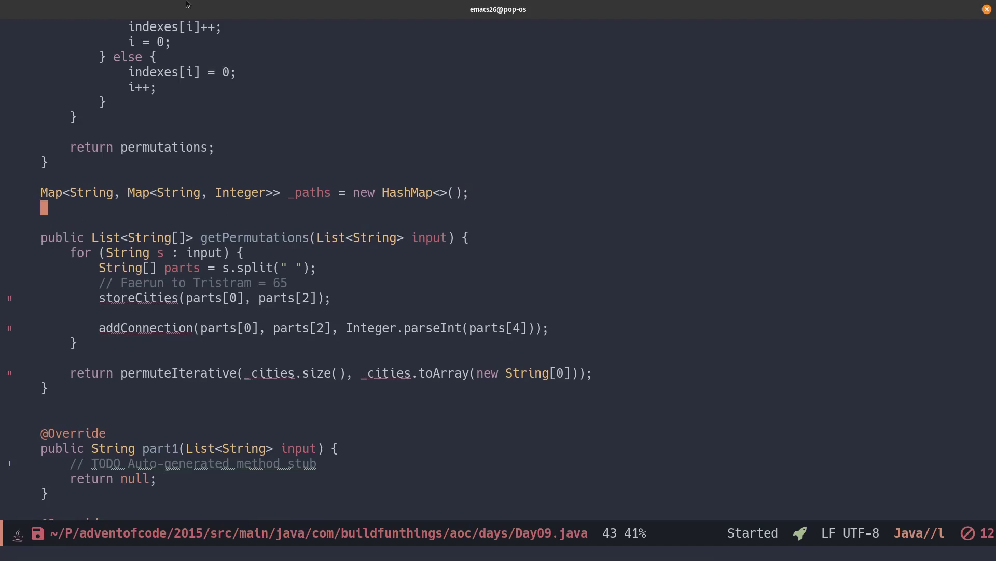
Declare the List<String> _cities = new ArrayList<>() field.
type("List<")
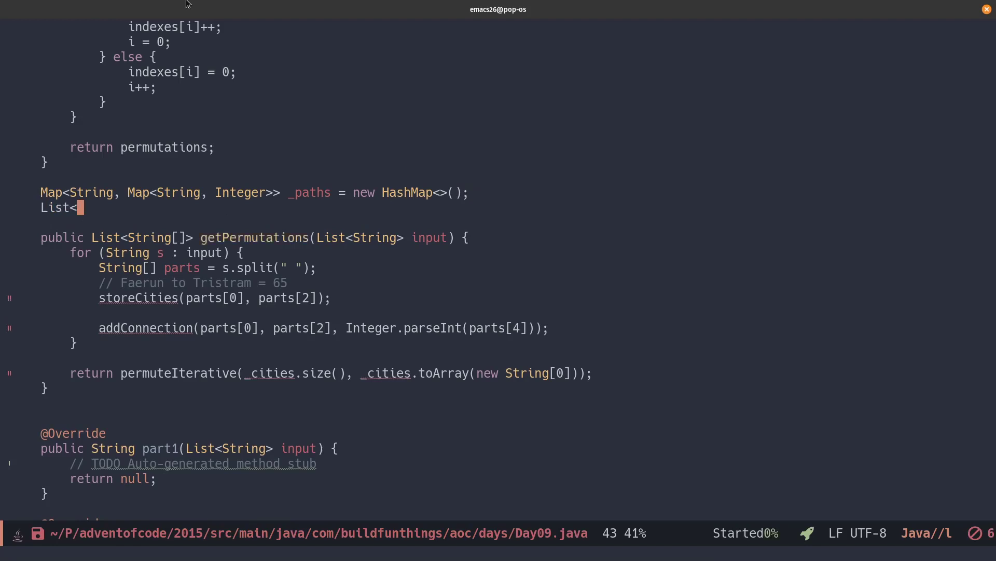
type("String>")
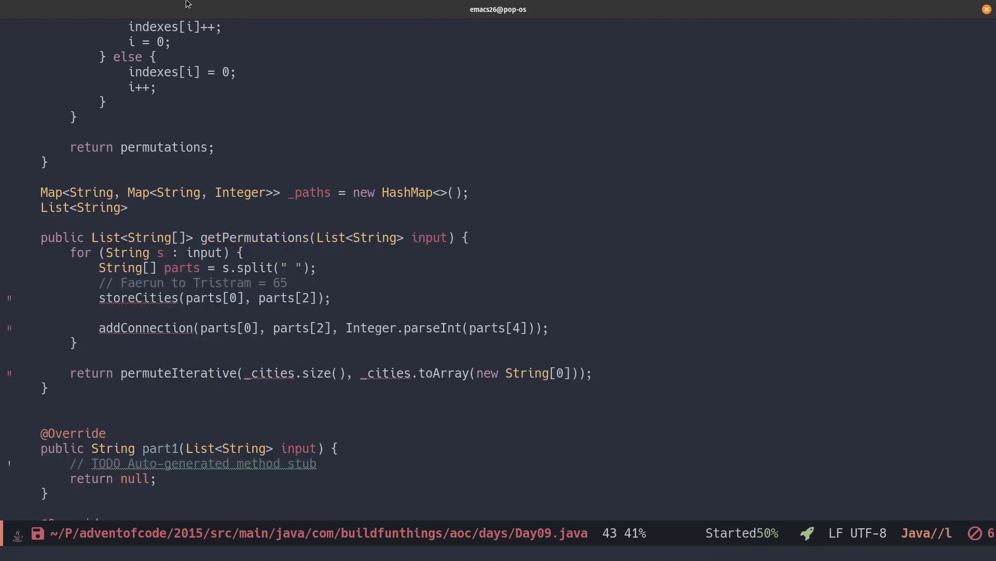
type("_cities = new Arr")
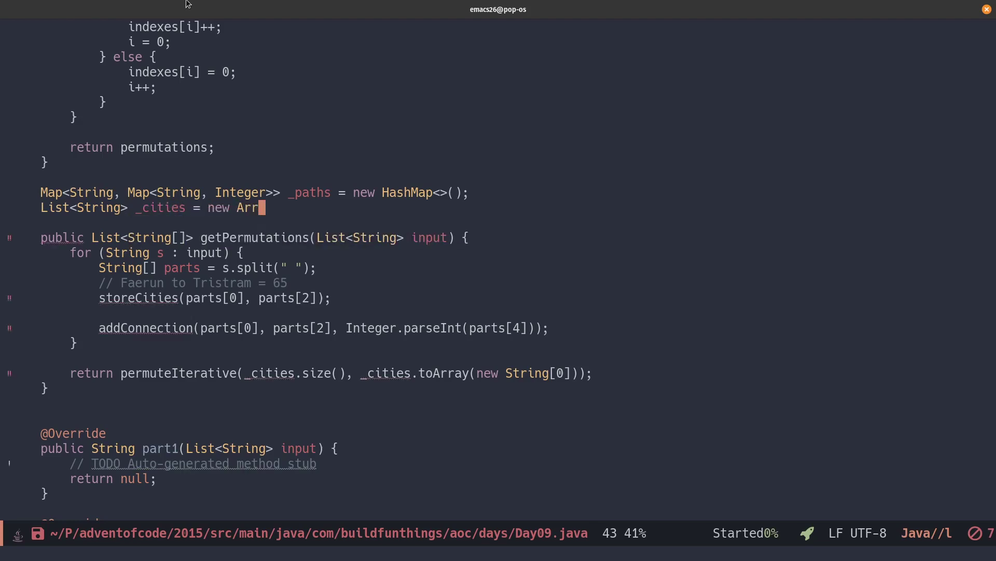
type("ayList<>();")
type("void")
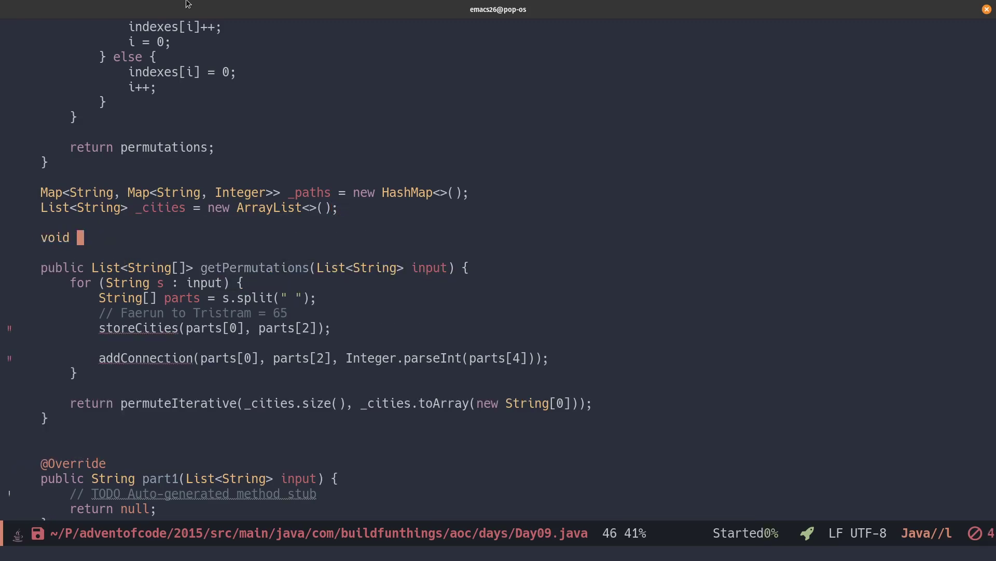
Write storeCities adding unseen from/to cities via _cities.contains checks, then begin addConnection.
type("storeCities(String city1, String")
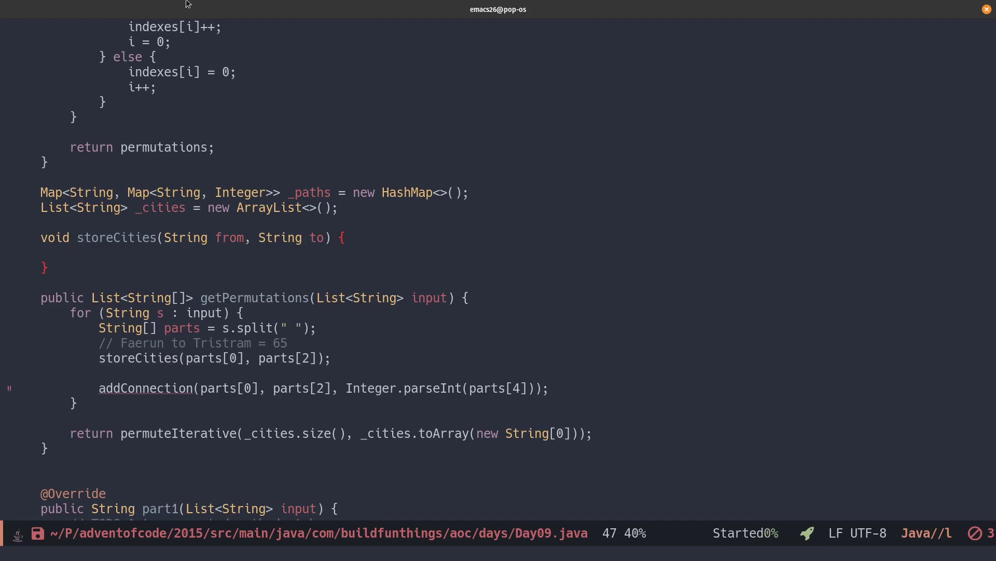
type("if (_cities.contains(from : String))")
type("_cities.add(to);")
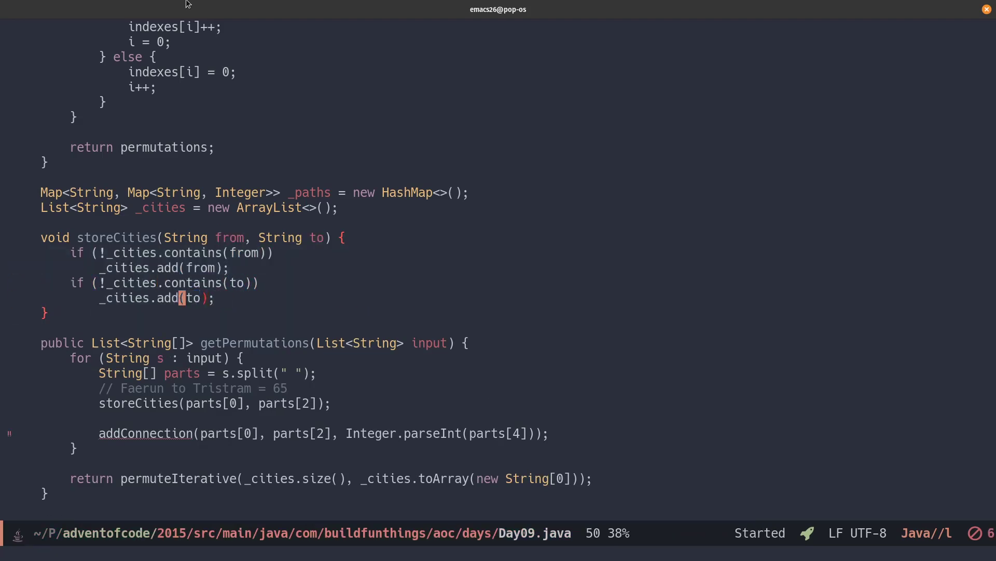
type("void addConnection(String from, String to, int distance) {")
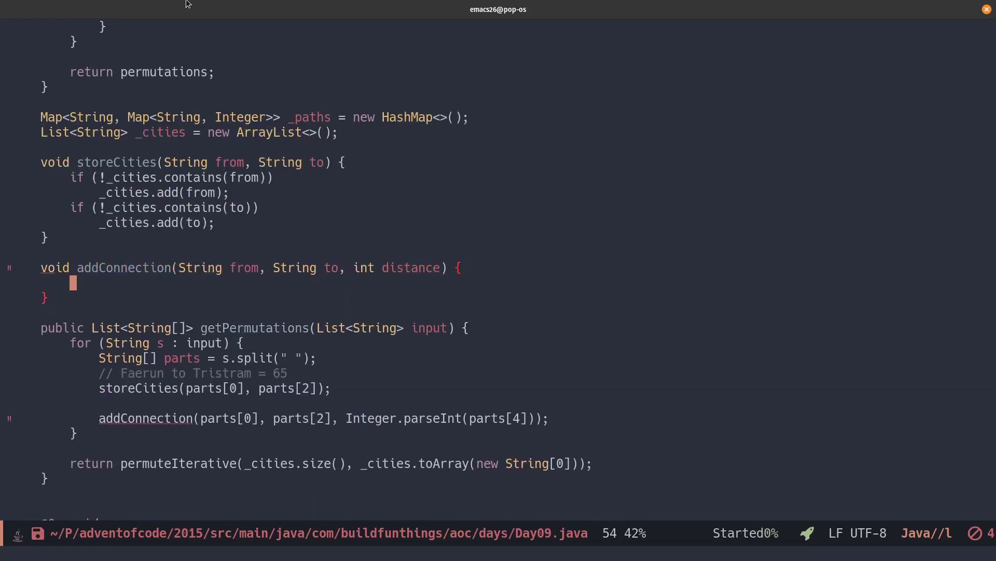
Look up each city's map via _paths.getOrDefault, put the distance for the other city, and store both back.
type("Map<String, Integer> conne")
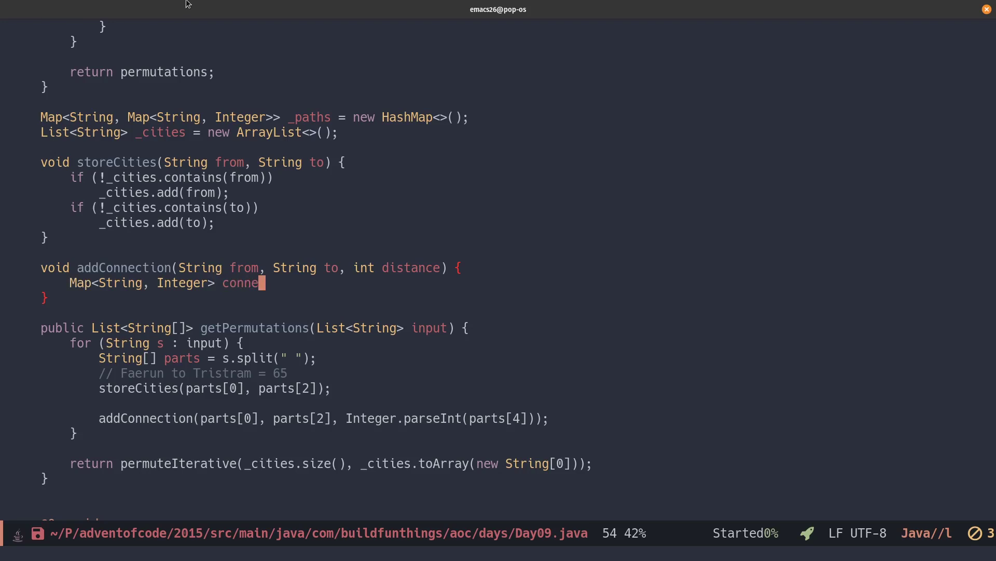
type("ctions = _paths.getOrDefault(to, null)")
type("fromConn.put(to, distance);")
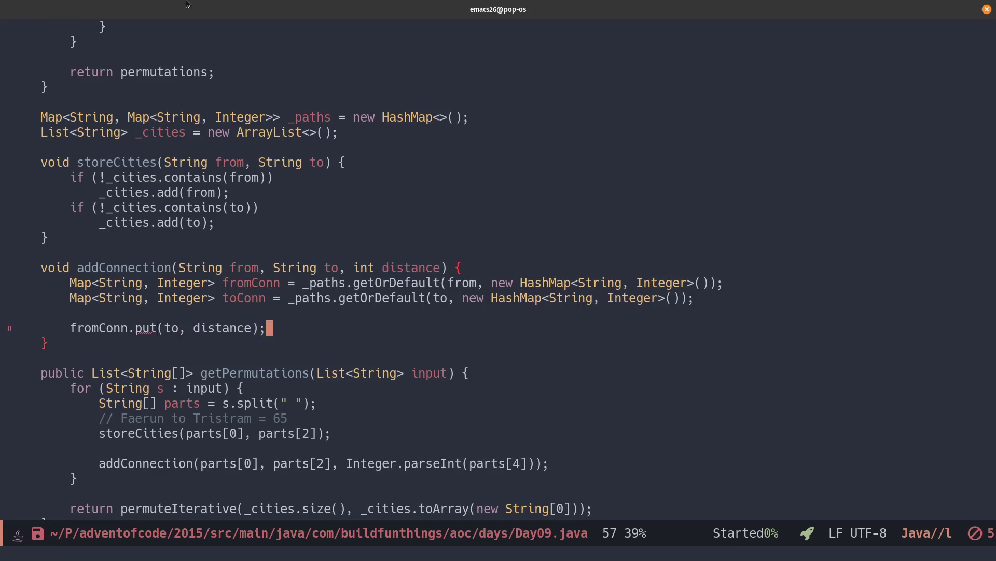
type("toConn.put(from, distance);")
type("_paths.put(")
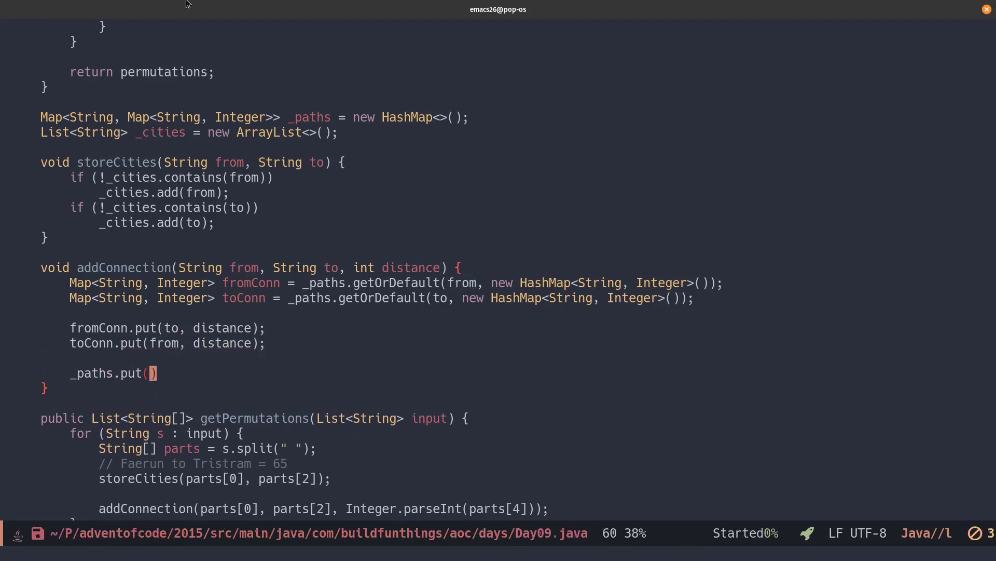
type("from, formConn);")
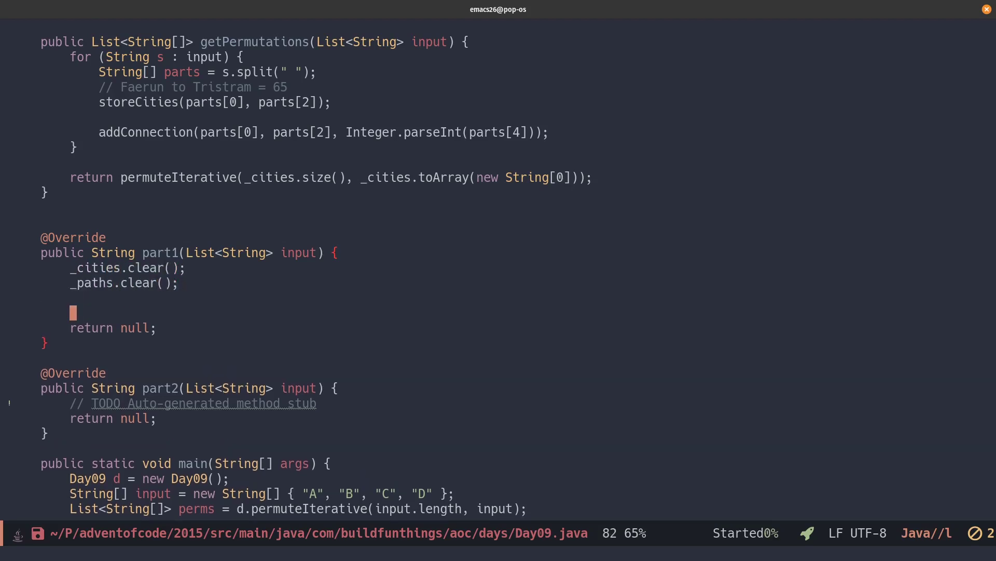
Fetch getPermutations(input) and loop over each permutation with current = 0 and an index i over its length.
type("List<String[]>")
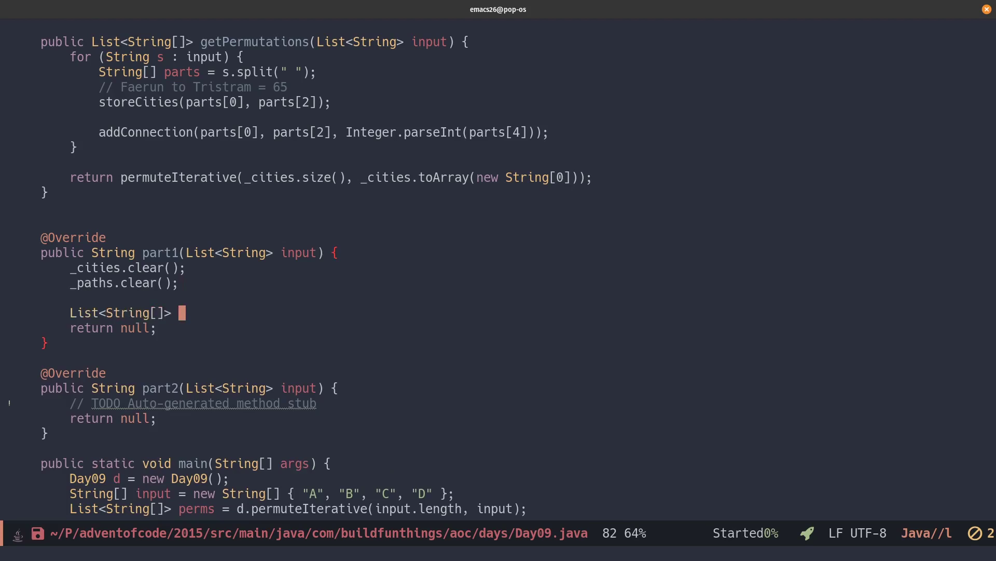
type("permutations = getPer")
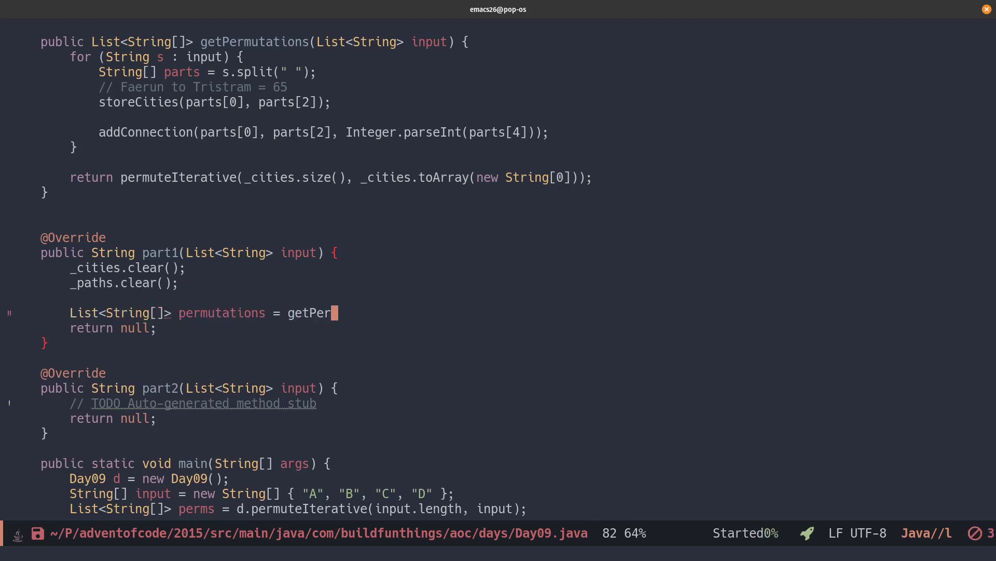
type("mutations(input);")
type("for (Str")
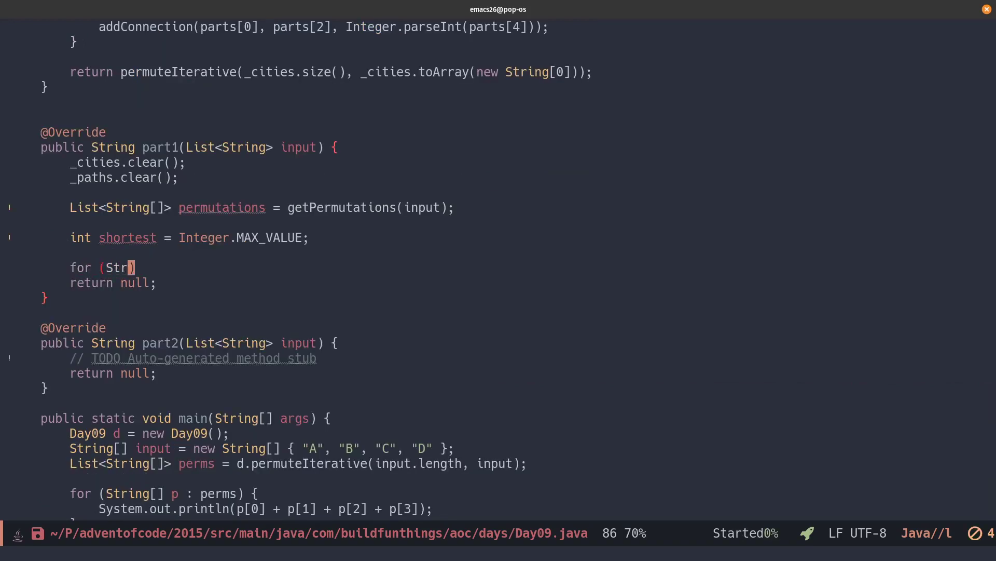
type("ing[] permutation : permutations")
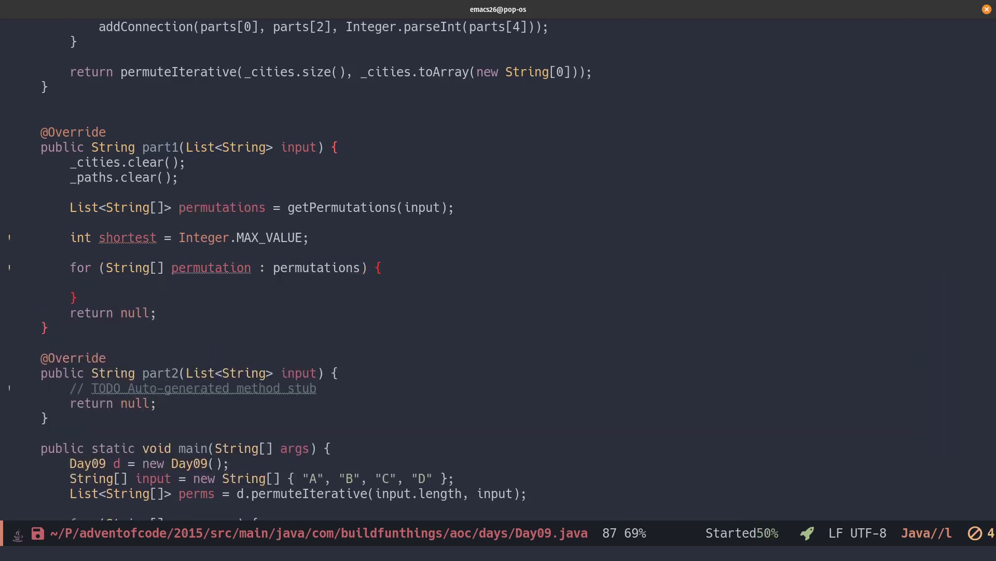
type("int current = 0;")
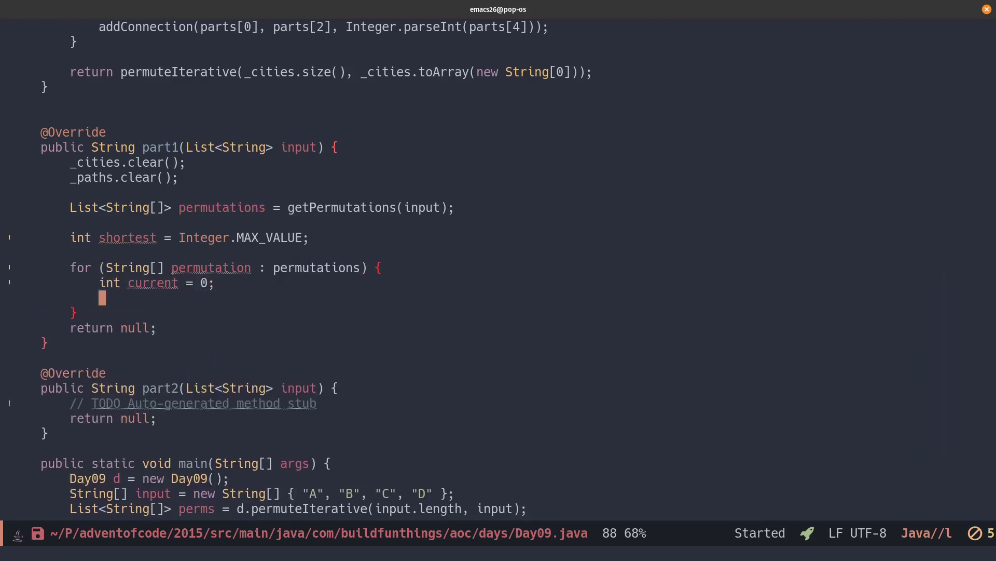
type("for (int i =")
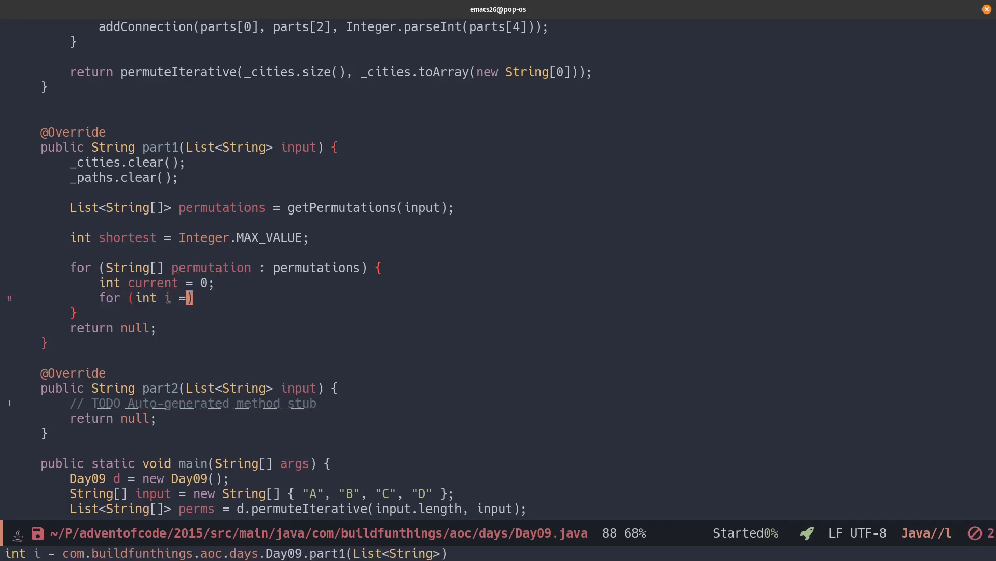
type("0; i < perm")
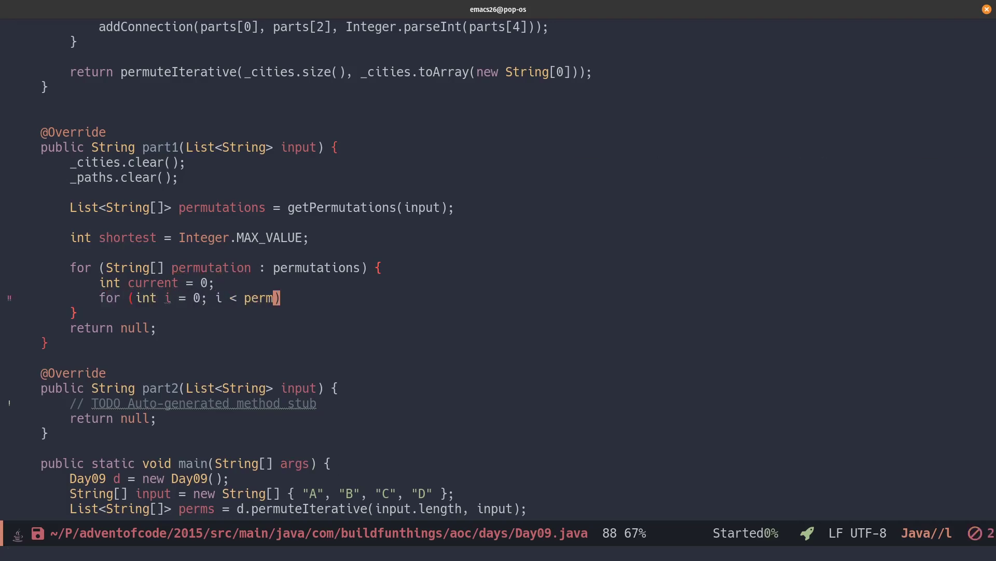
type("utation.length;")
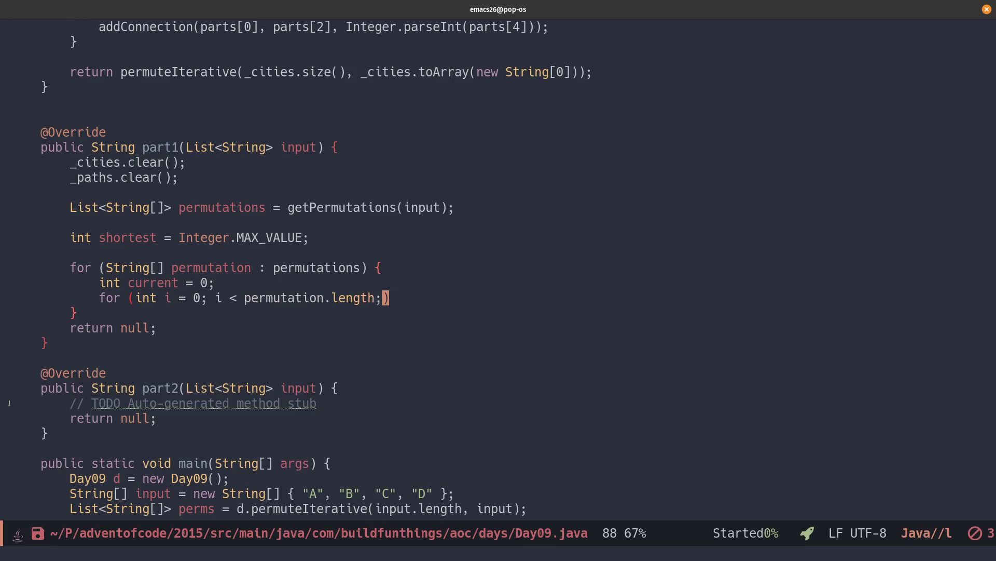
type("i++) {")
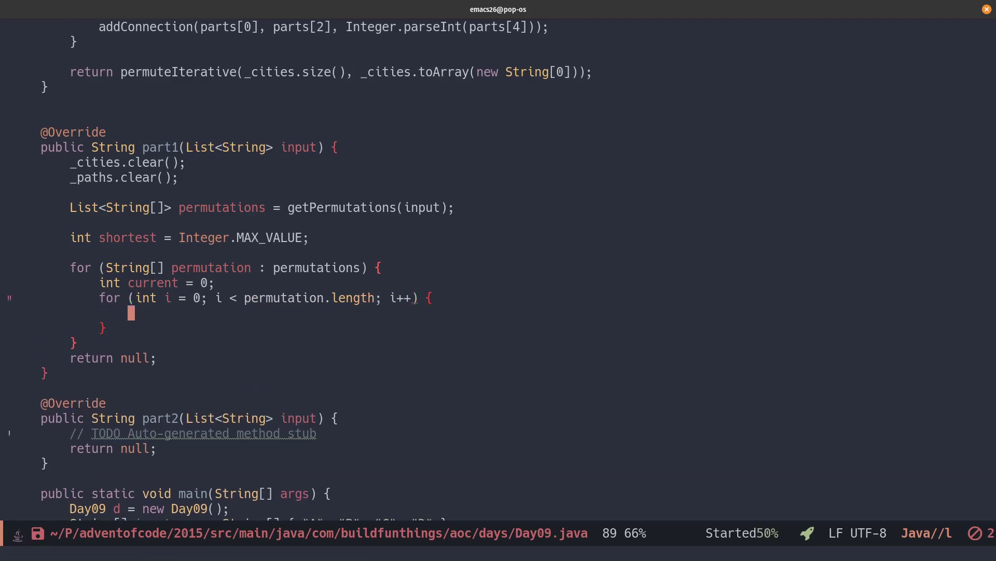
Sum _paths.get(from).get(to) for consecutive cities into current and keep the minimum as shortest.
type("String from =")
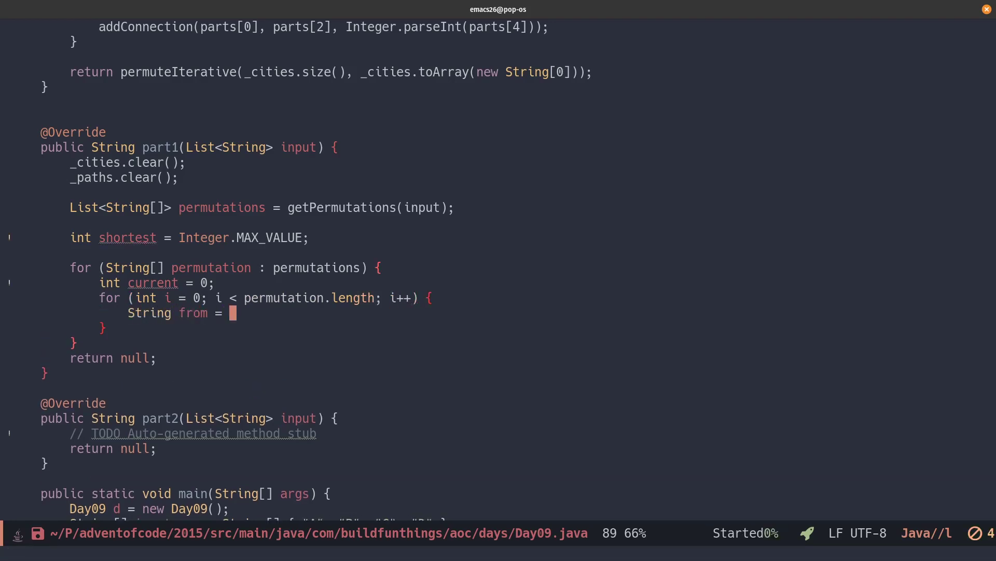
type("permutation[0]")
type("String to = permutation")
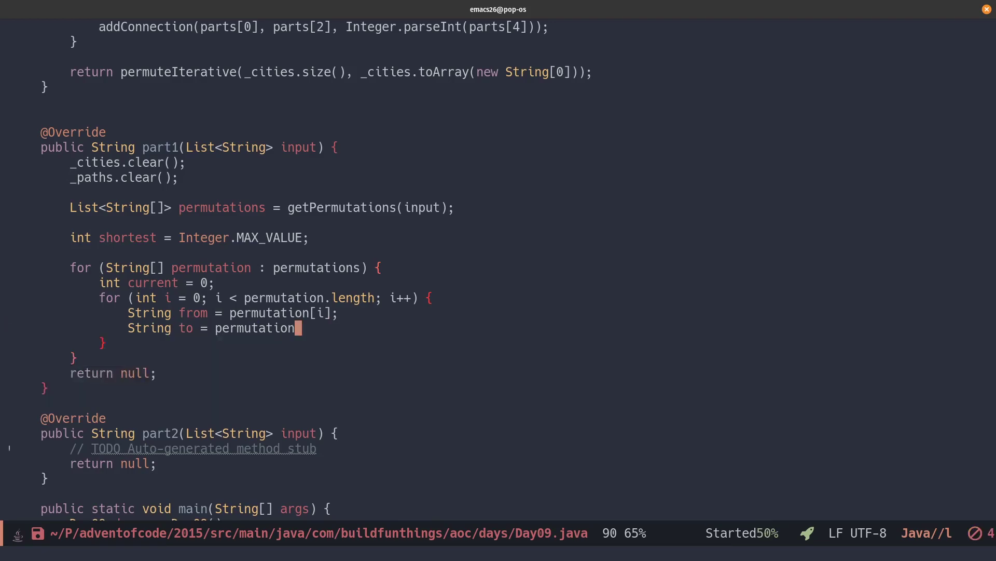
type("[i+1]")
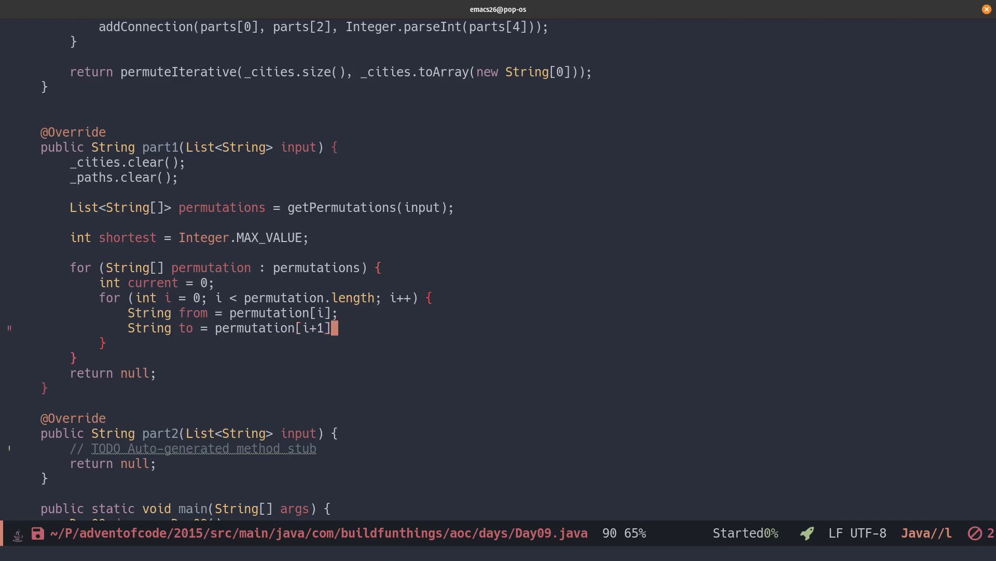
type("-1")
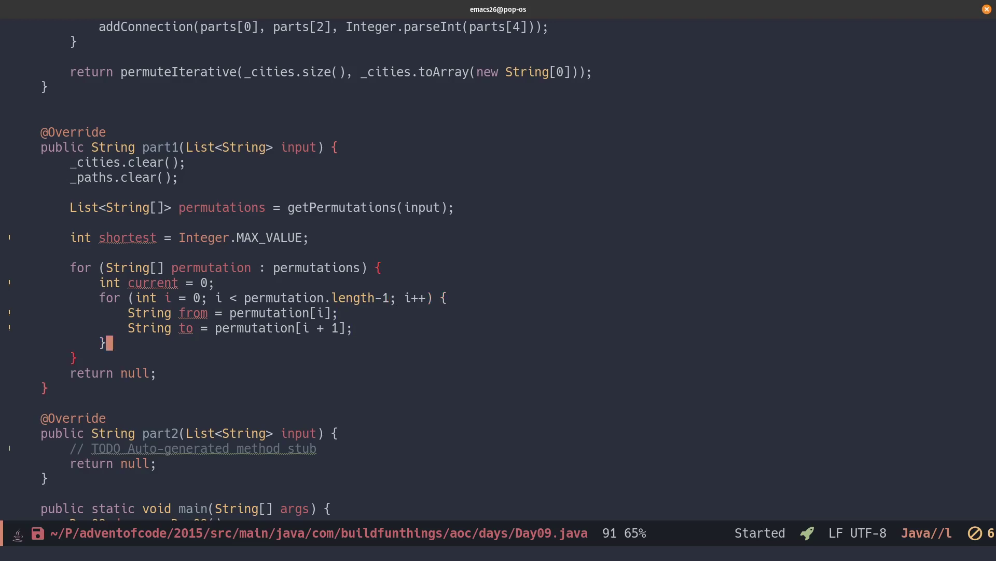
type("int")
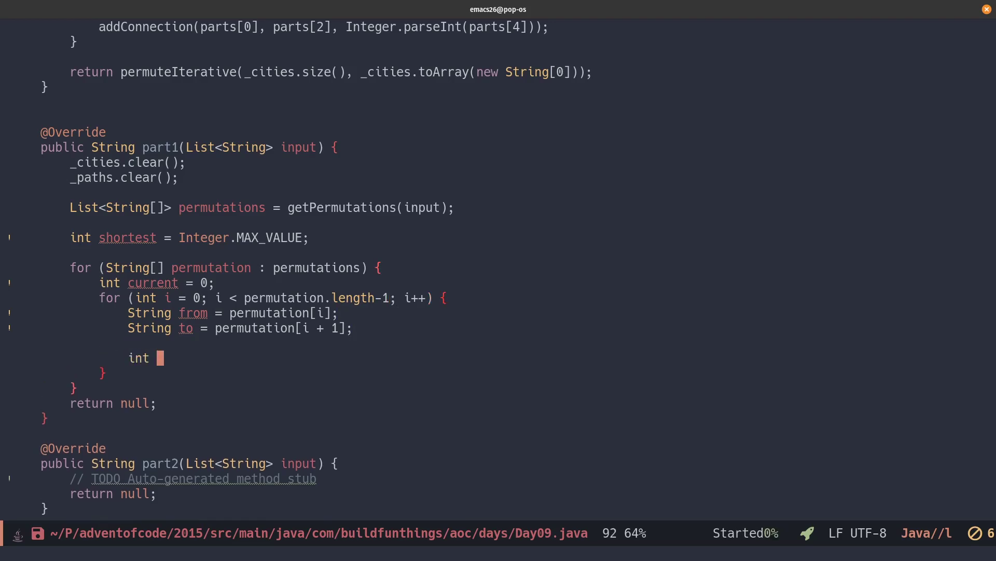
type("distance = _pa")
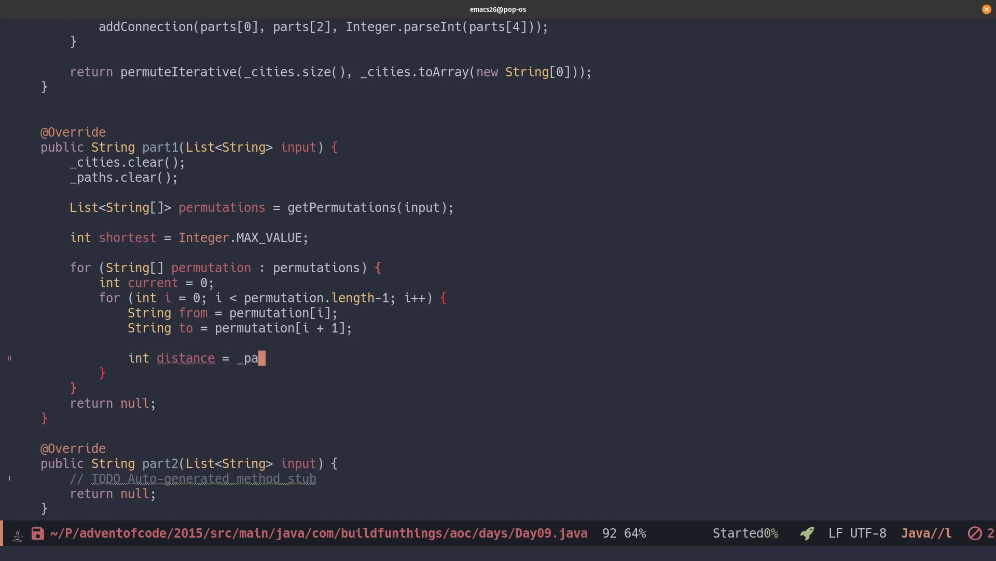
type("ths.get(from).")
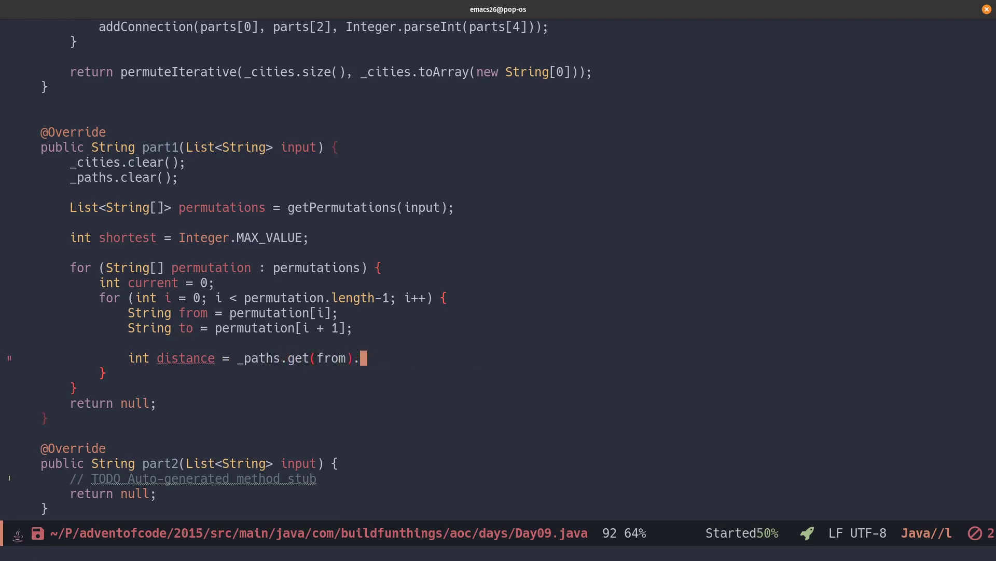
type("get(to)")
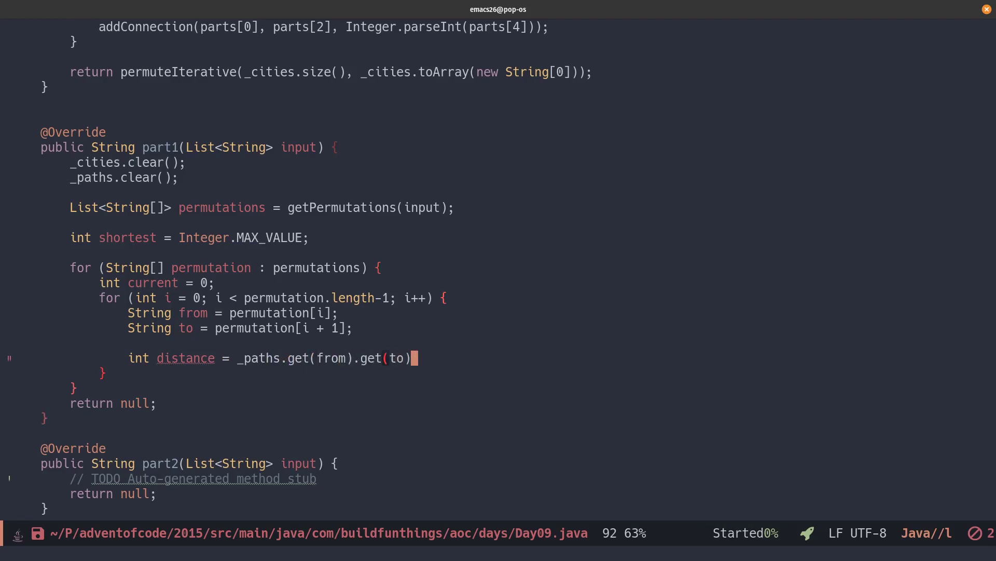
type(";")
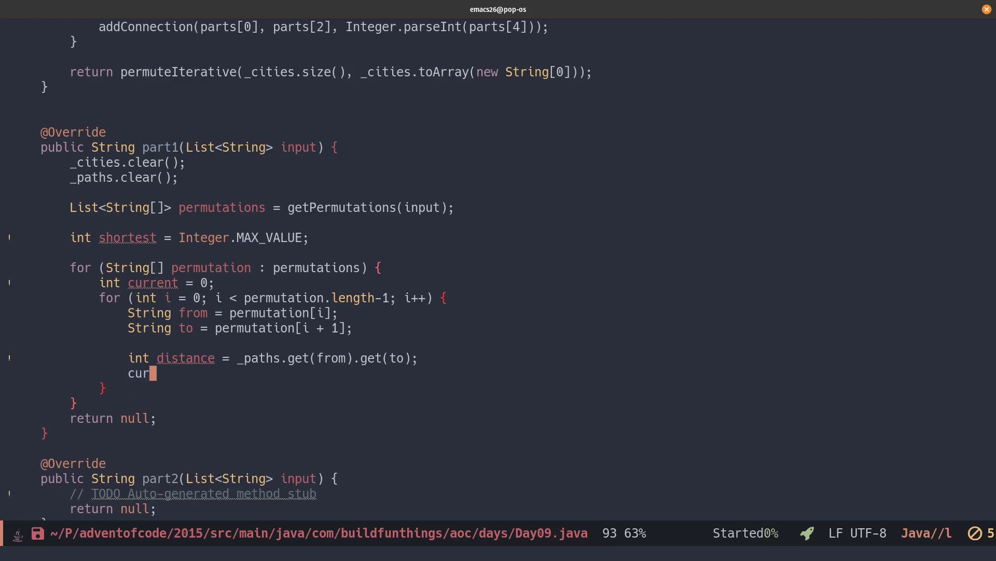
type("rent += distance")
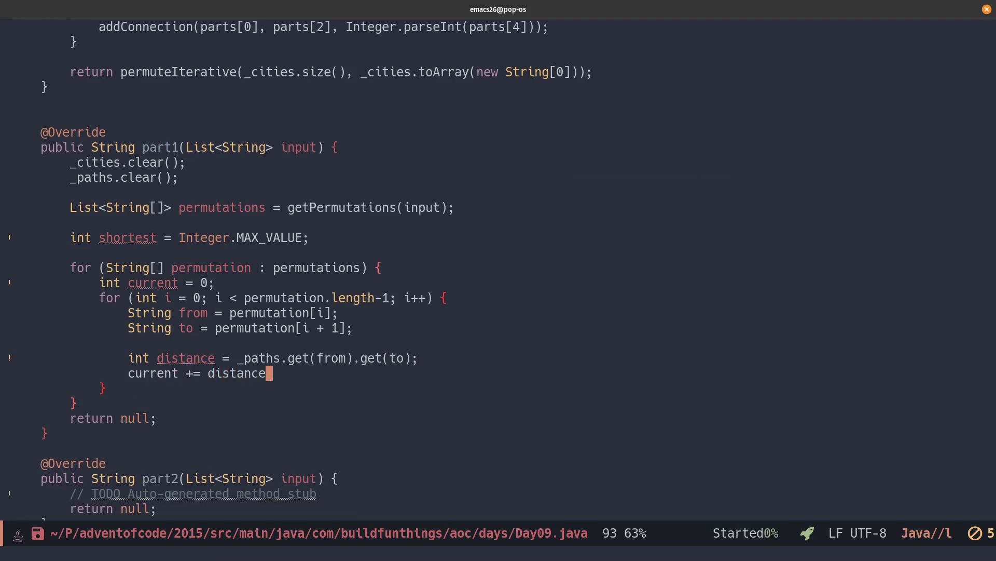
type(";")
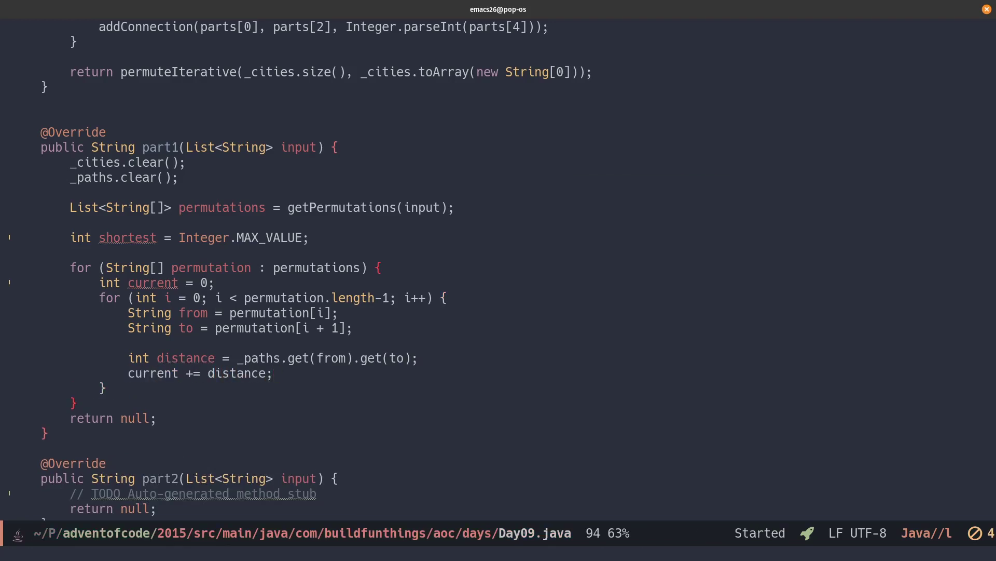
type("shortest = Math.min(current, shortest);")
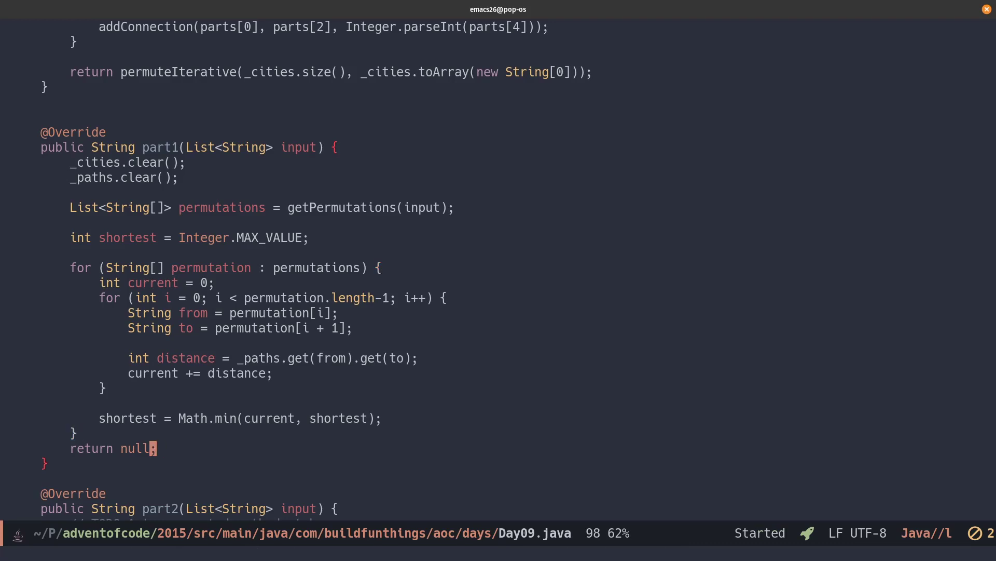
Return String.valueOf(shortest) from part1.
type("String.valueOf(")
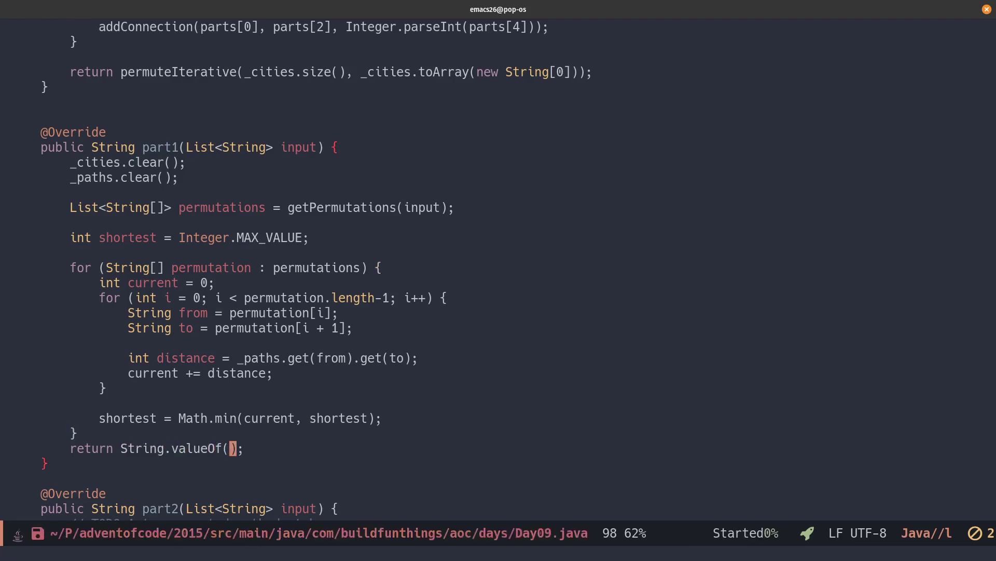
type("shortest")
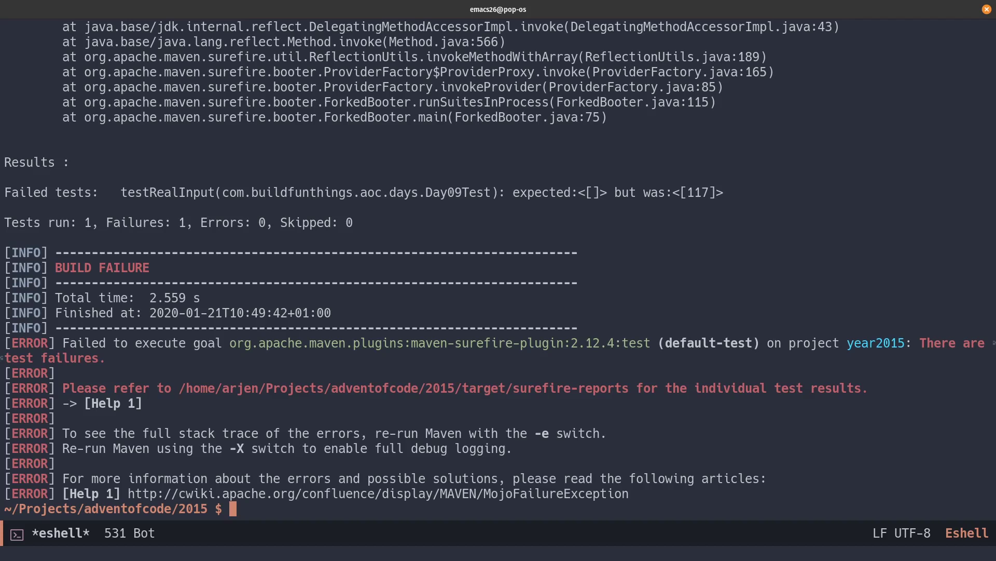
mouse_move(395, 396)
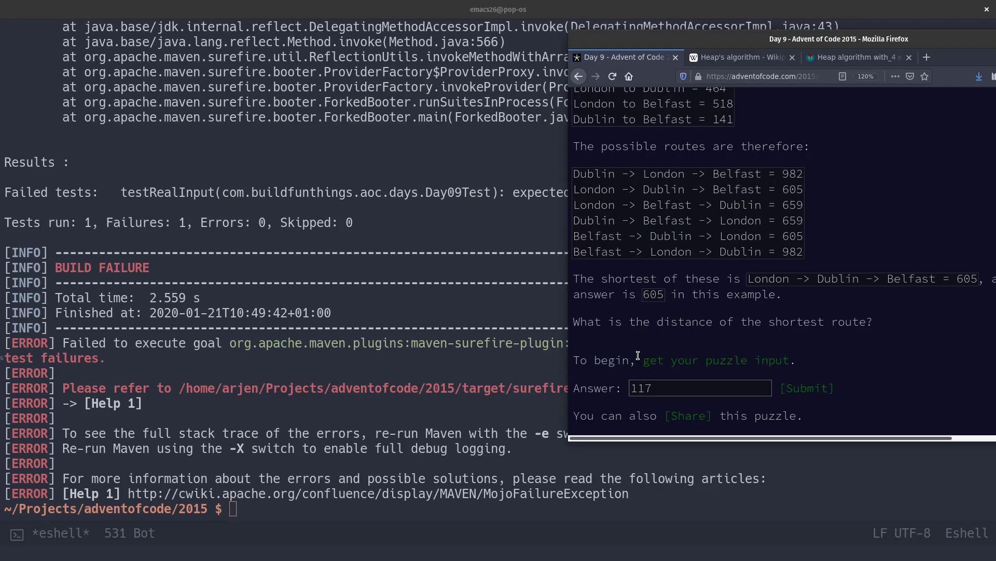
Submit 117 as the shortest-route answer on the Advent of Code page.
left_click(808, 388)
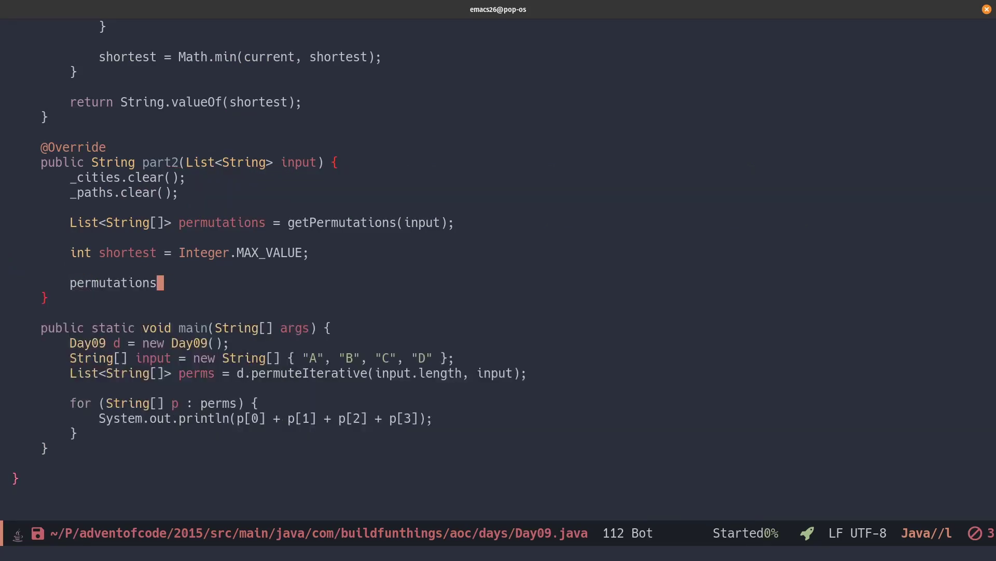
Stream the permutations and map each p to IntStream.range(0, p.length-1).
type(".stream(")
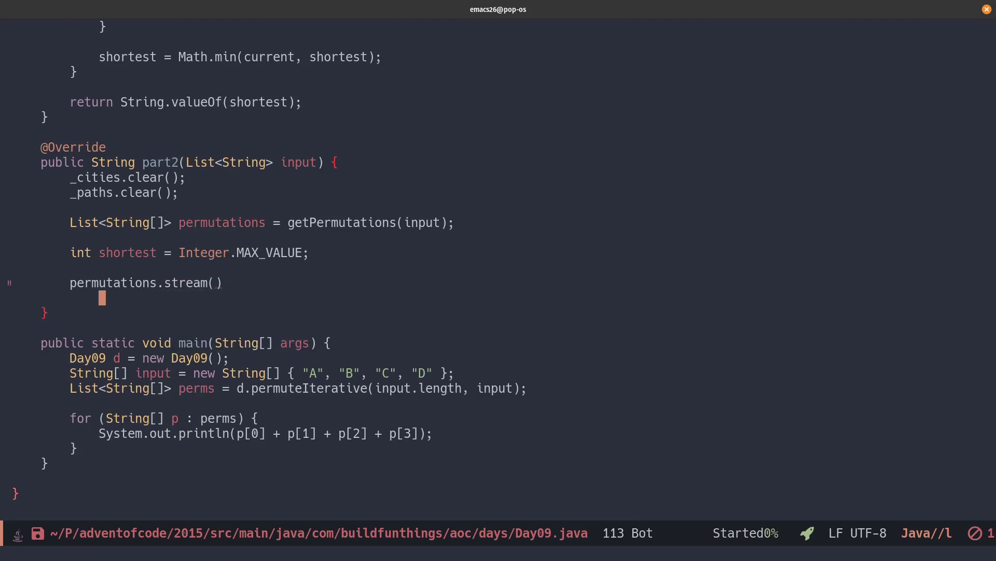
type(".mapToInt(")
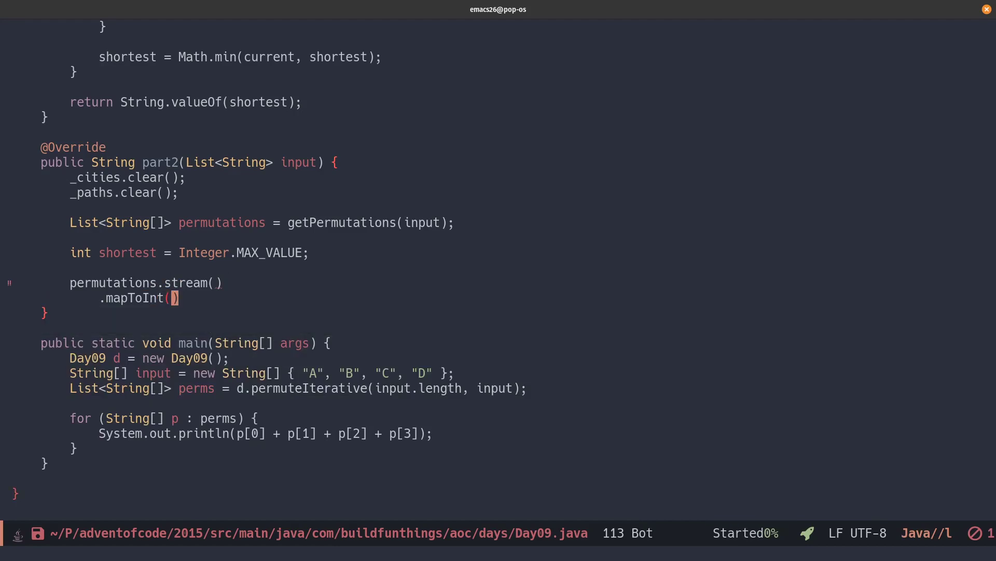
type("p -> Int")
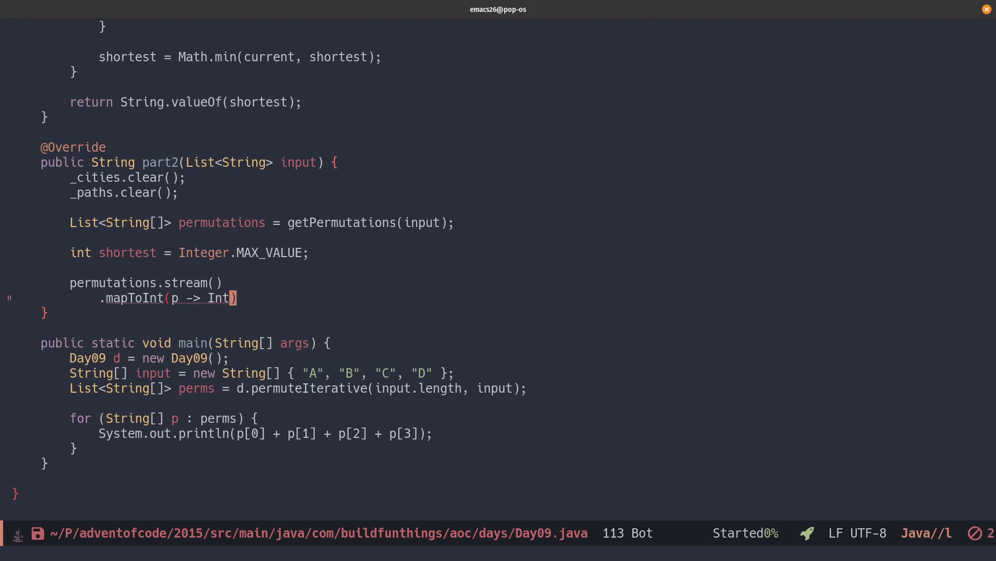
type("Stream.range(")
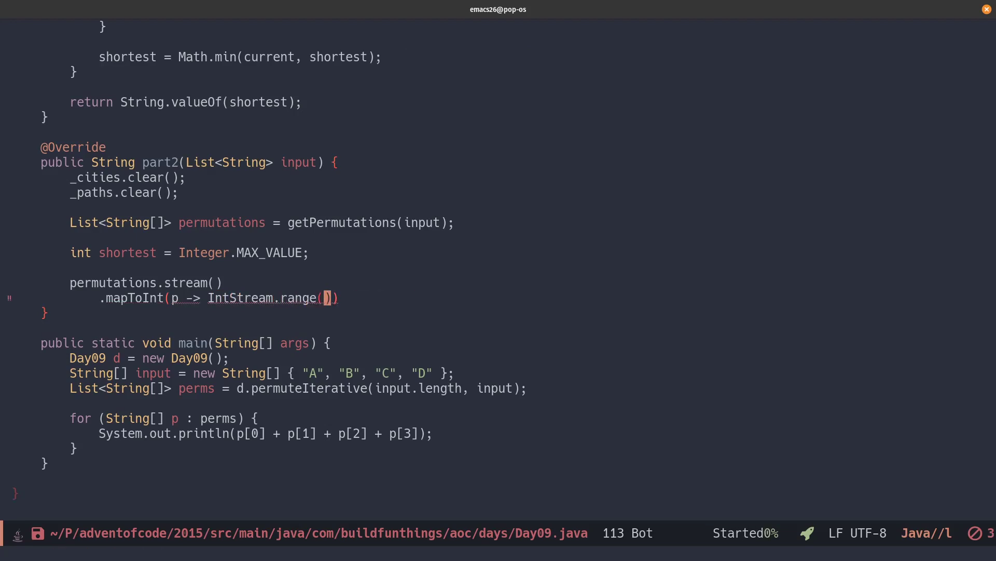
type("0,")
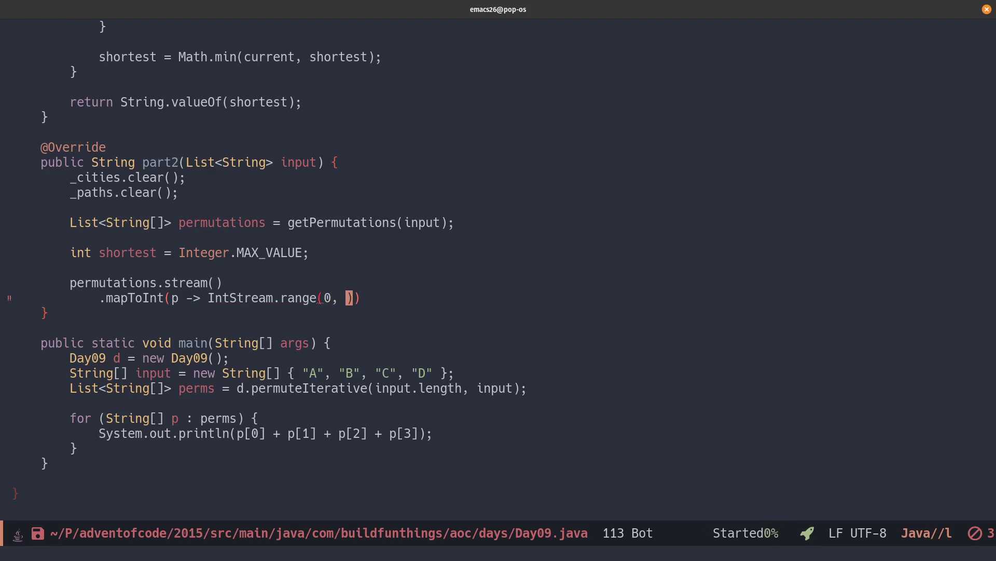
type("p.l")
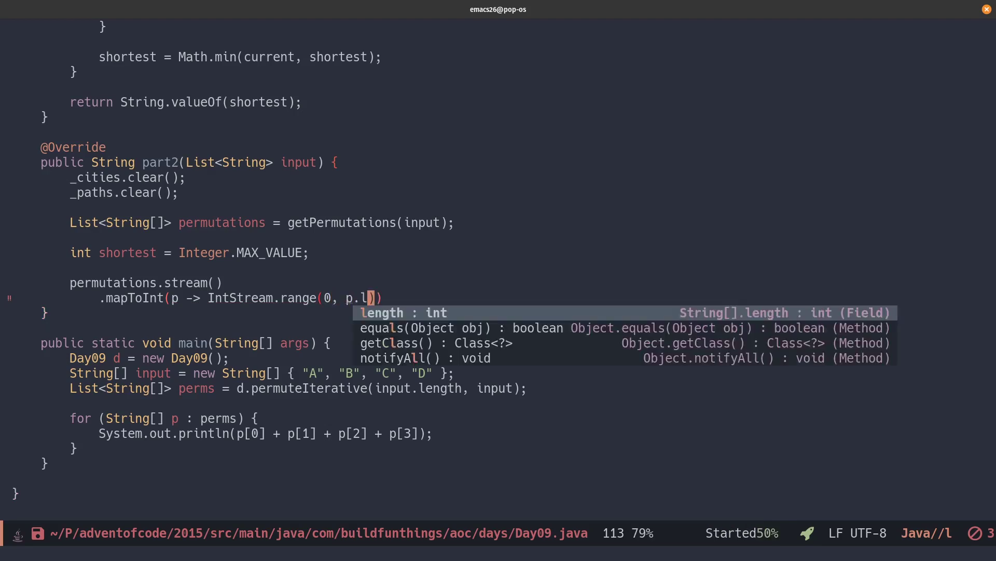
type("ength-1")
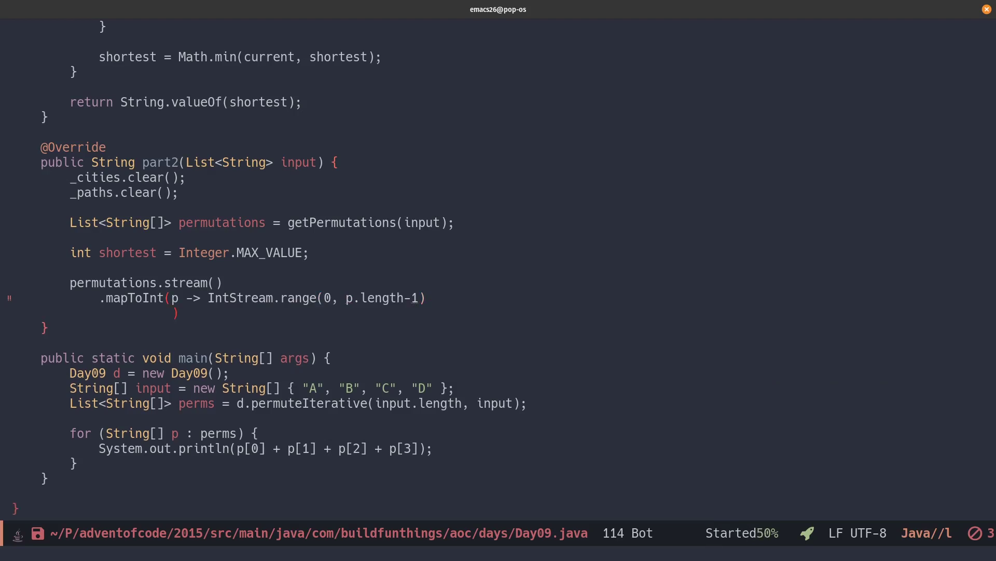
Map each idxFrom to _paths.get(p[idxFrom]).get(p[idxFrom + 1]) for the leg distance.
type(".mapToObj(")
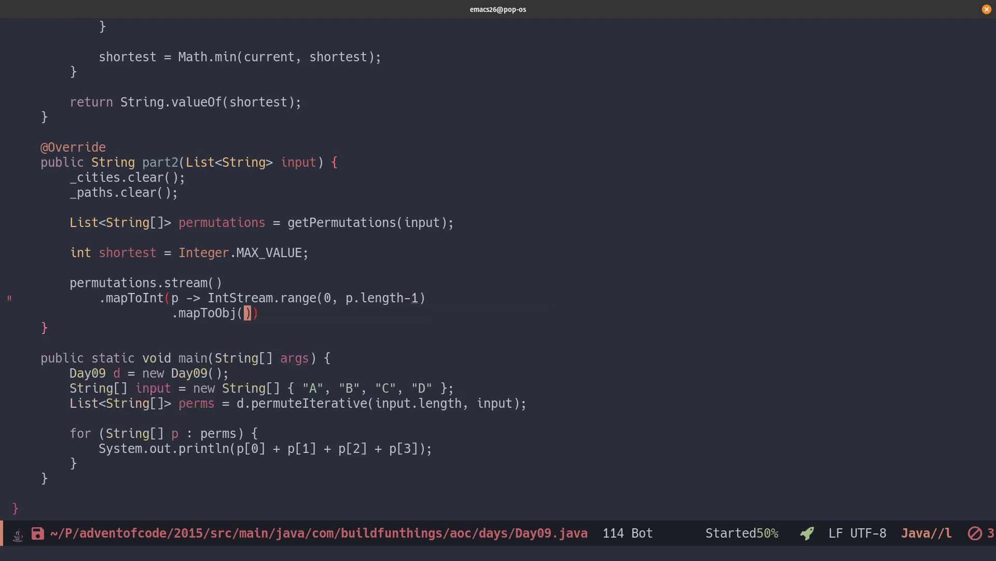
type("i")
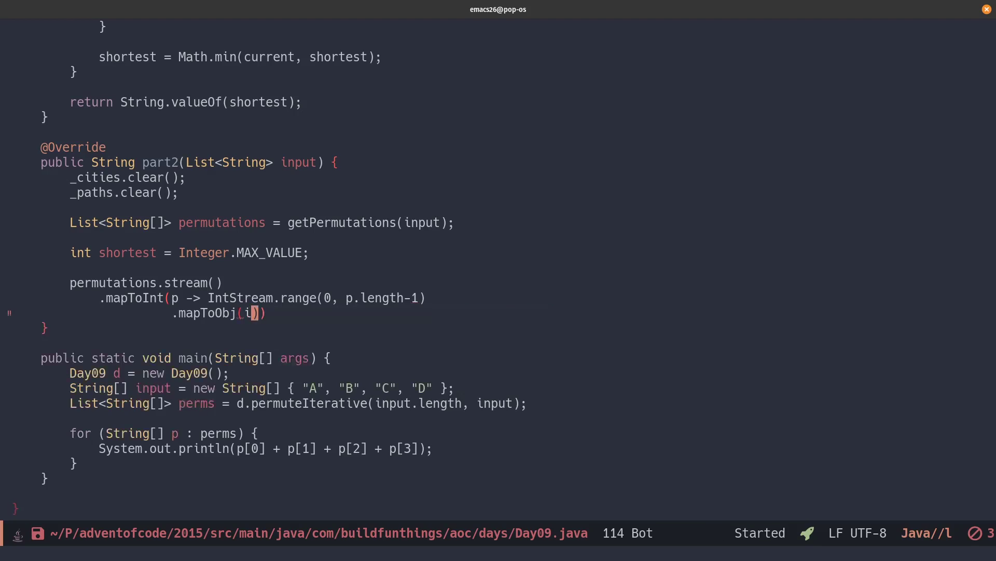
type("dxFrom")
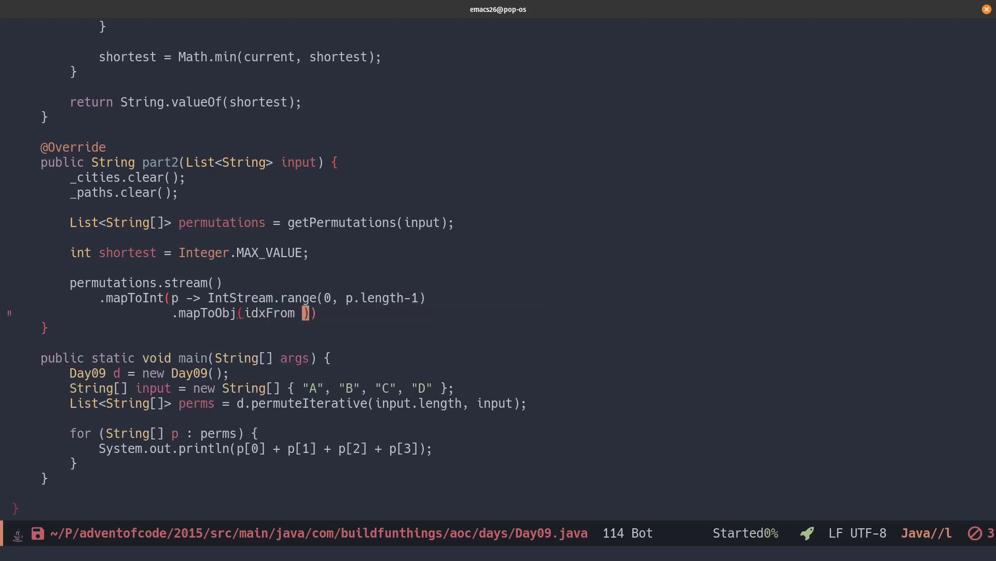
type("->")
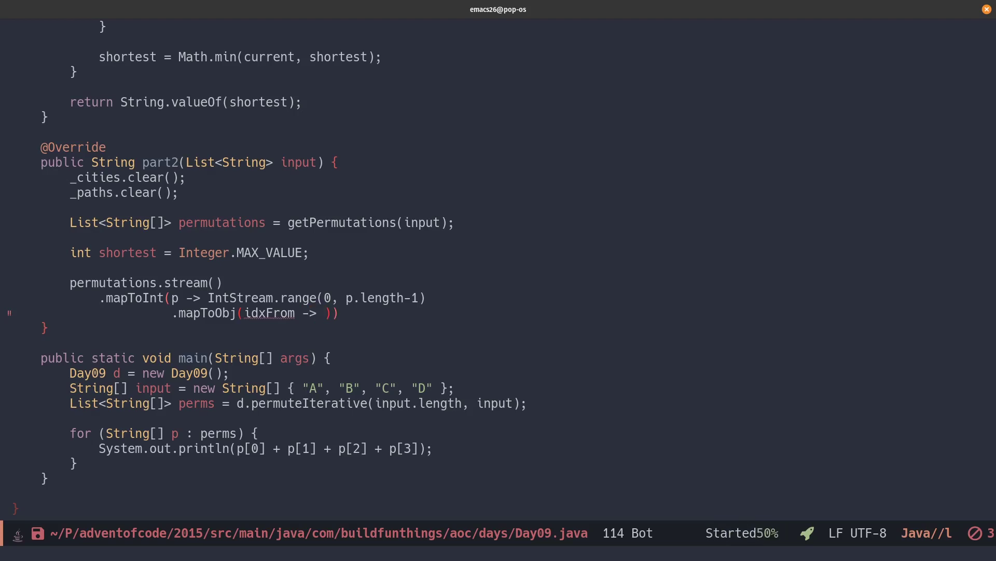
type("_paths")
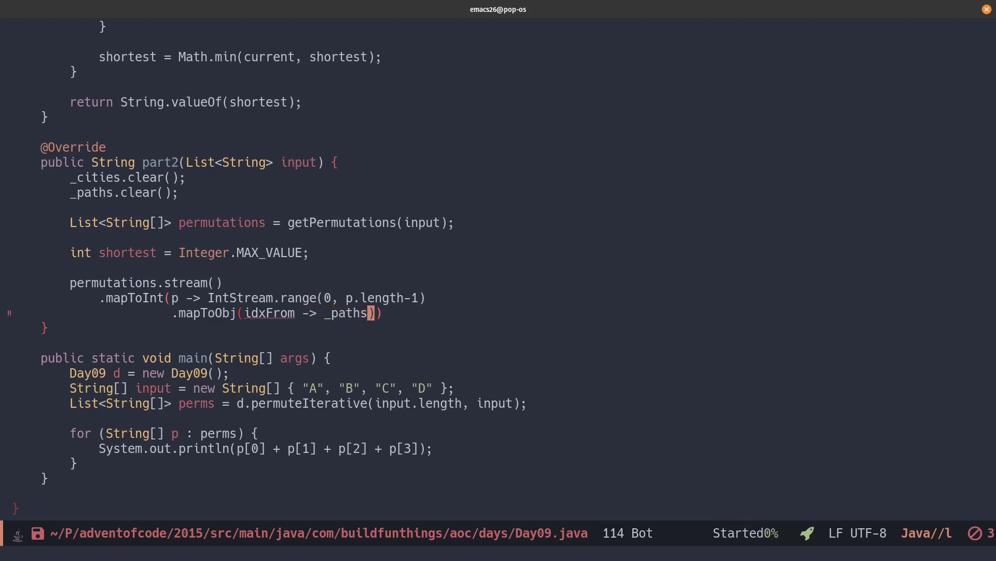
type(".get(p")
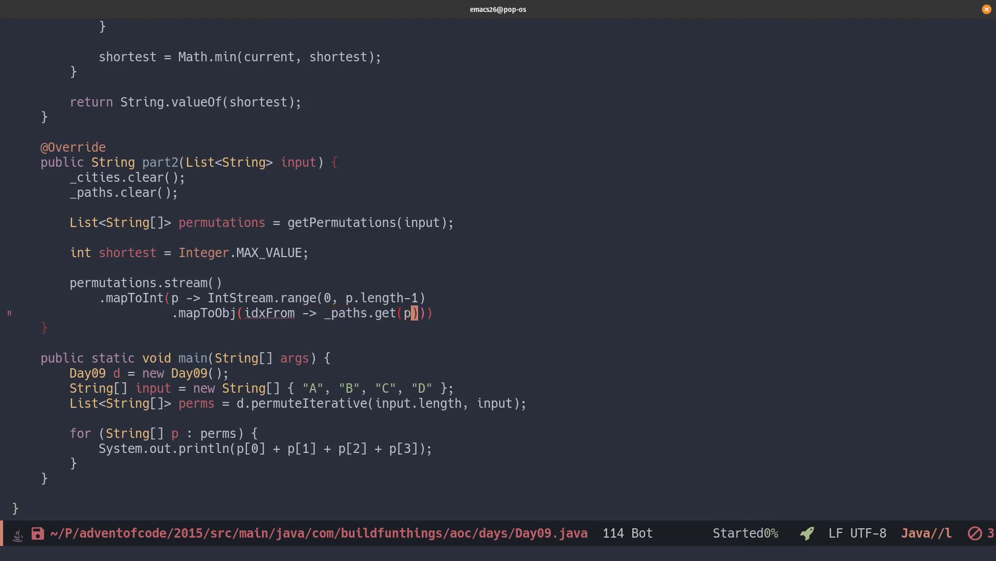
type("[idxFrom : int]")
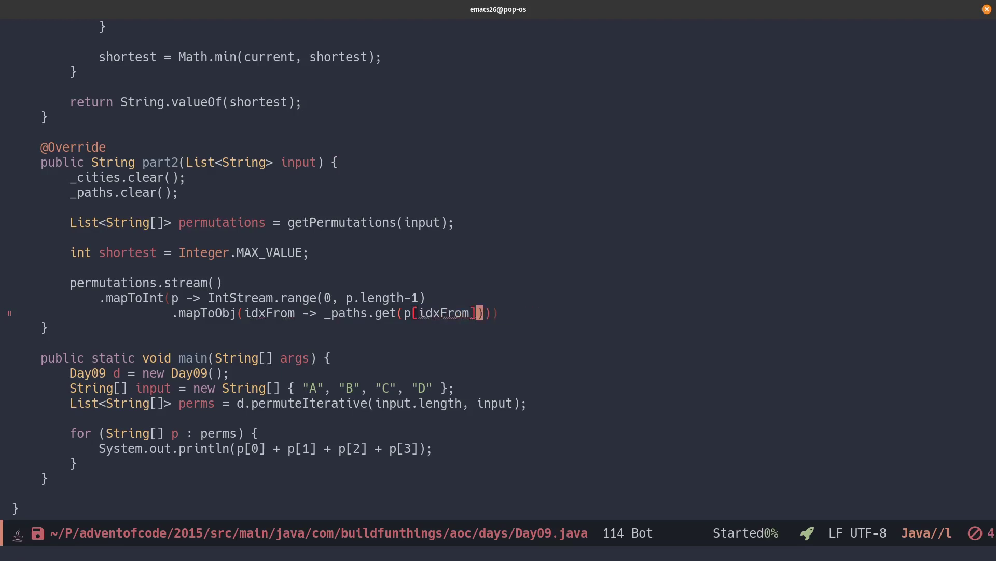
type(".get(p[idxFrom + 1")
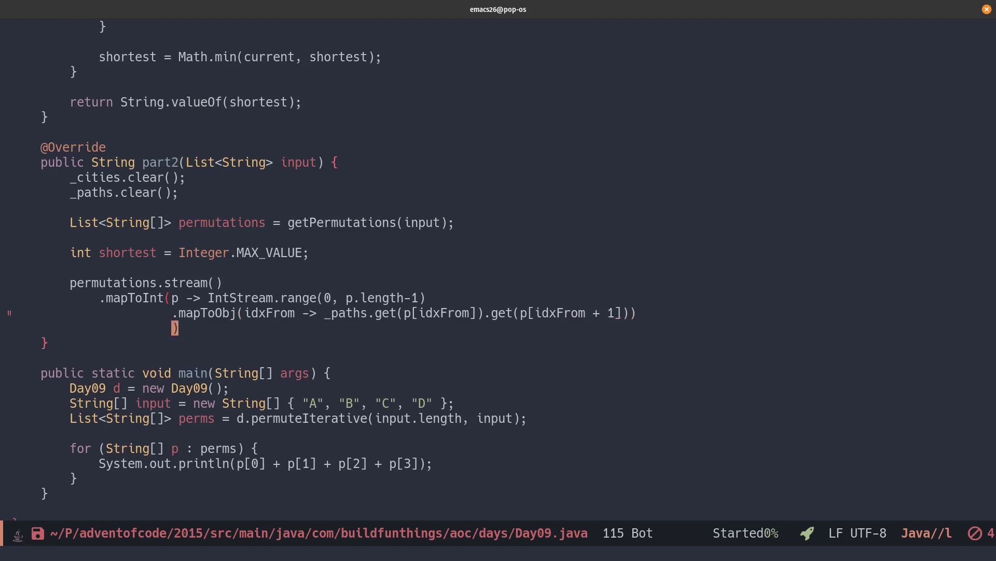
type(".")
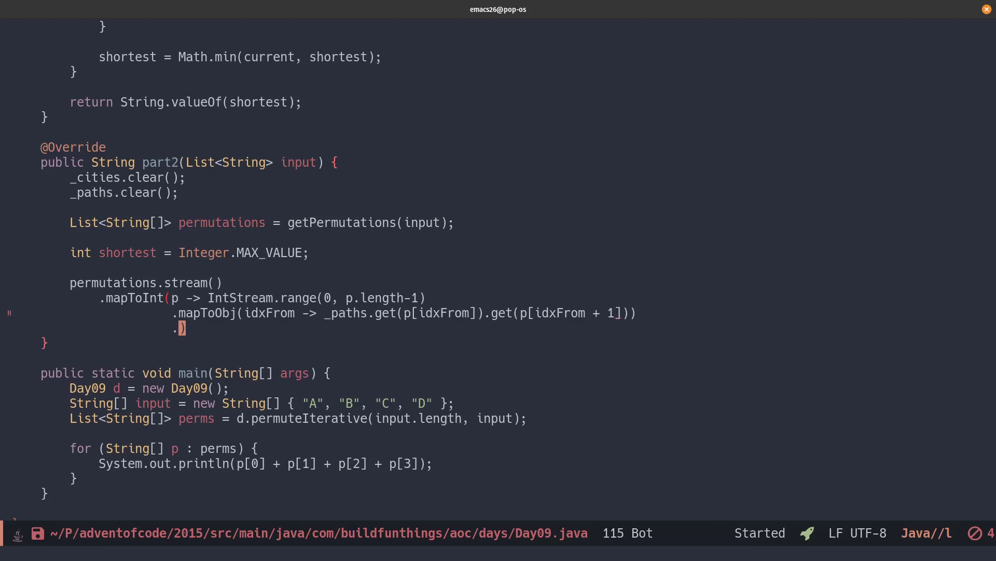
Finish with .mapToInt(Integer::intValue).sum()).min().getAsInt() and return it via String.valueOf.
type("mapToI")
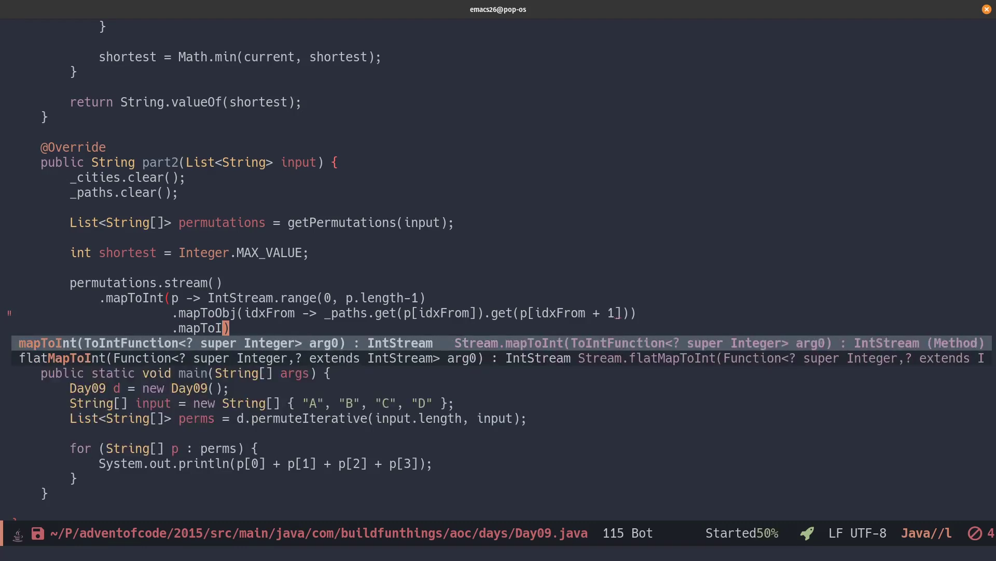
type("(Integer::intValue")
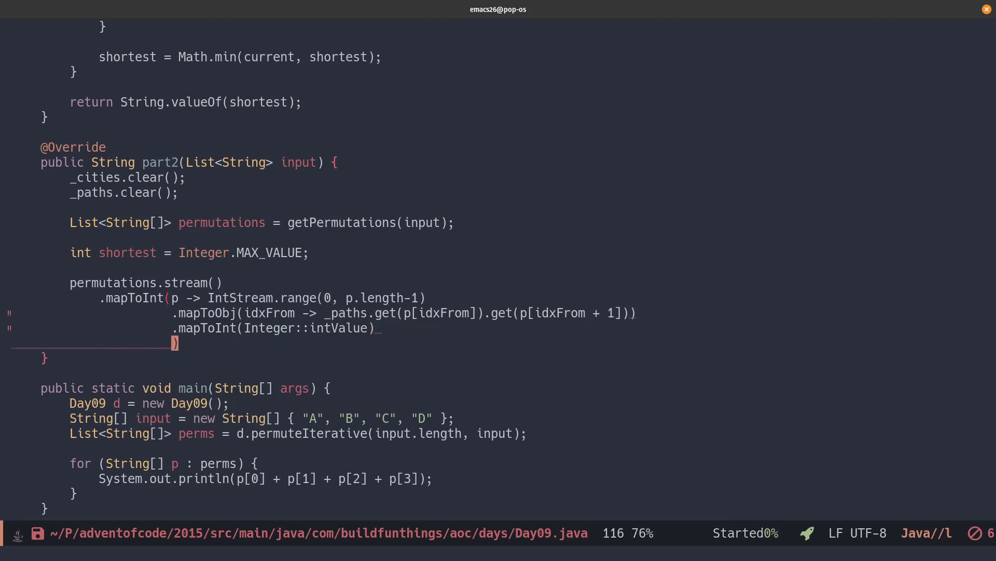
type(".sum()")
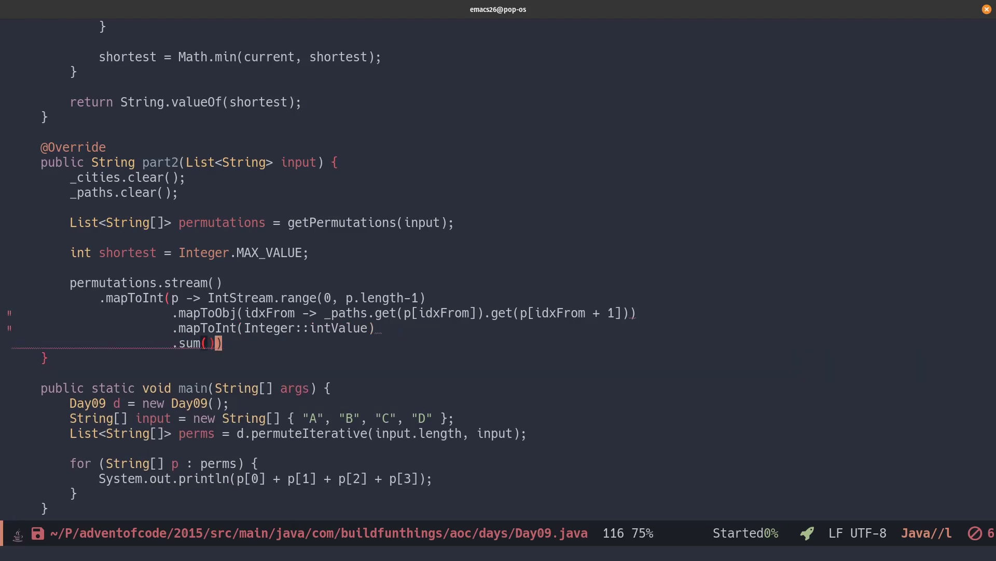
type(".")
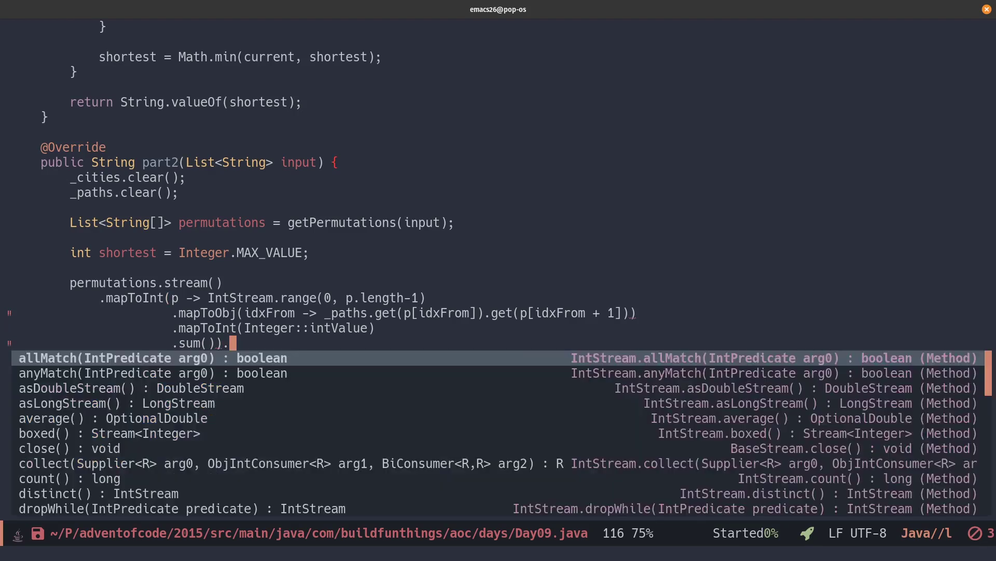
type("min")
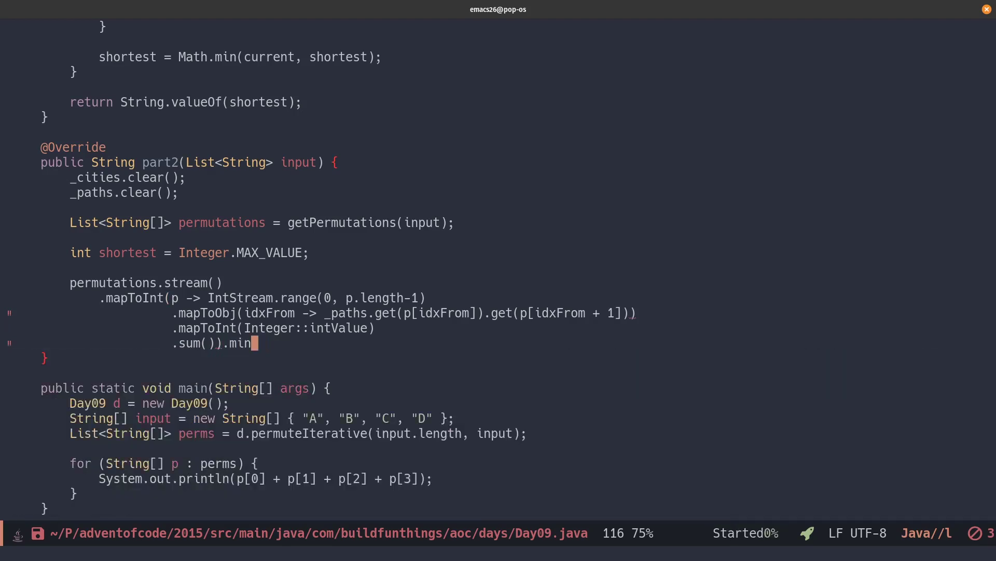
type(".min().getAsInt();")
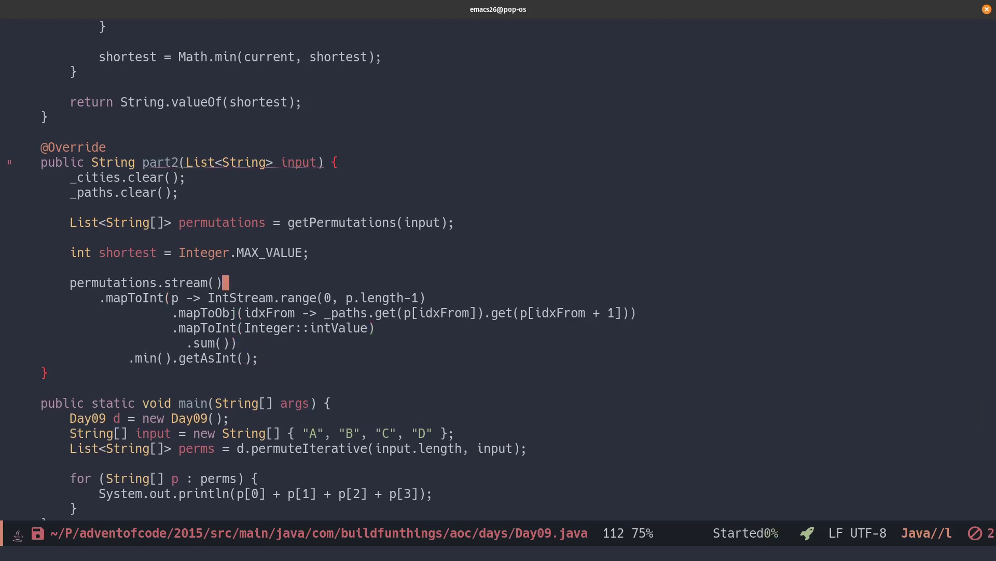
type("return")
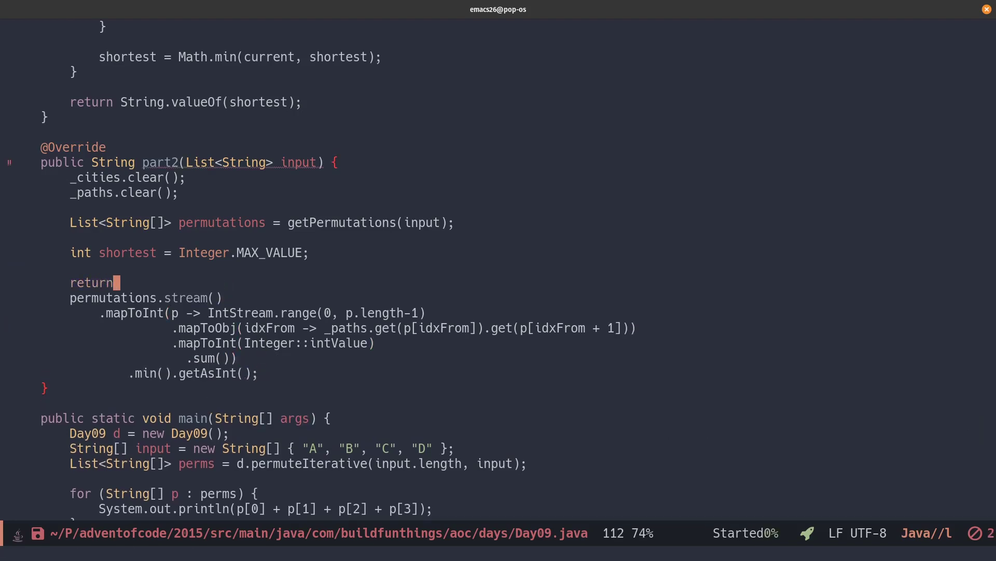
type("String.val")
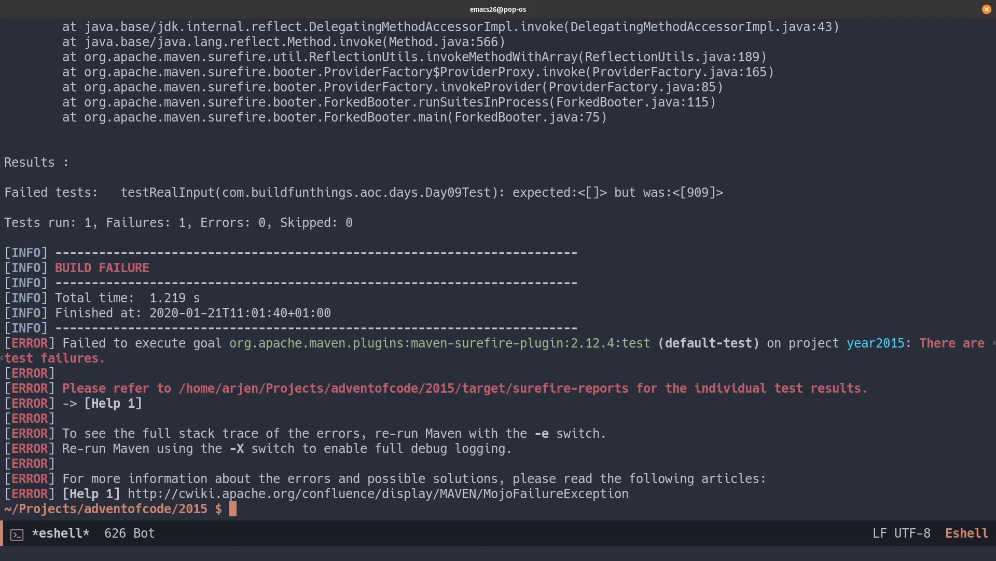
mouse_move(367, 168)
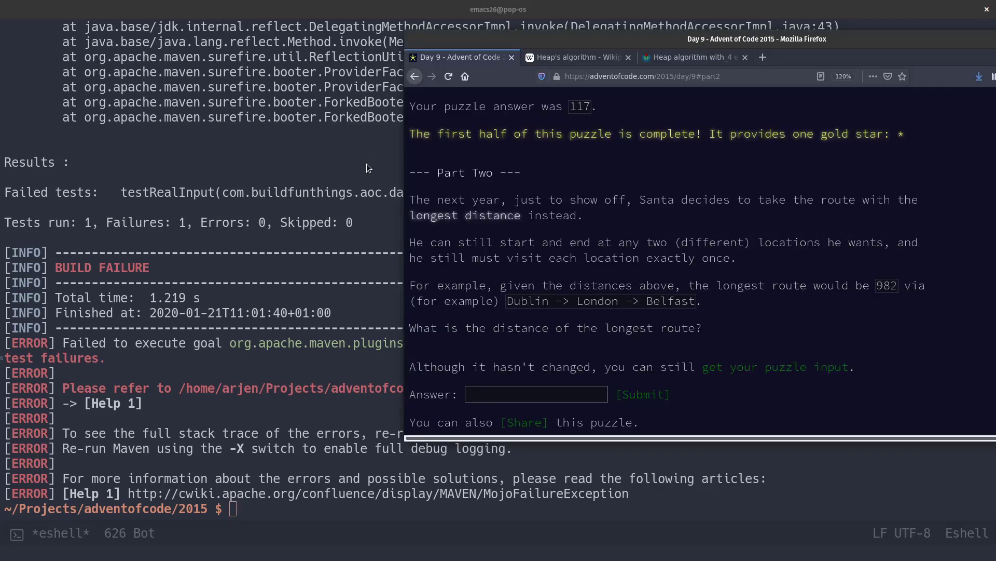
Enter 909 in the Answer field and submit it as the Part Two answer.
left_click(536, 394)
type("909")
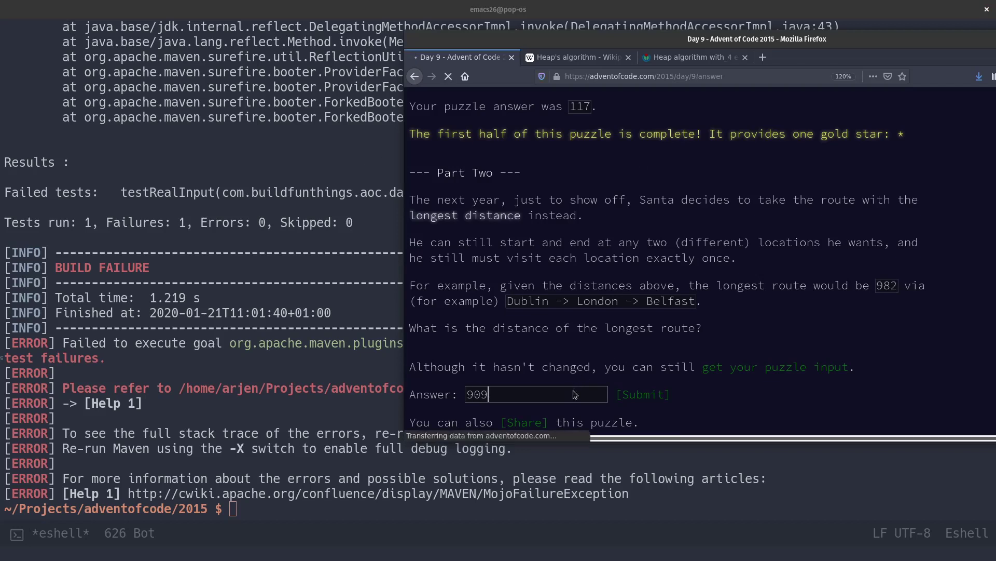
left_click(643, 394)
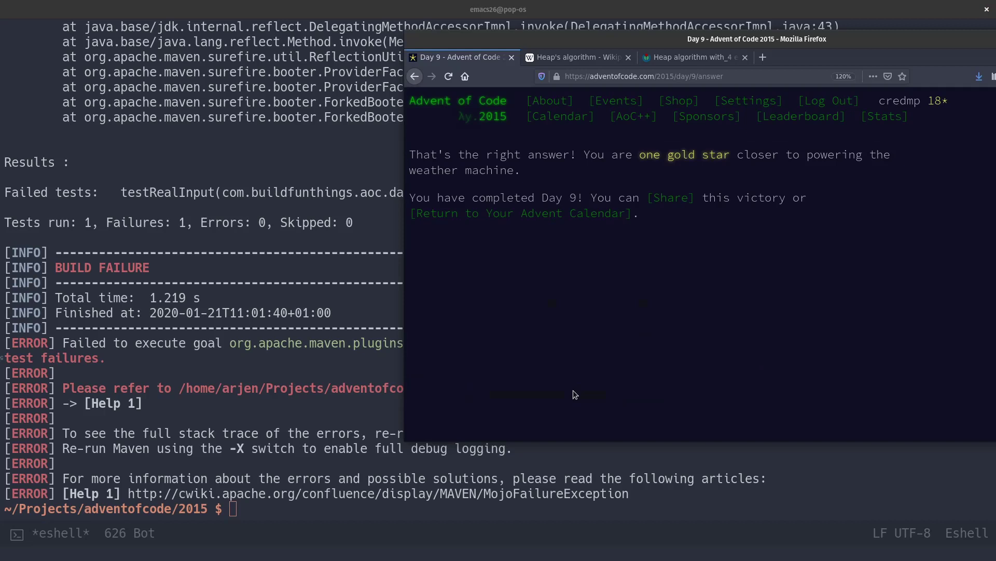